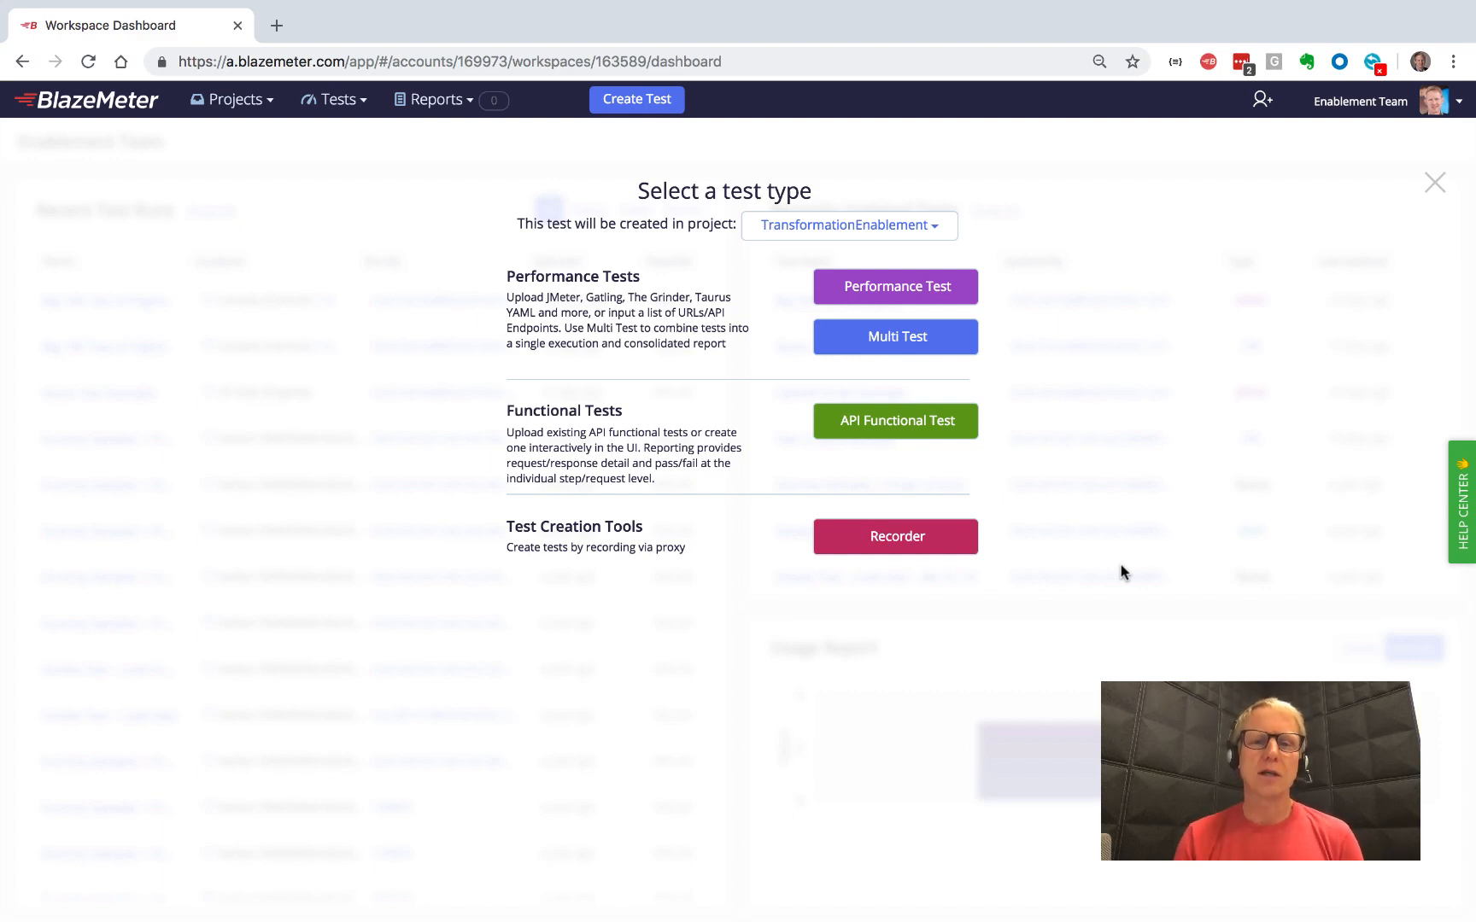
mouse_move(895, 292)
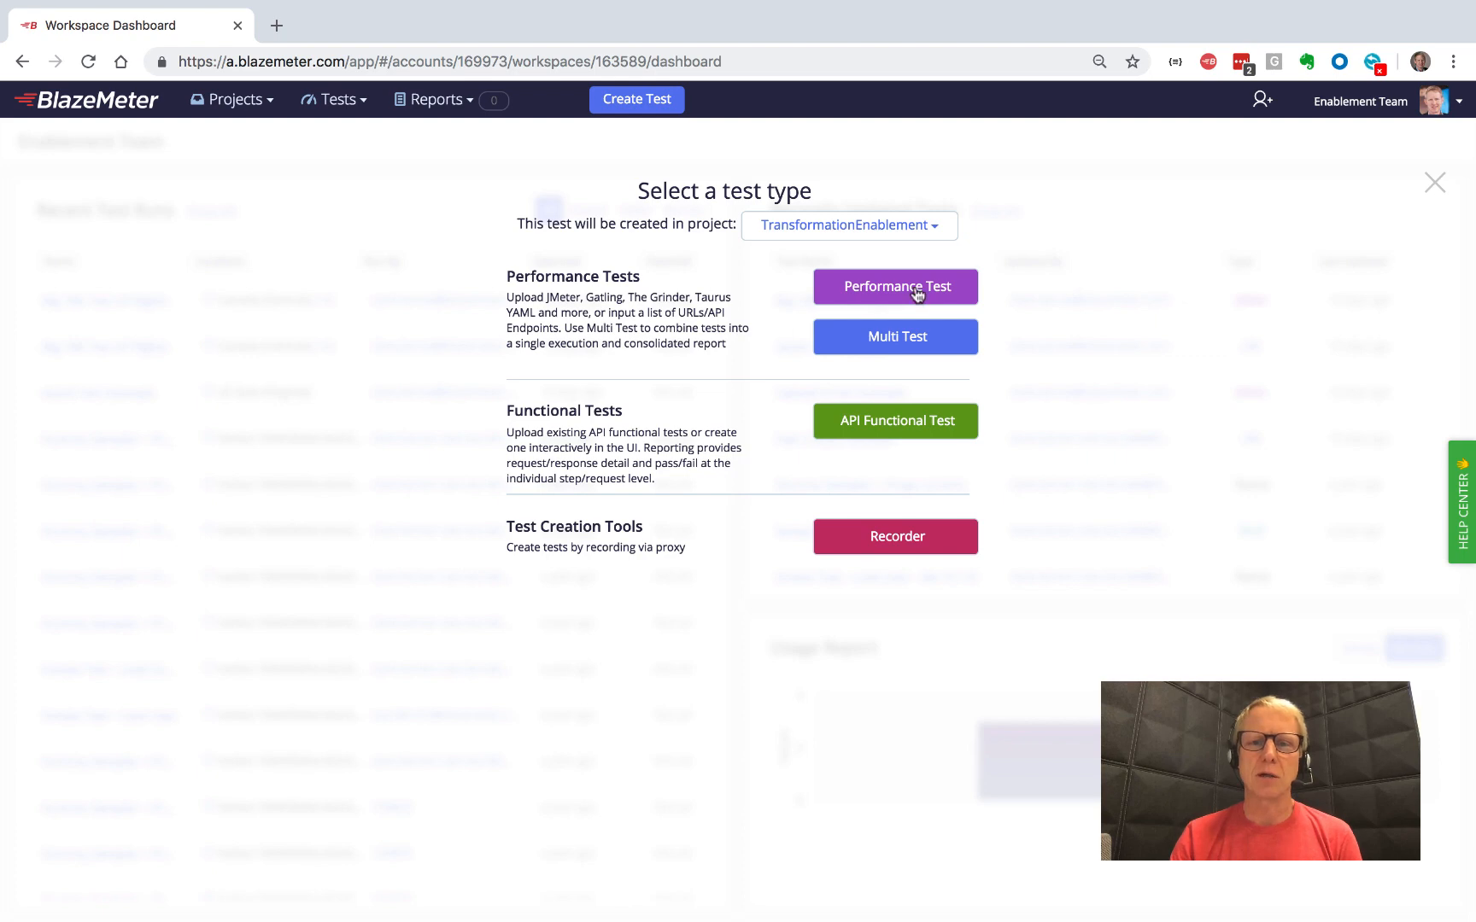
Step: Create a new Performance Test, landing on its Edit Test configuration page
click(895, 287)
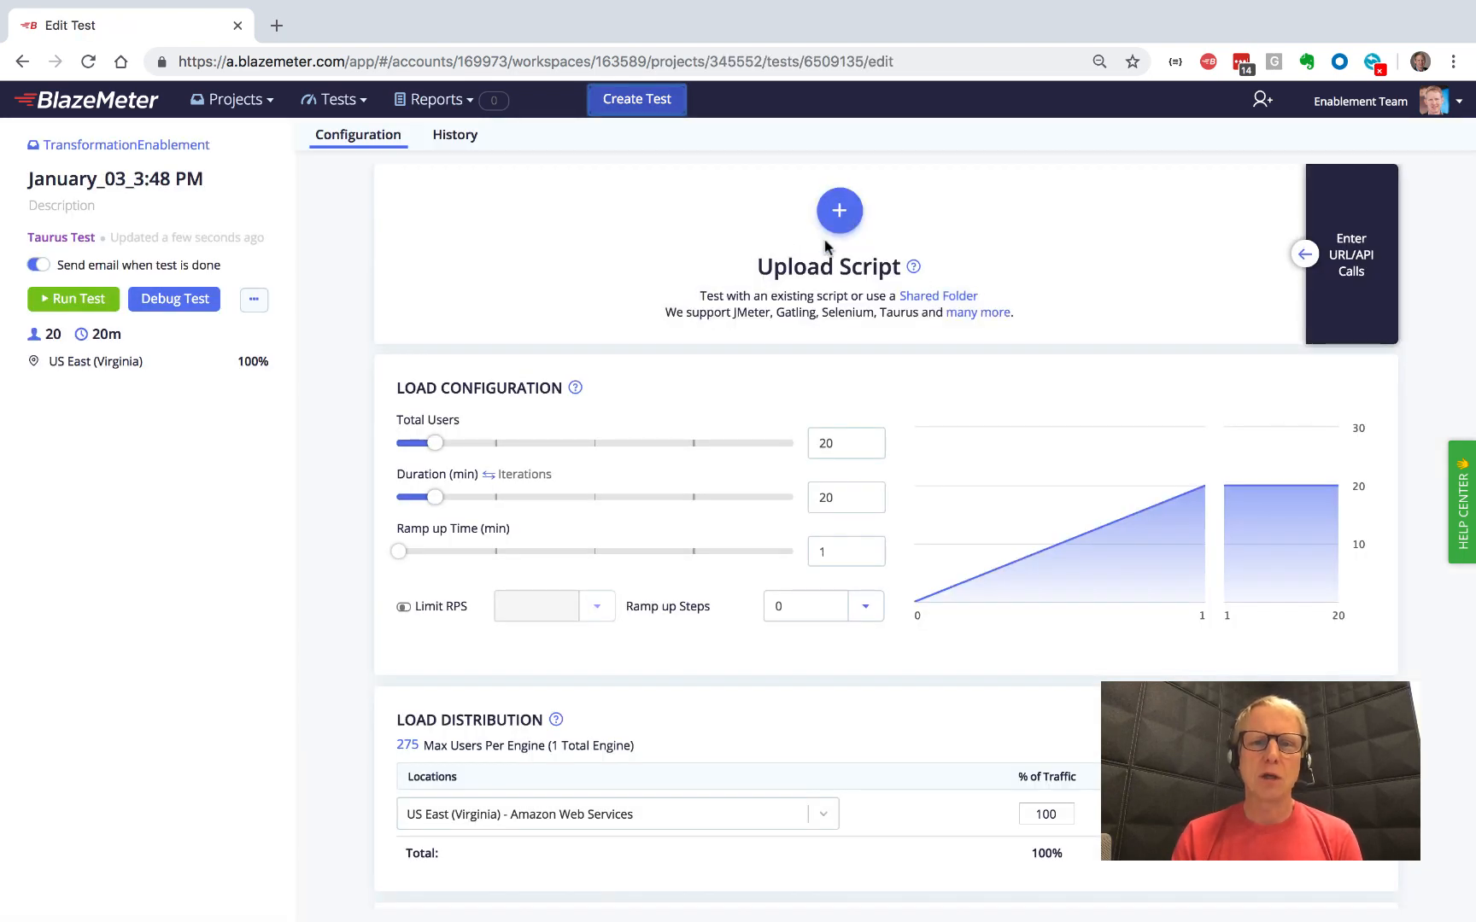
mouse_move(832, 294)
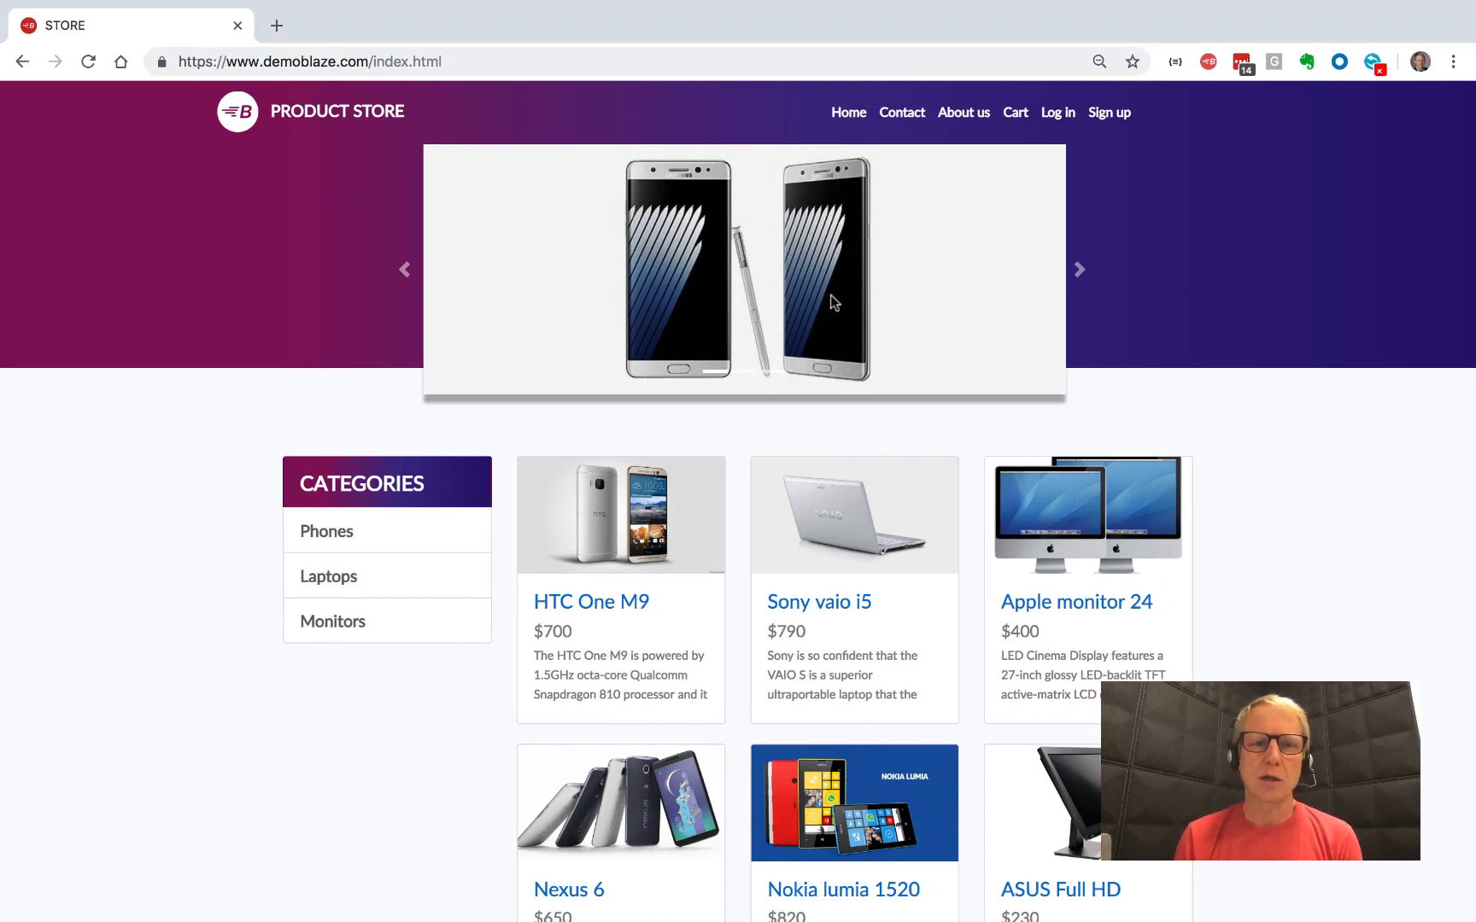
mouse_move(883, 577)
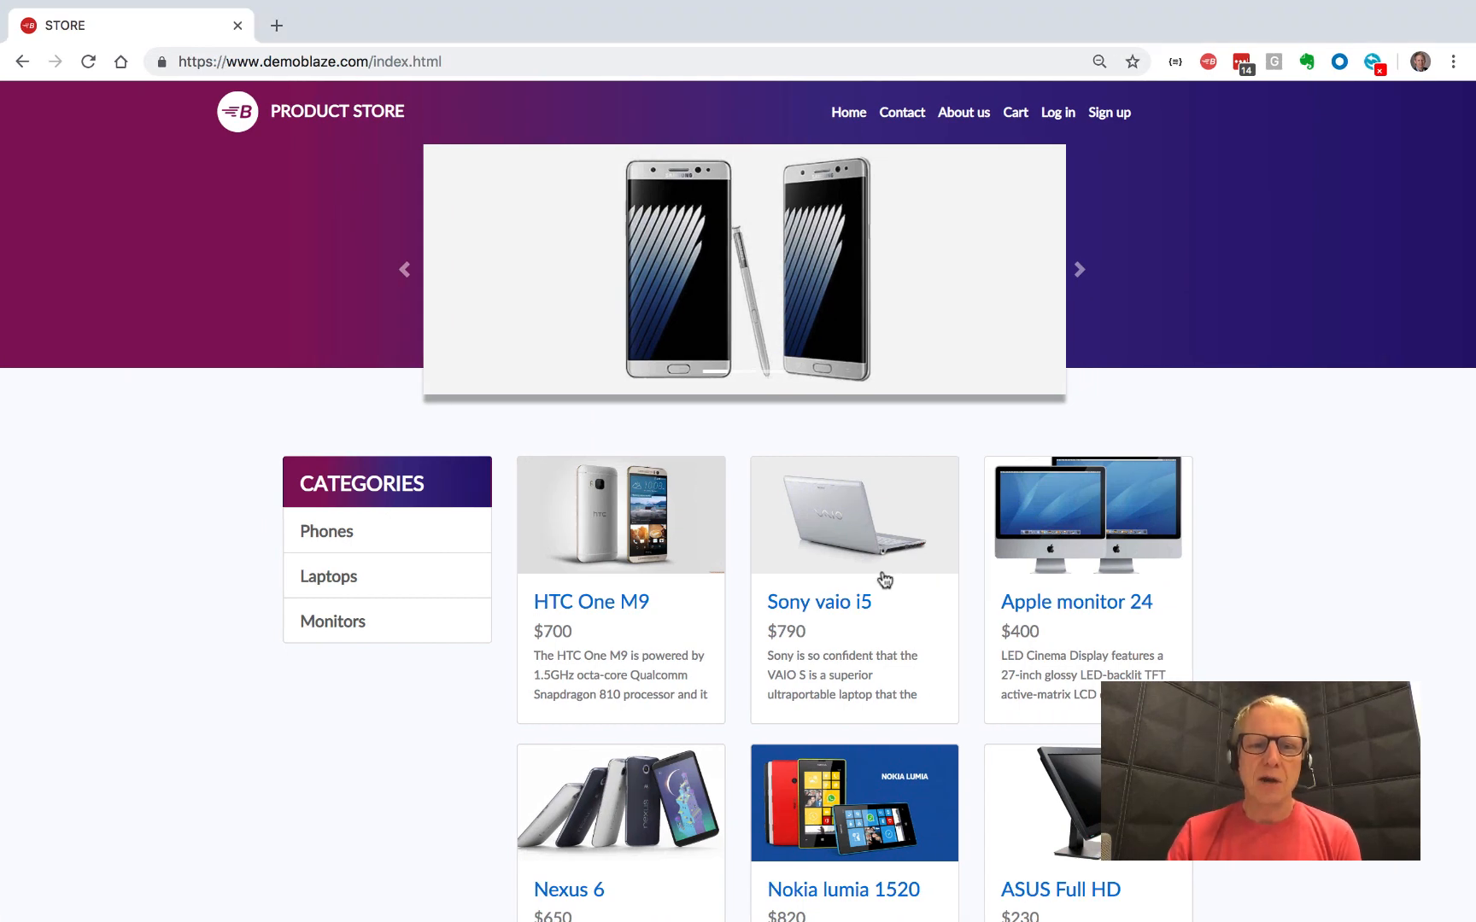
Step: Show the HTC One M9 product page with its $700 price in the Demoblaze store
click(818, 603)
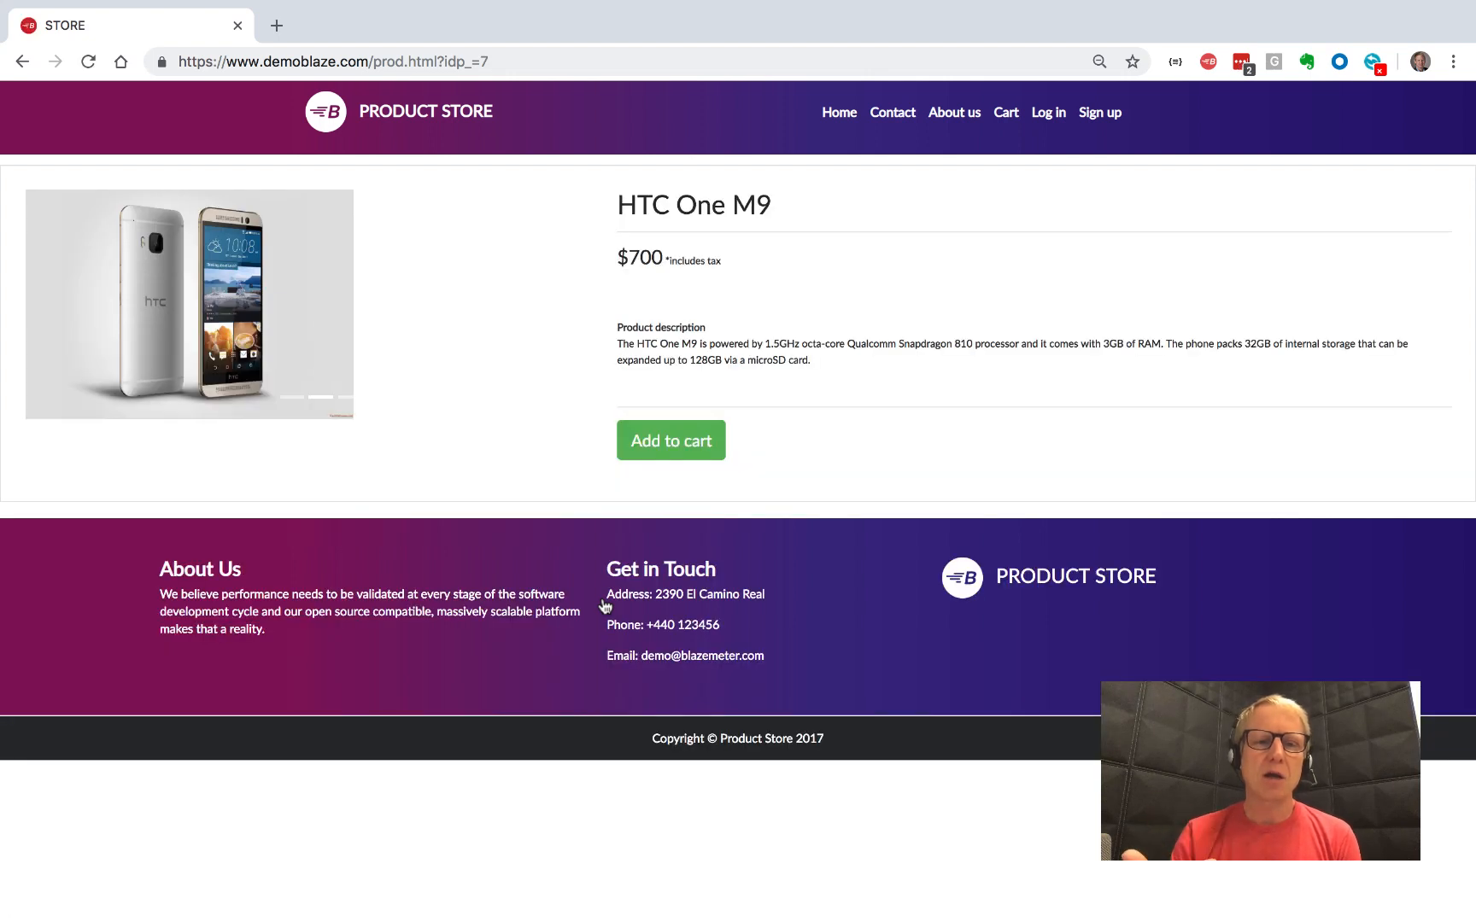
mouse_move(497, 370)
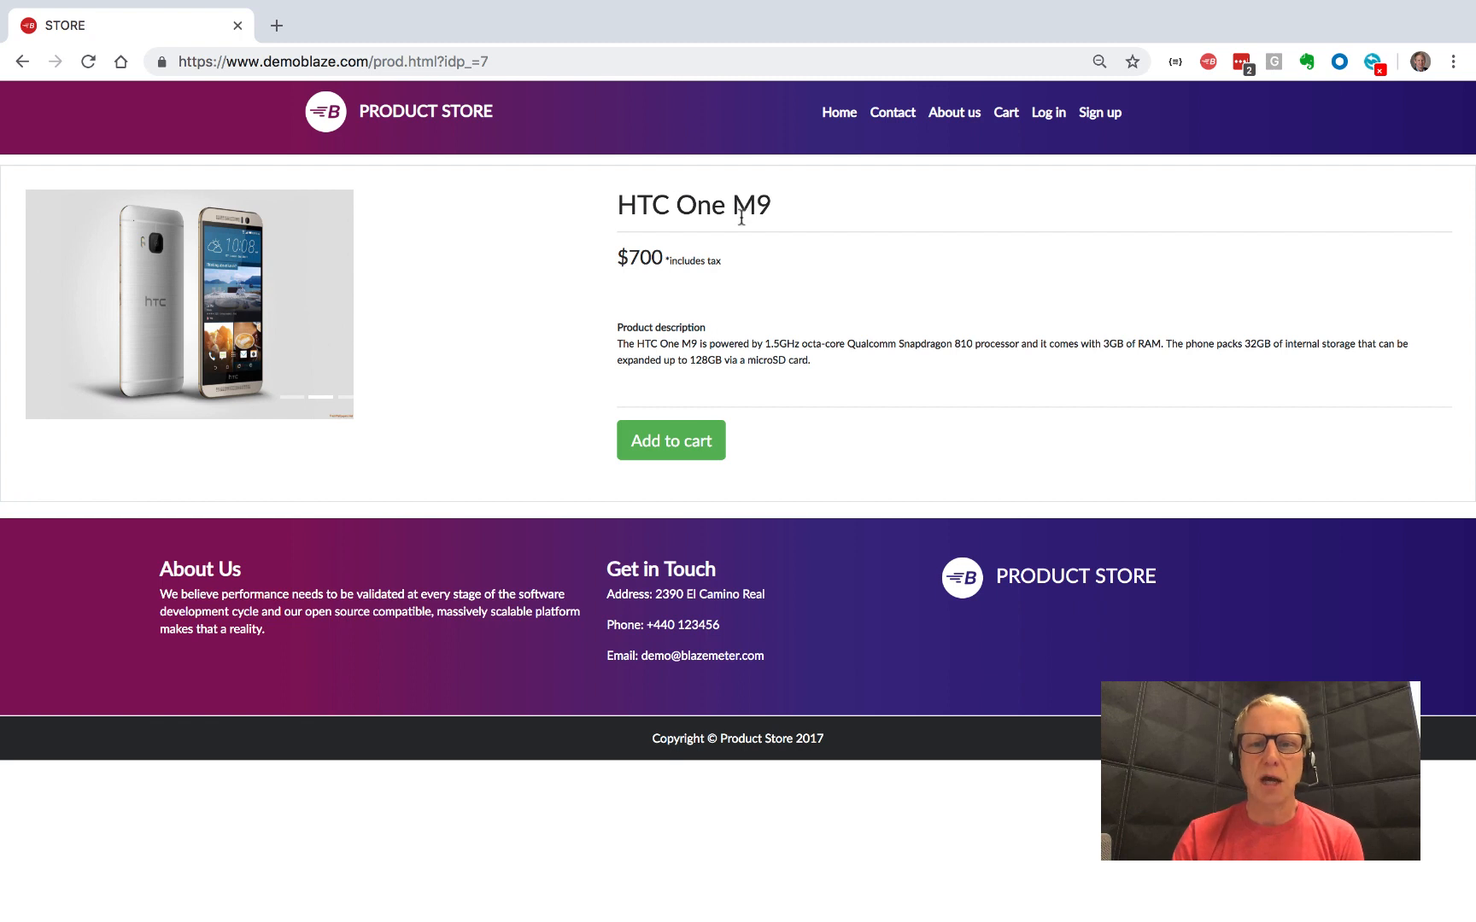
mouse_move(780, 352)
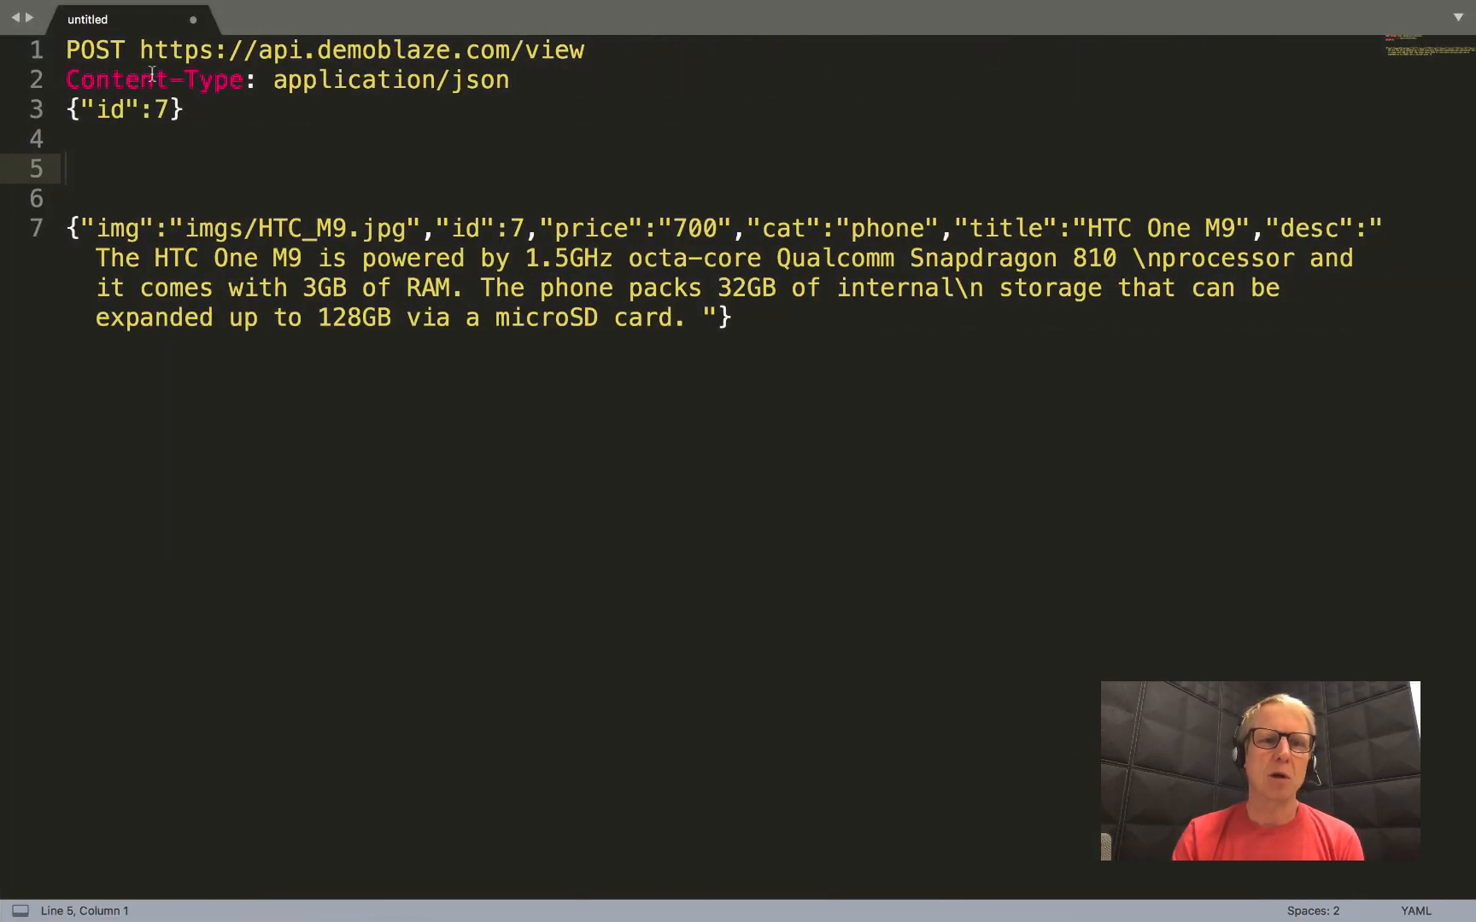
mouse_move(380, 125)
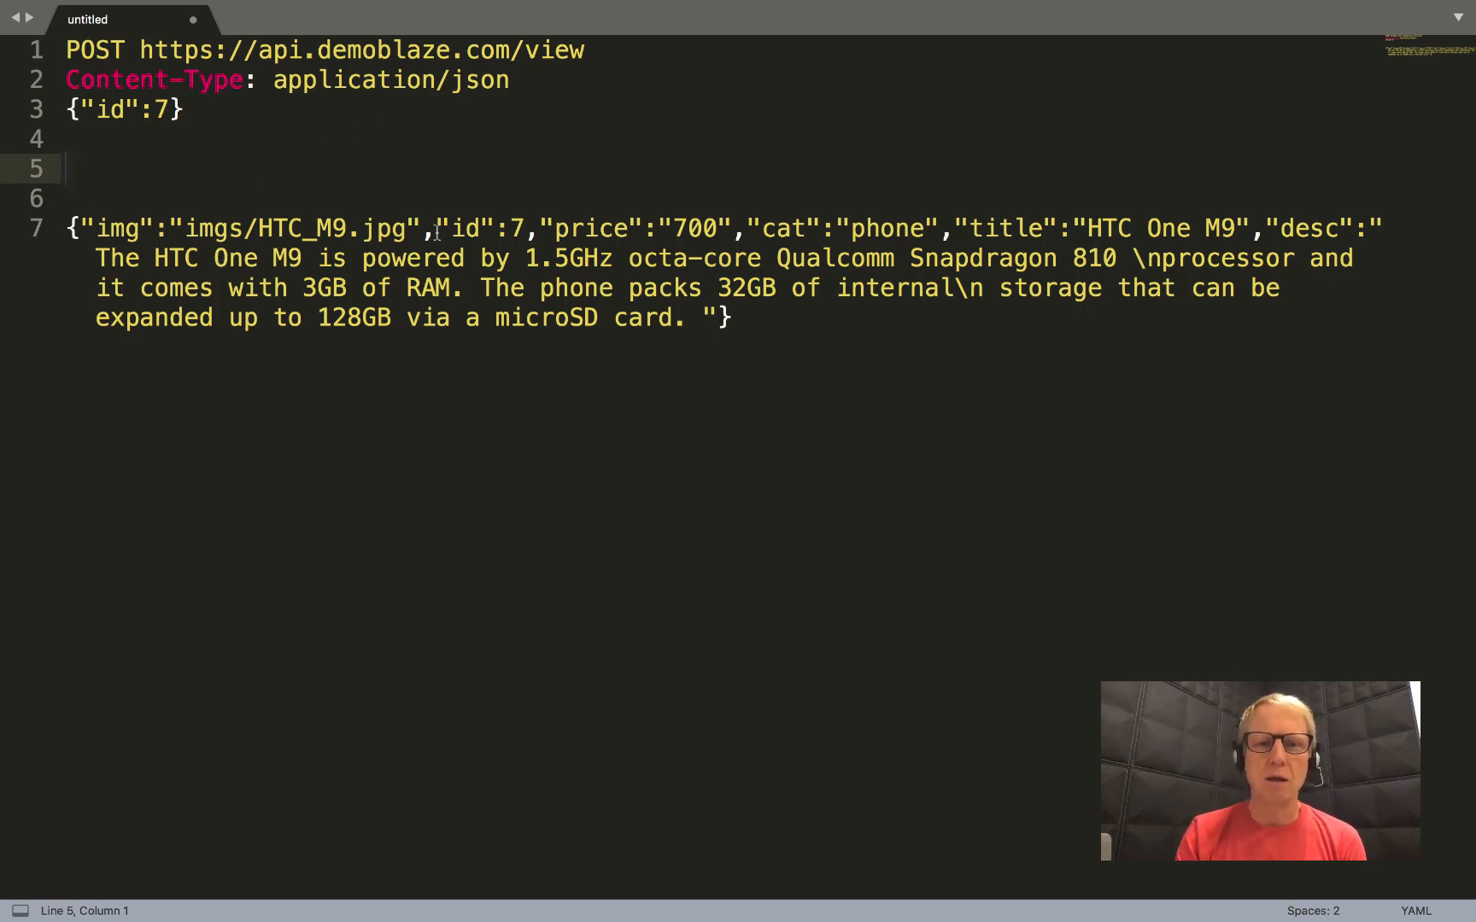
mouse_move(774, 313)
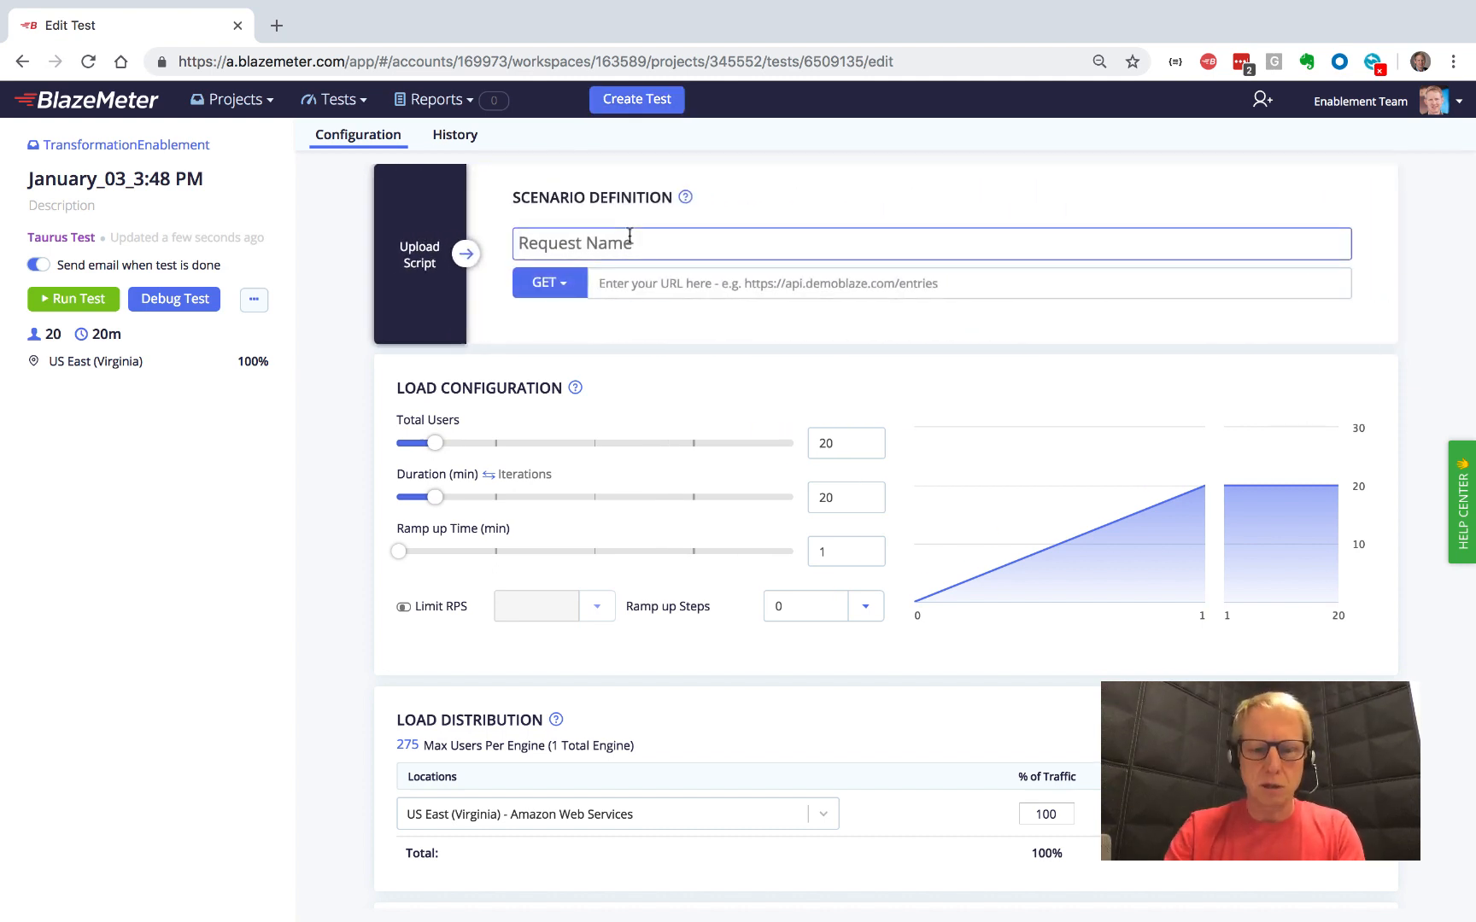
text(Ve)
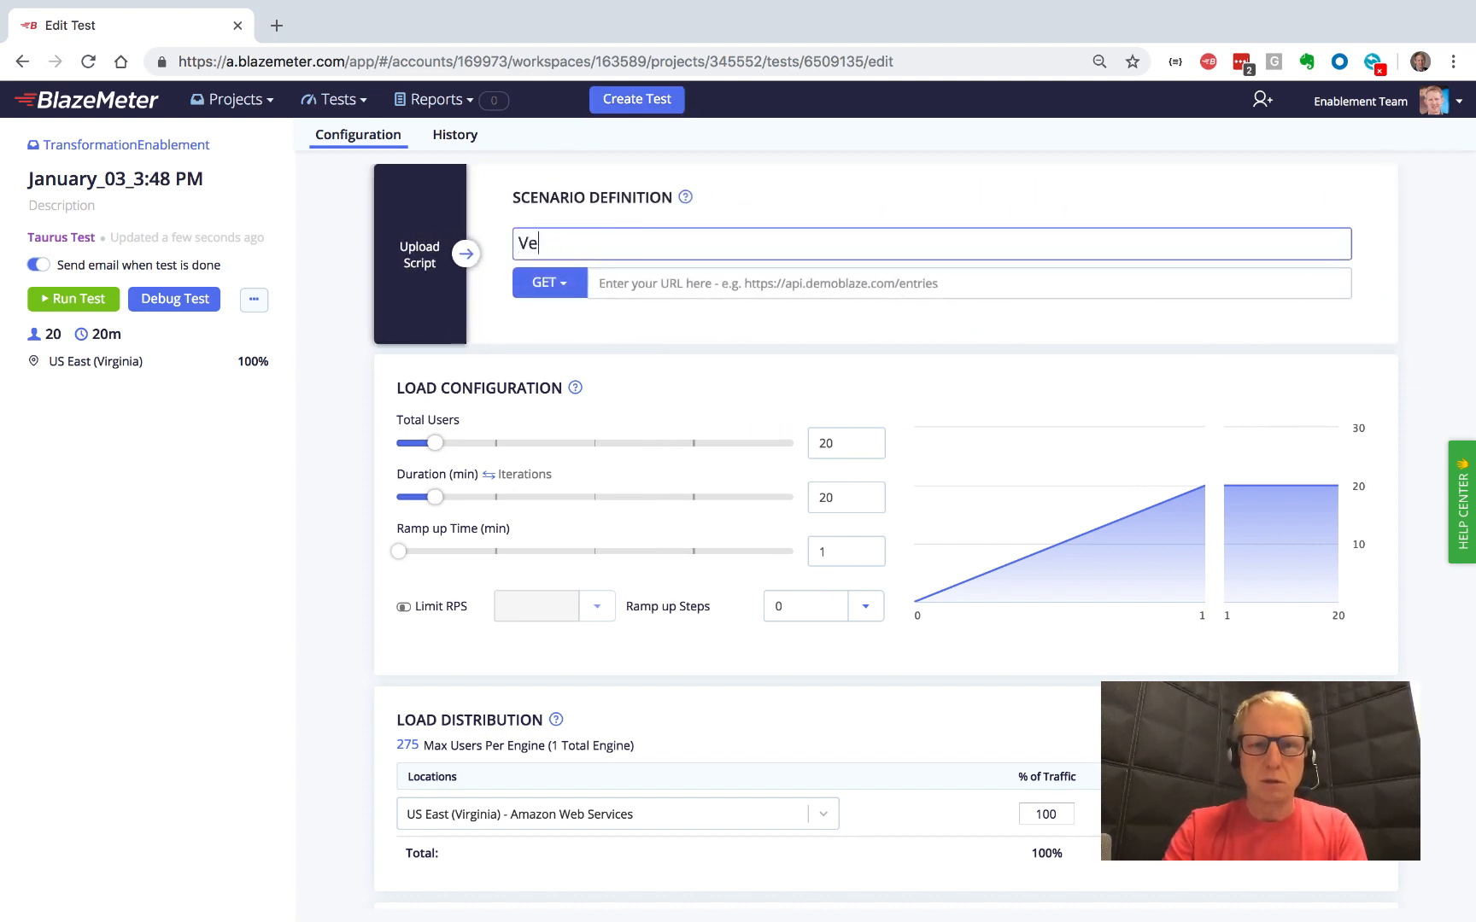
text(View API)
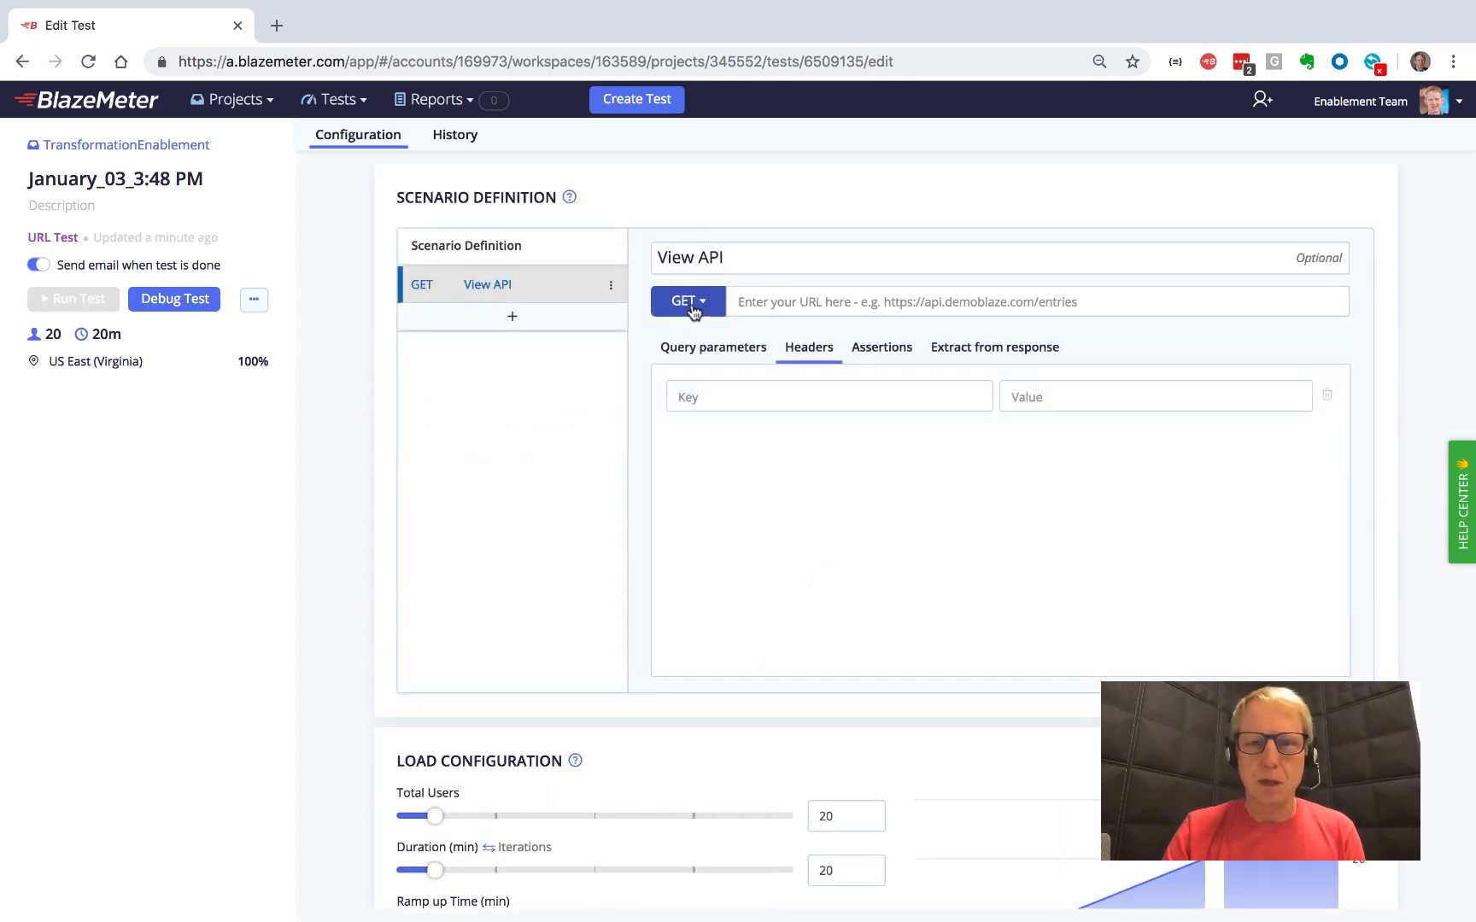
click(687, 301)
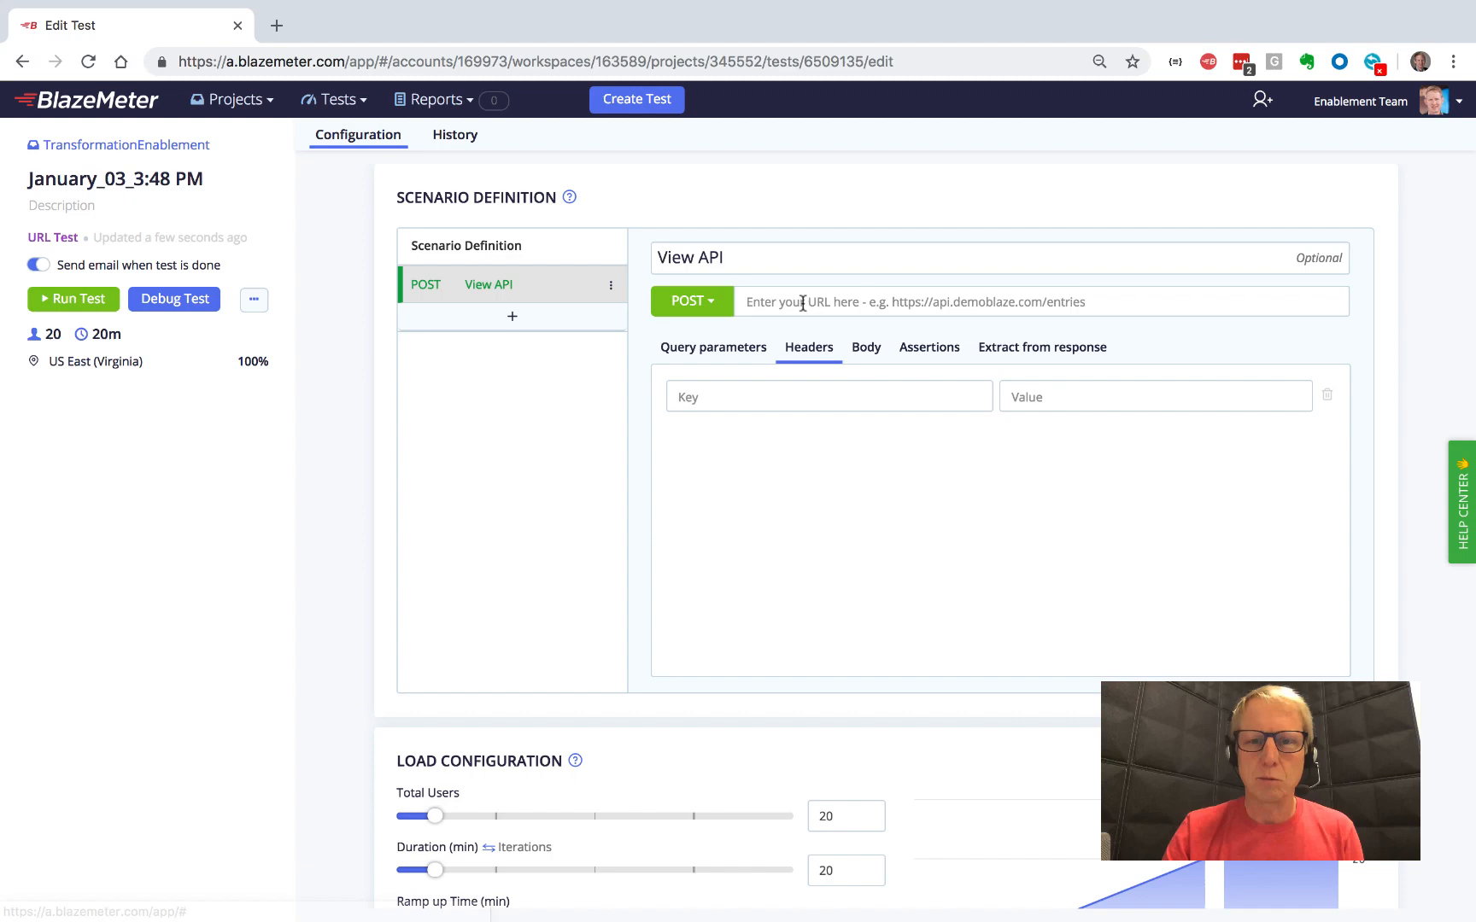
text(https://api.demoblaze.com/view)
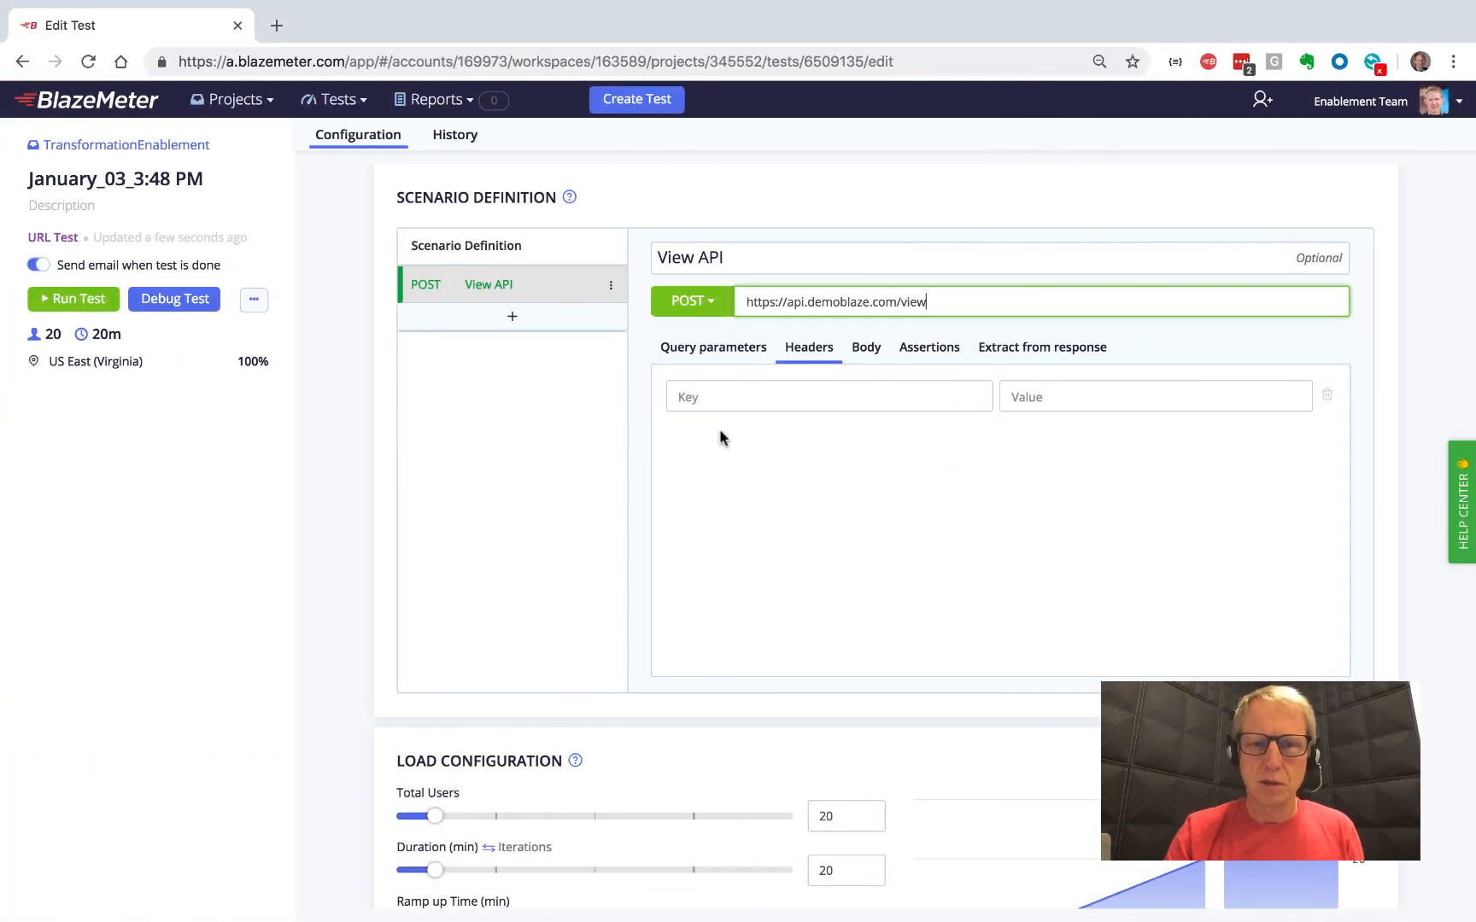
Step: Add a Content-Type: application/json header to the View API request
text(Content-Type)
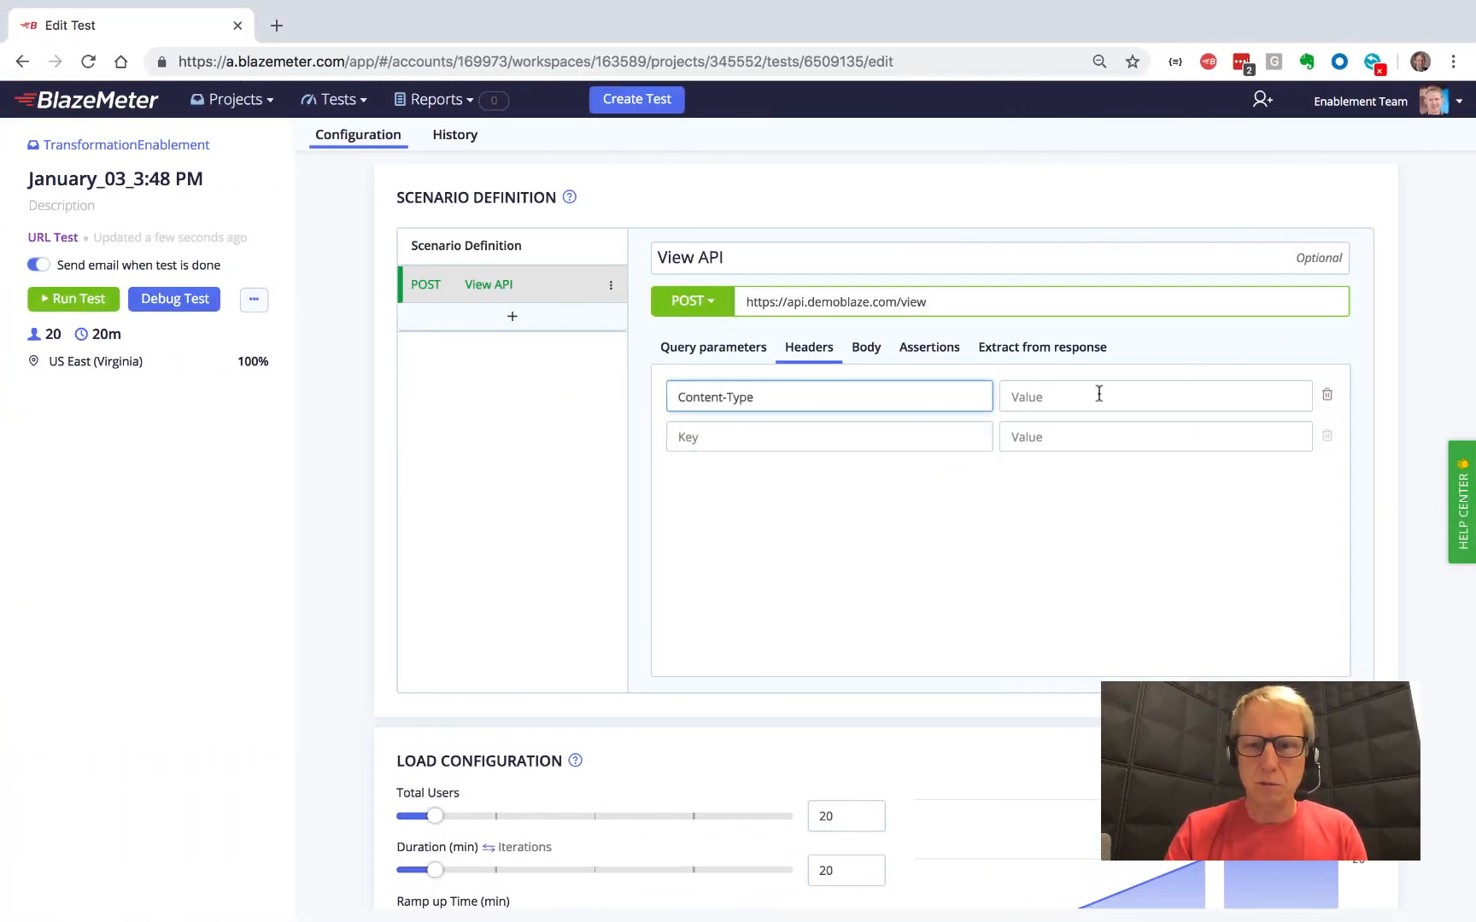
text(appli)
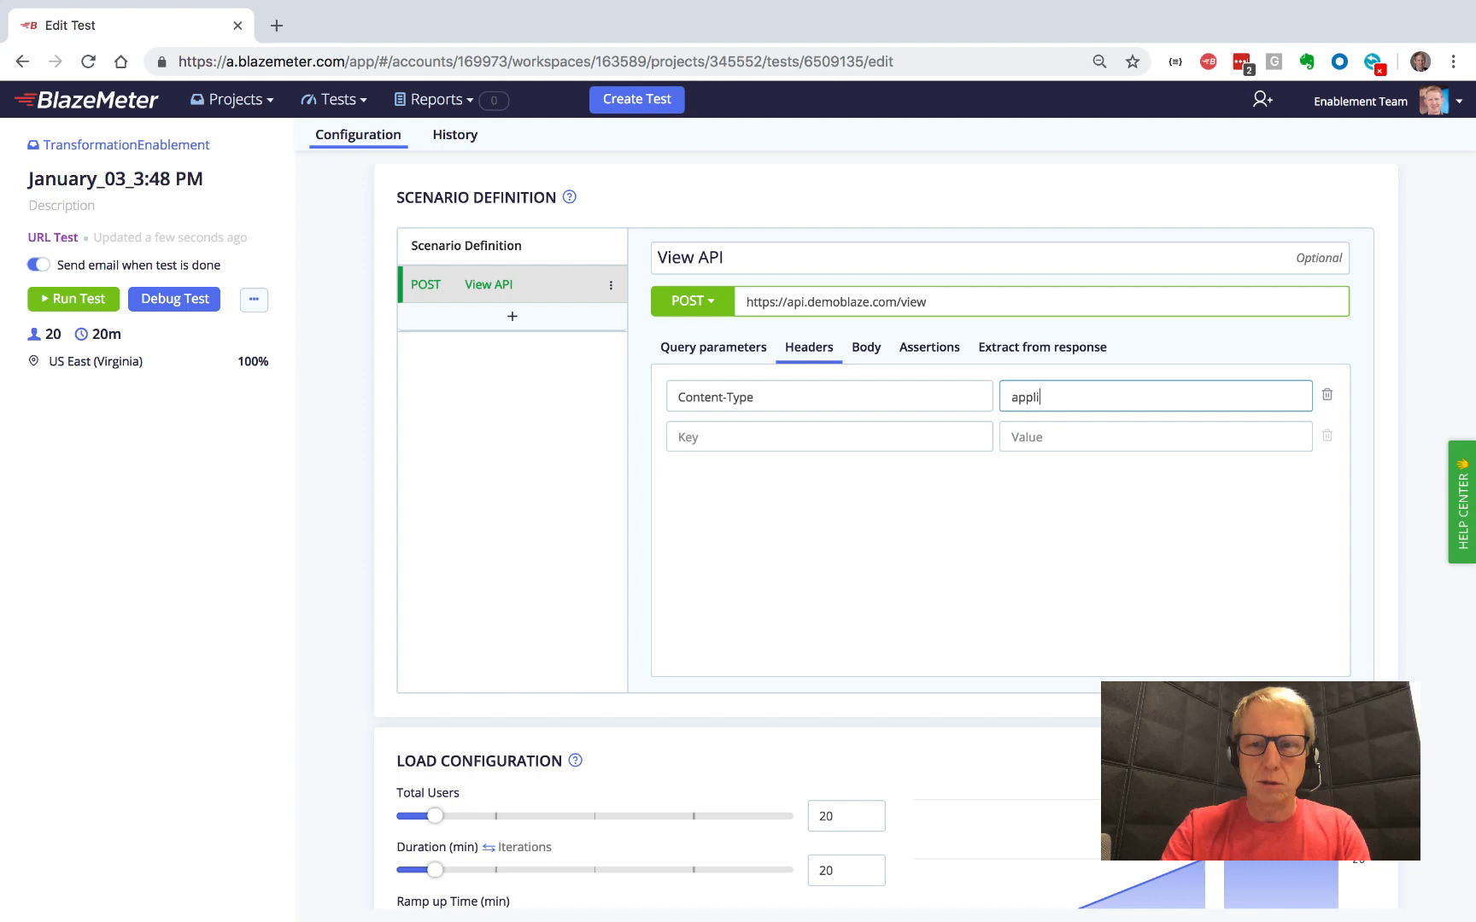
text(cation/json)
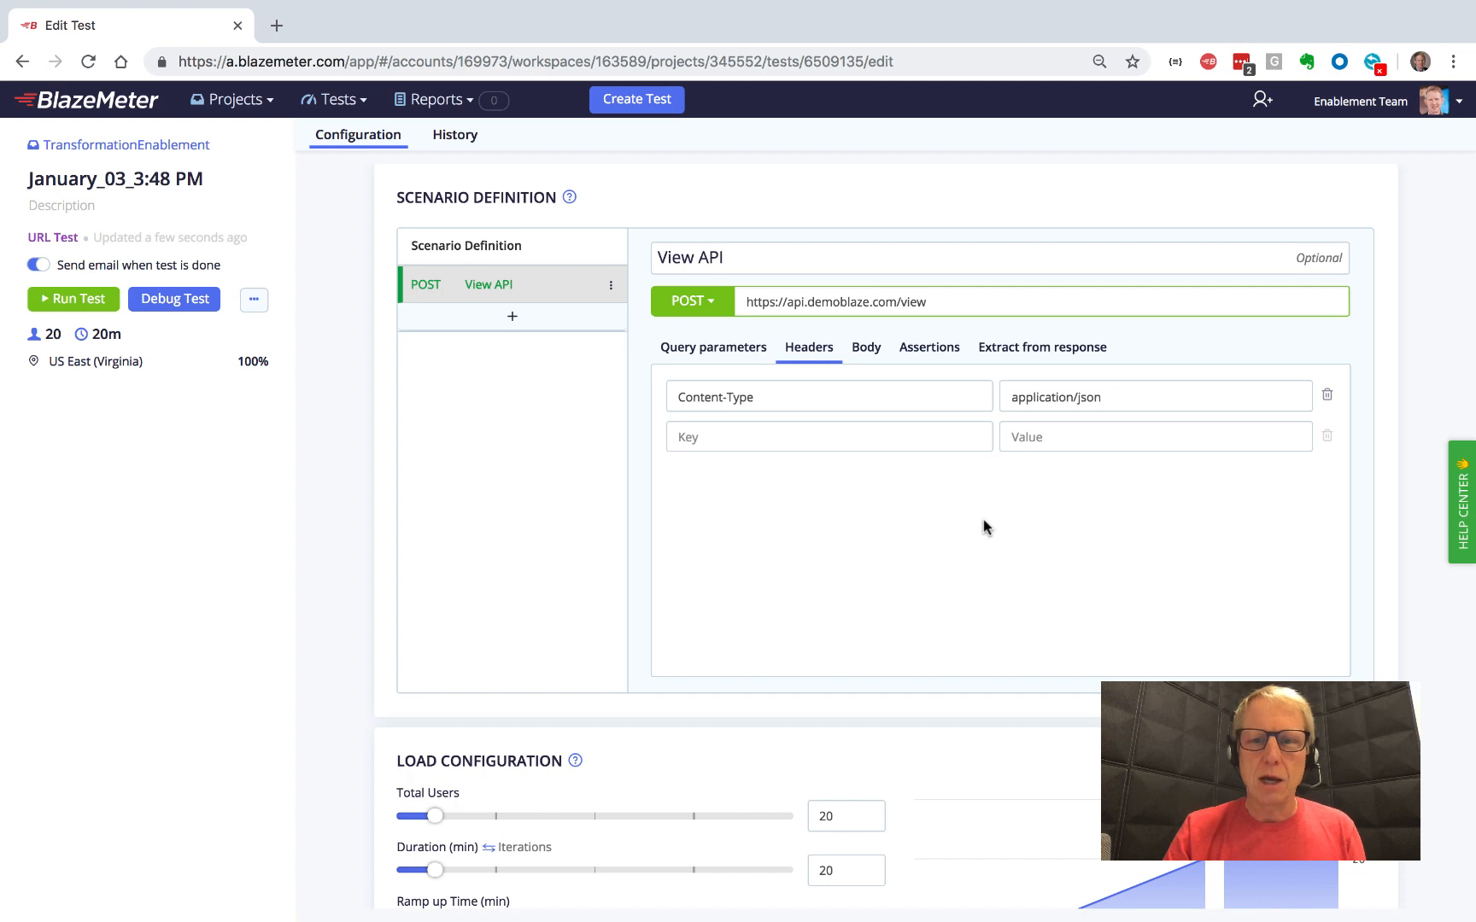
click(864, 347)
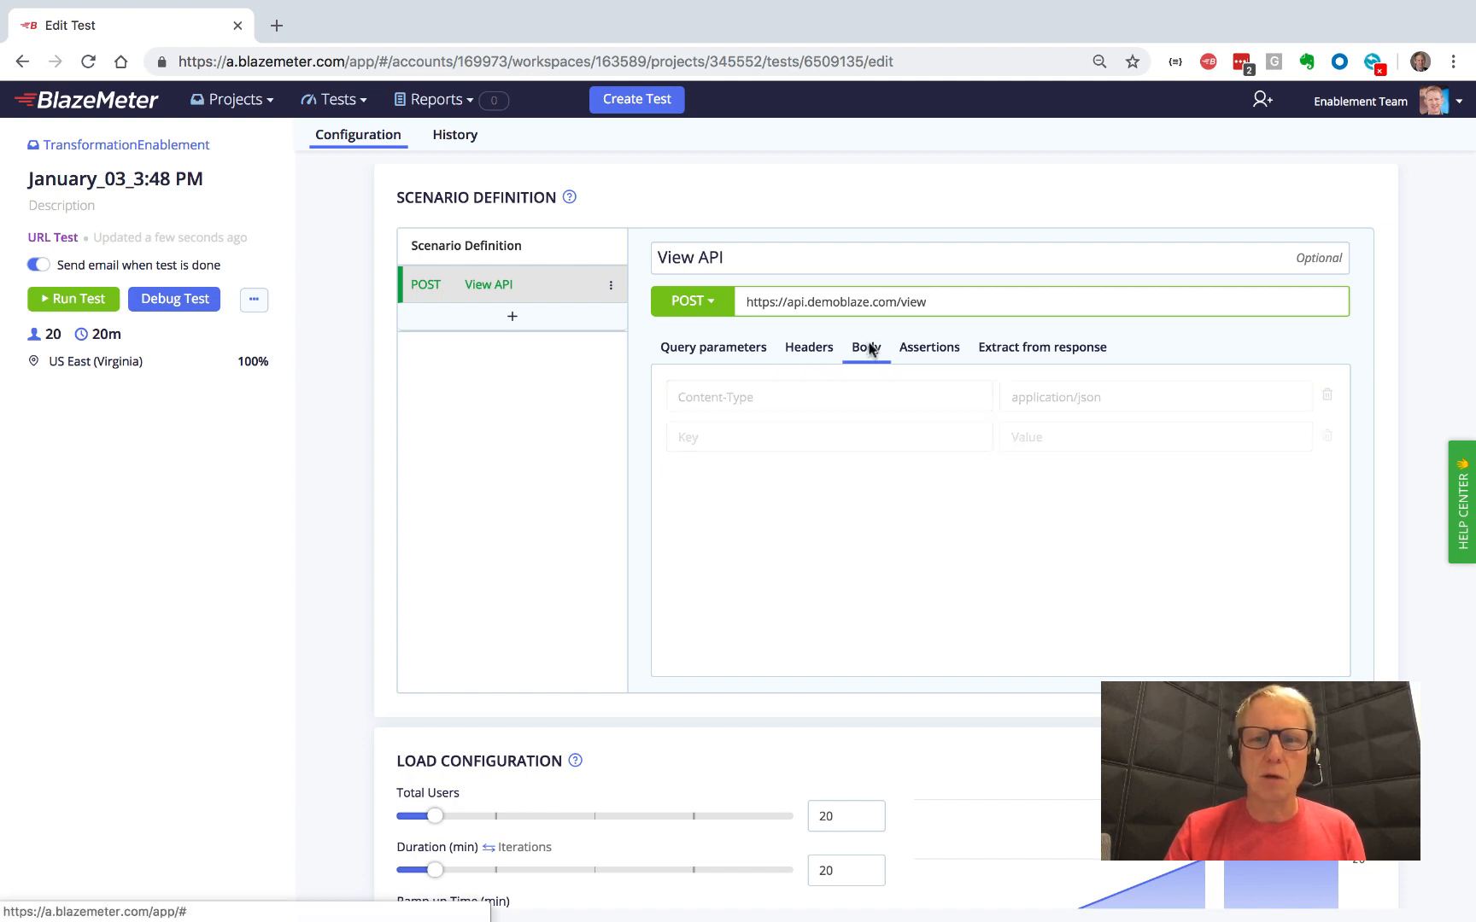
Step: Give the View API request a plain-text body of {"id":7}
click(864, 347)
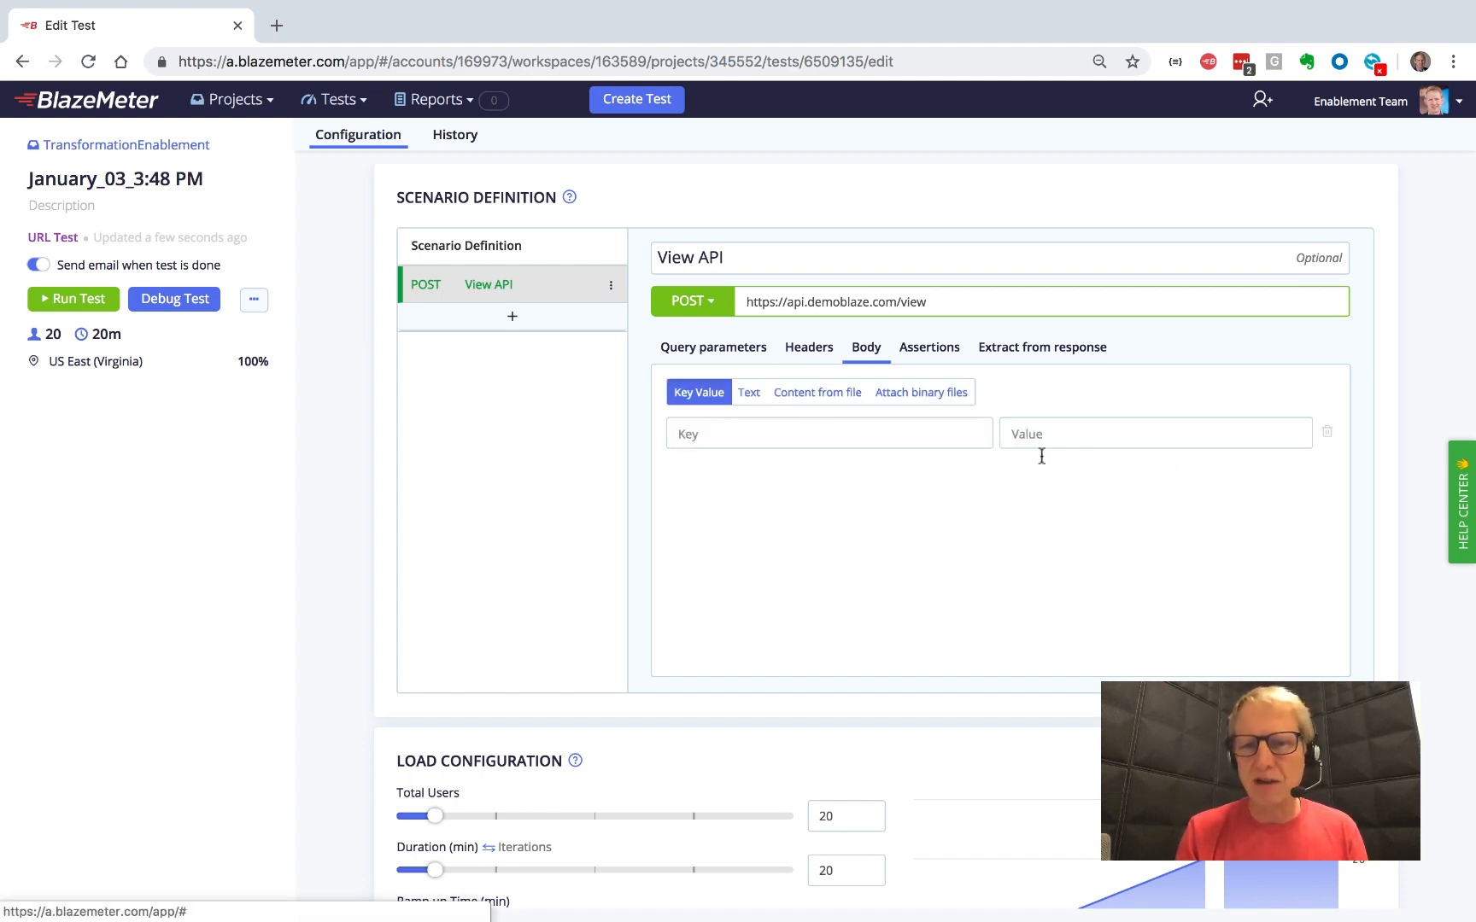
click(748, 391)
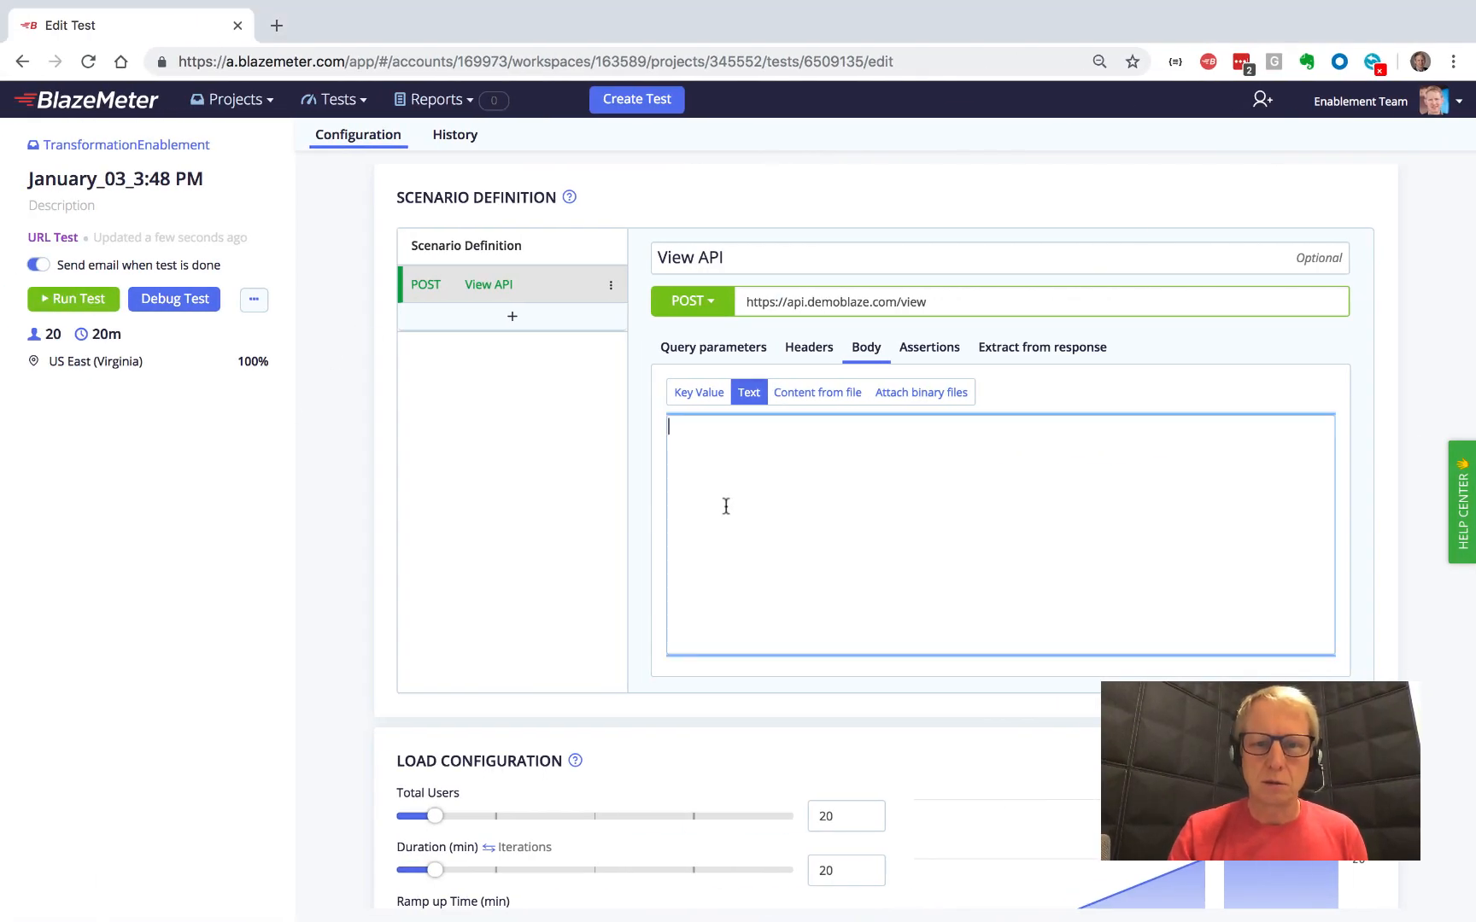
text({"id":7})
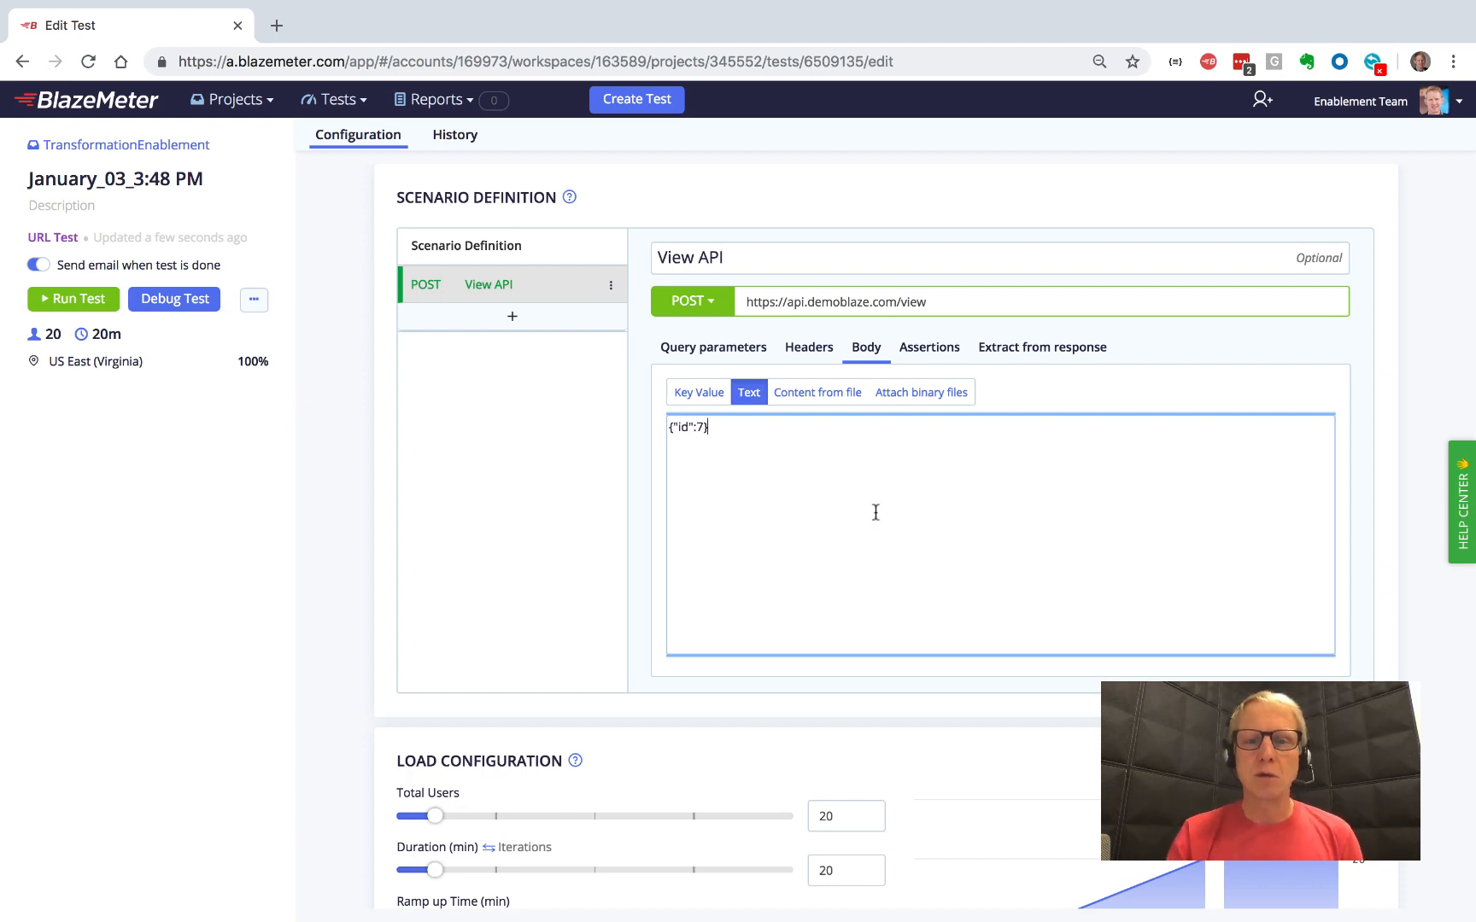
click(927, 346)
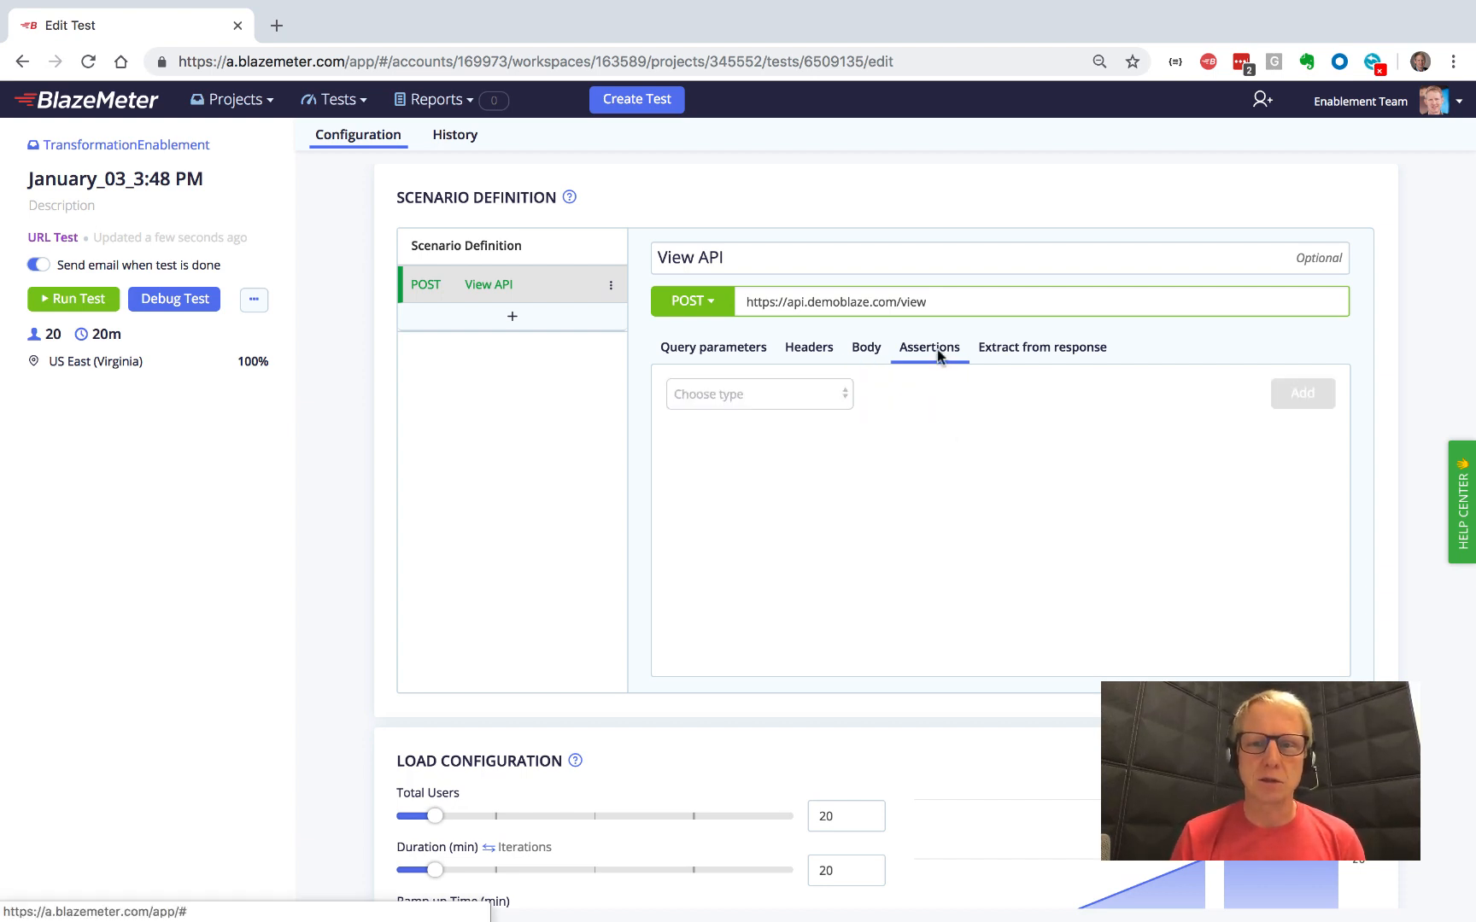
Step: Add a Text assertion requiring the response body to contain 'price'
click(755, 393)
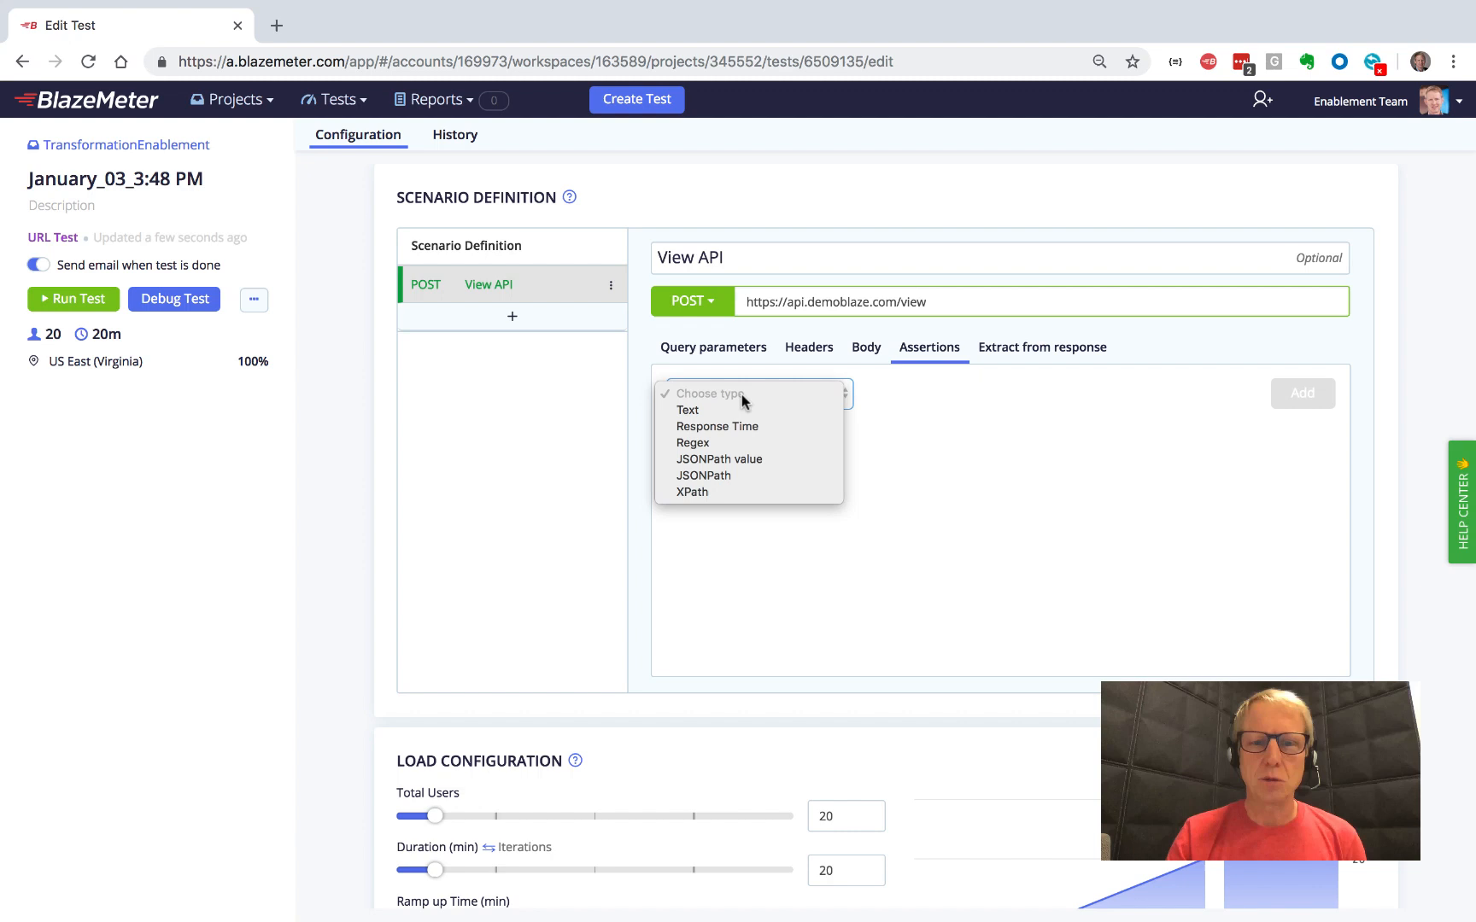
mouse_move(687, 410)
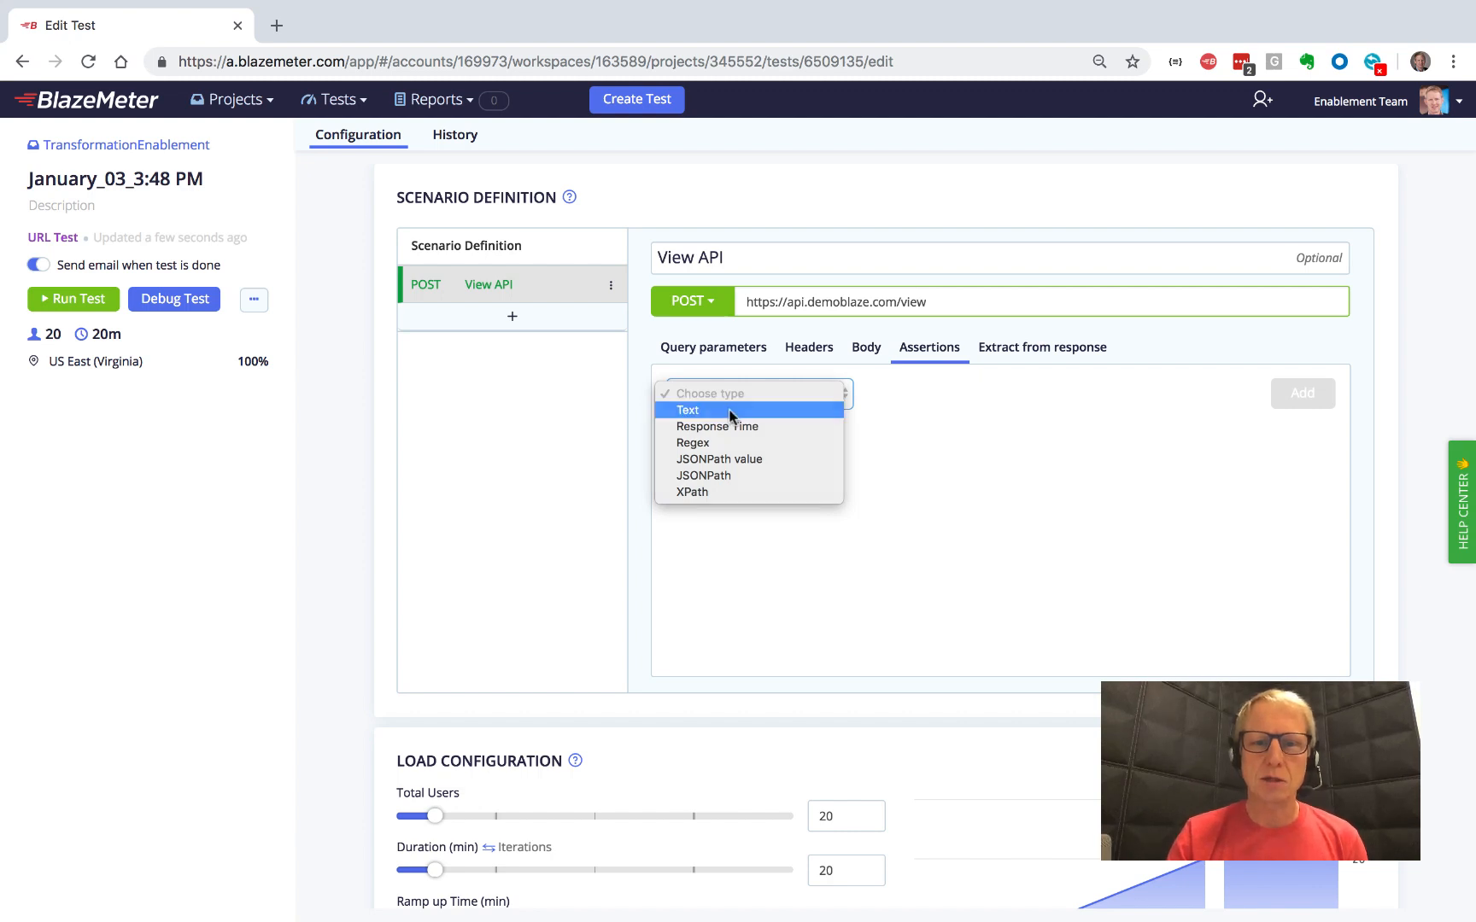
click(688, 410)
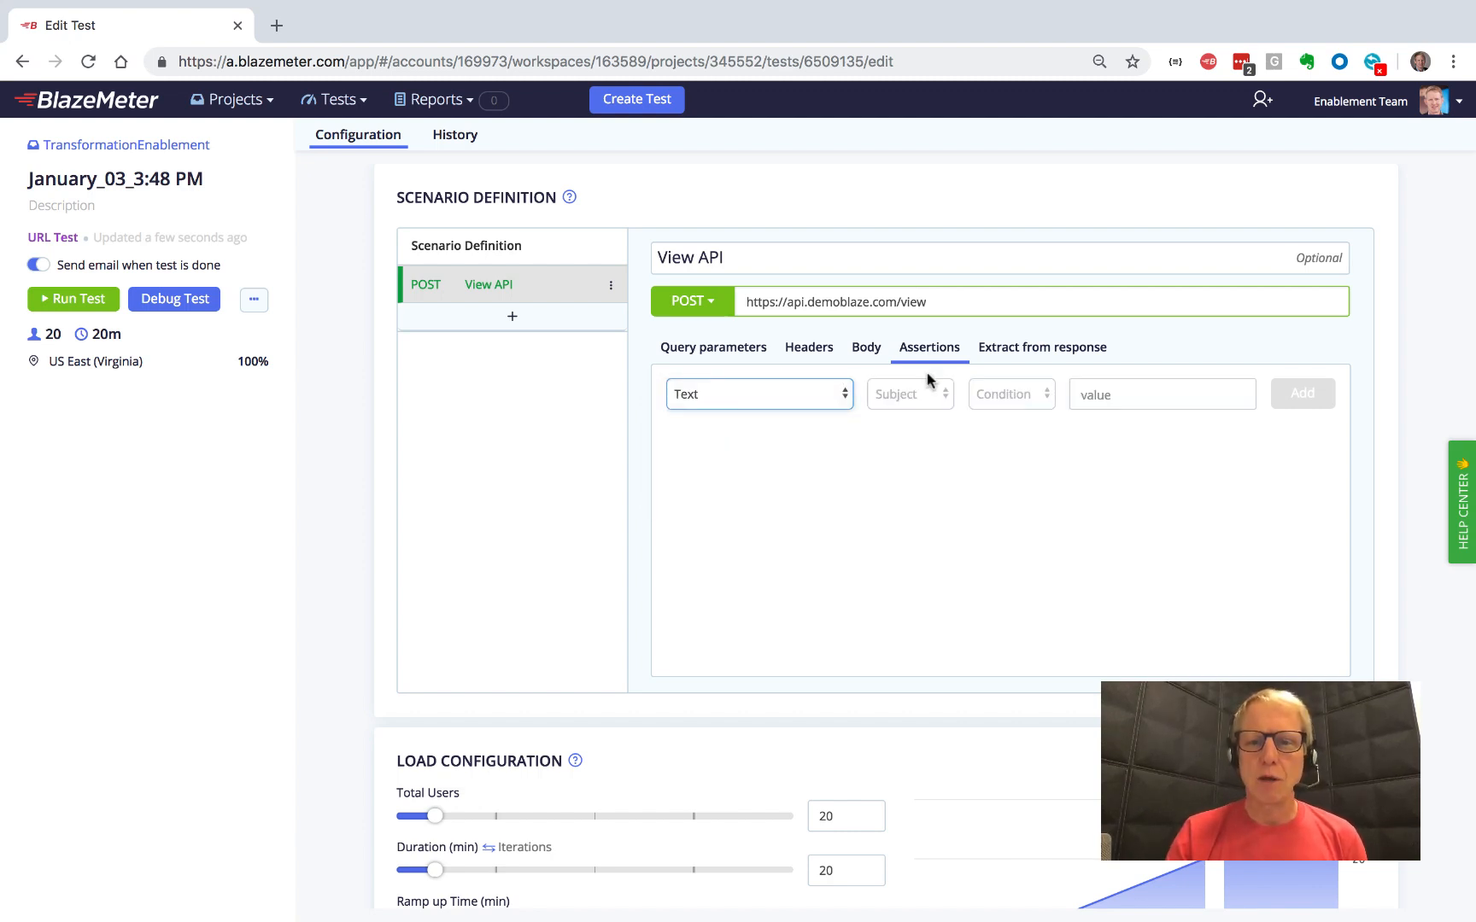
click(909, 393)
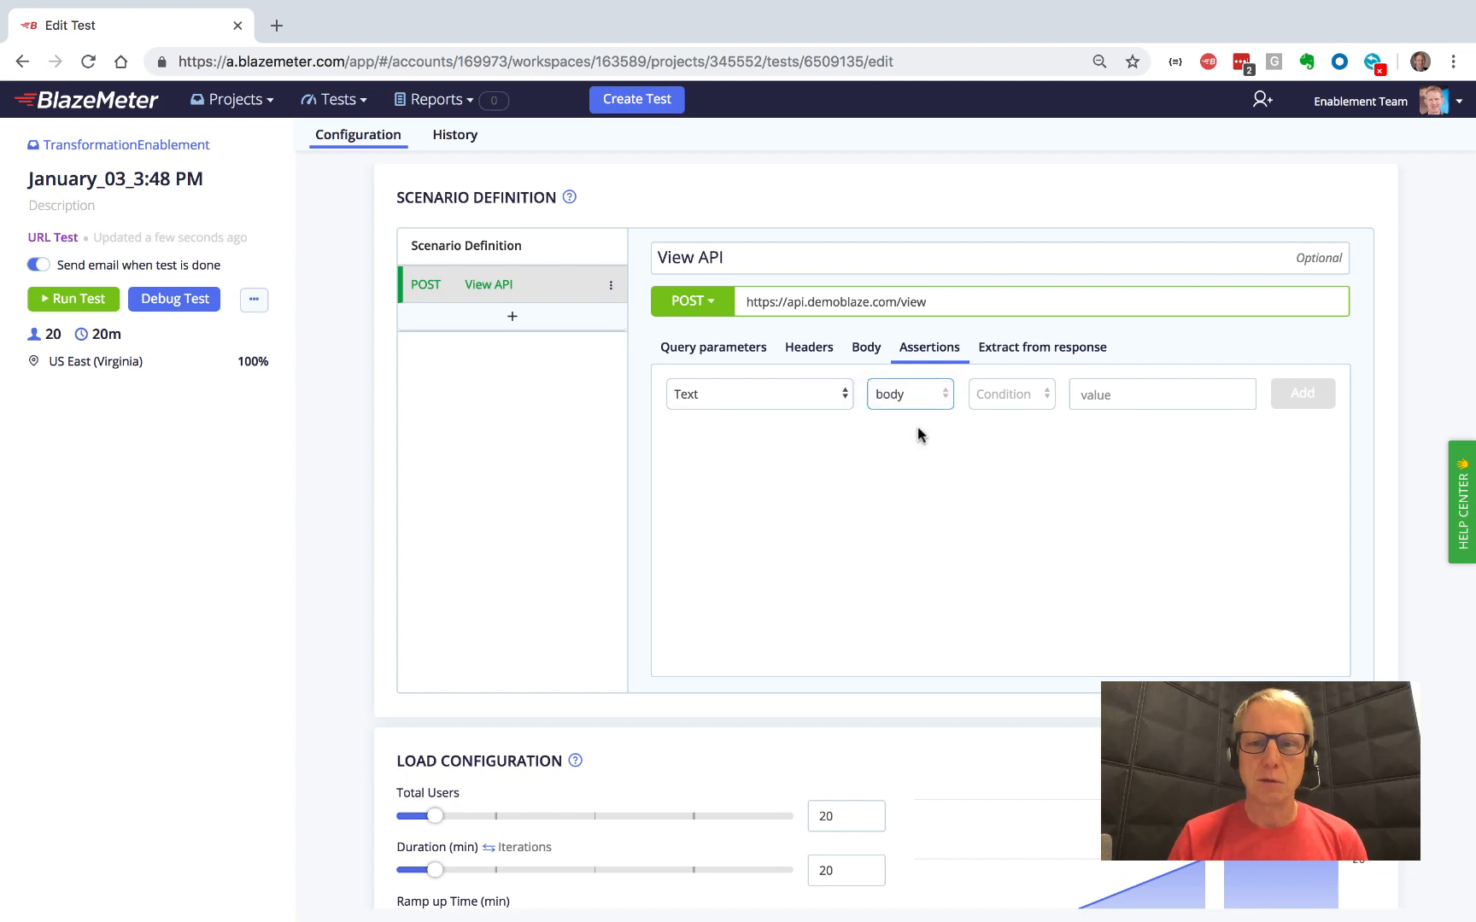
click(1009, 393)
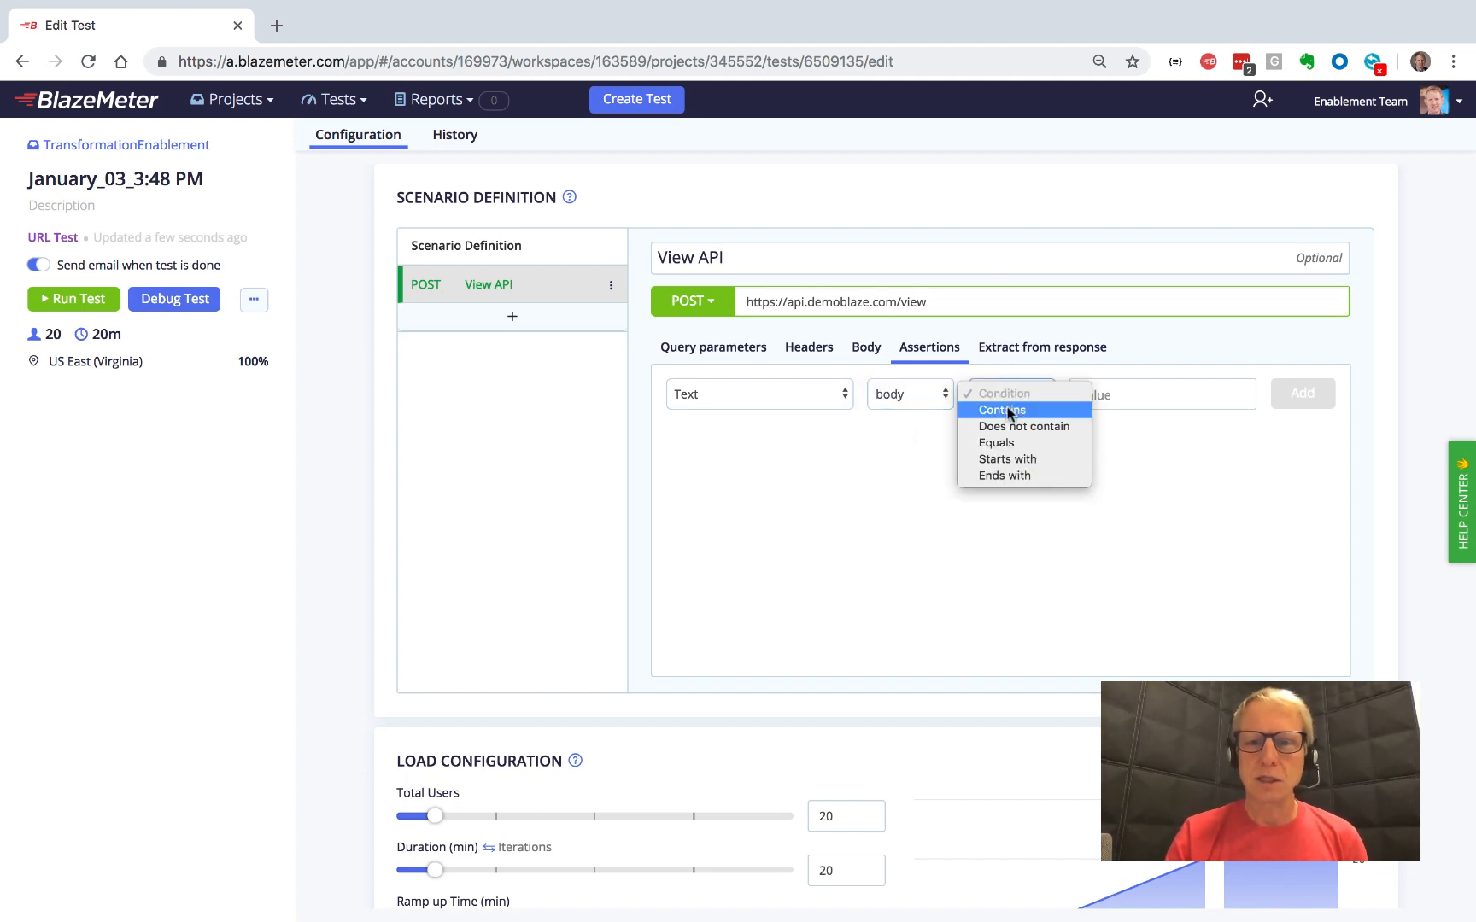
click(1000, 410)
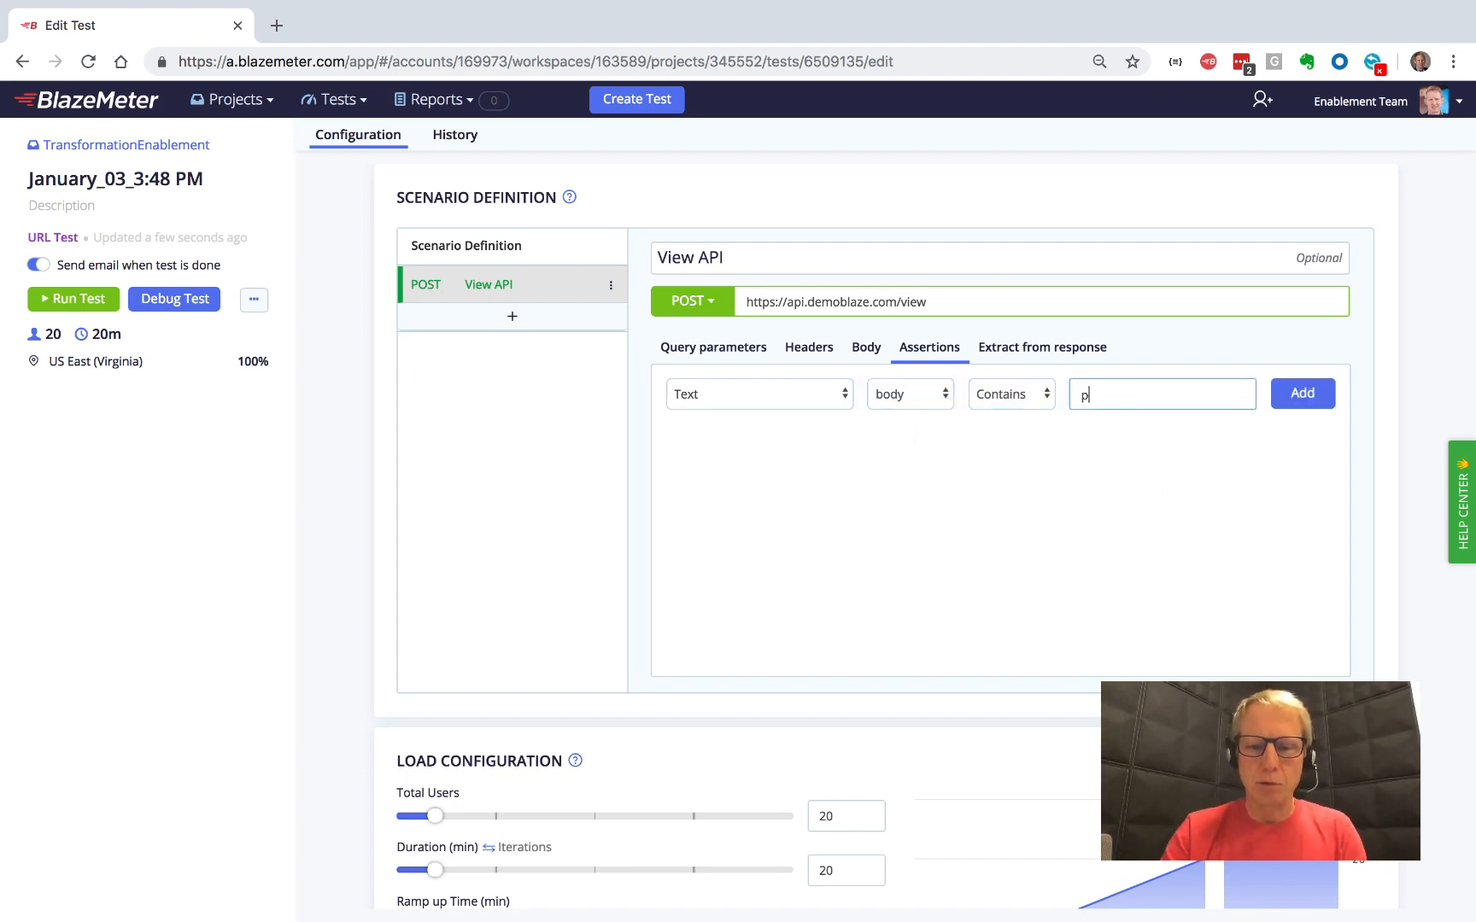
text(rice)
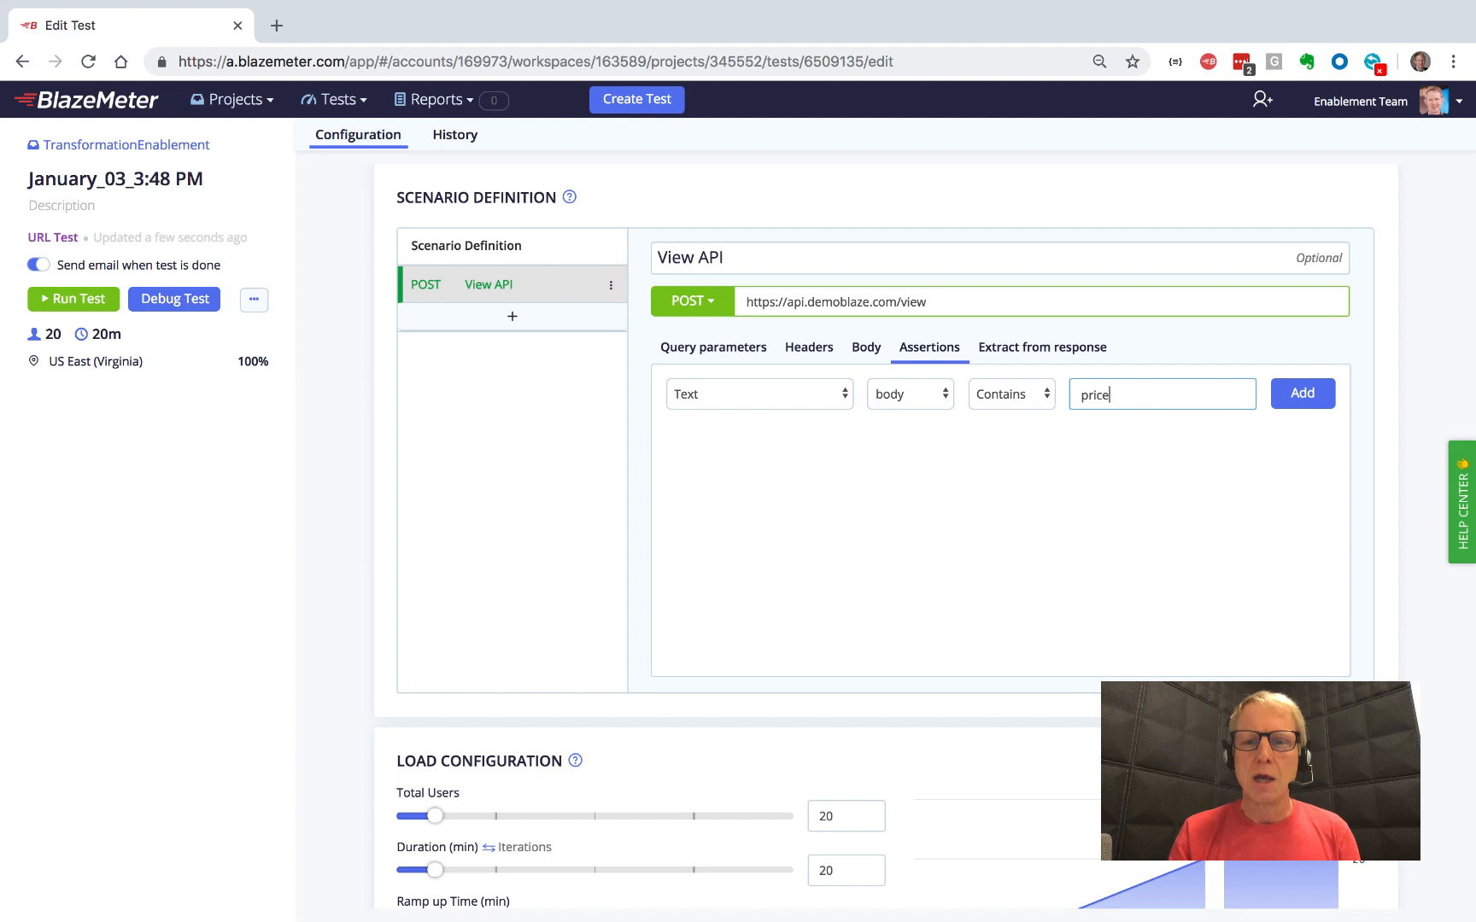
click(1301, 393)
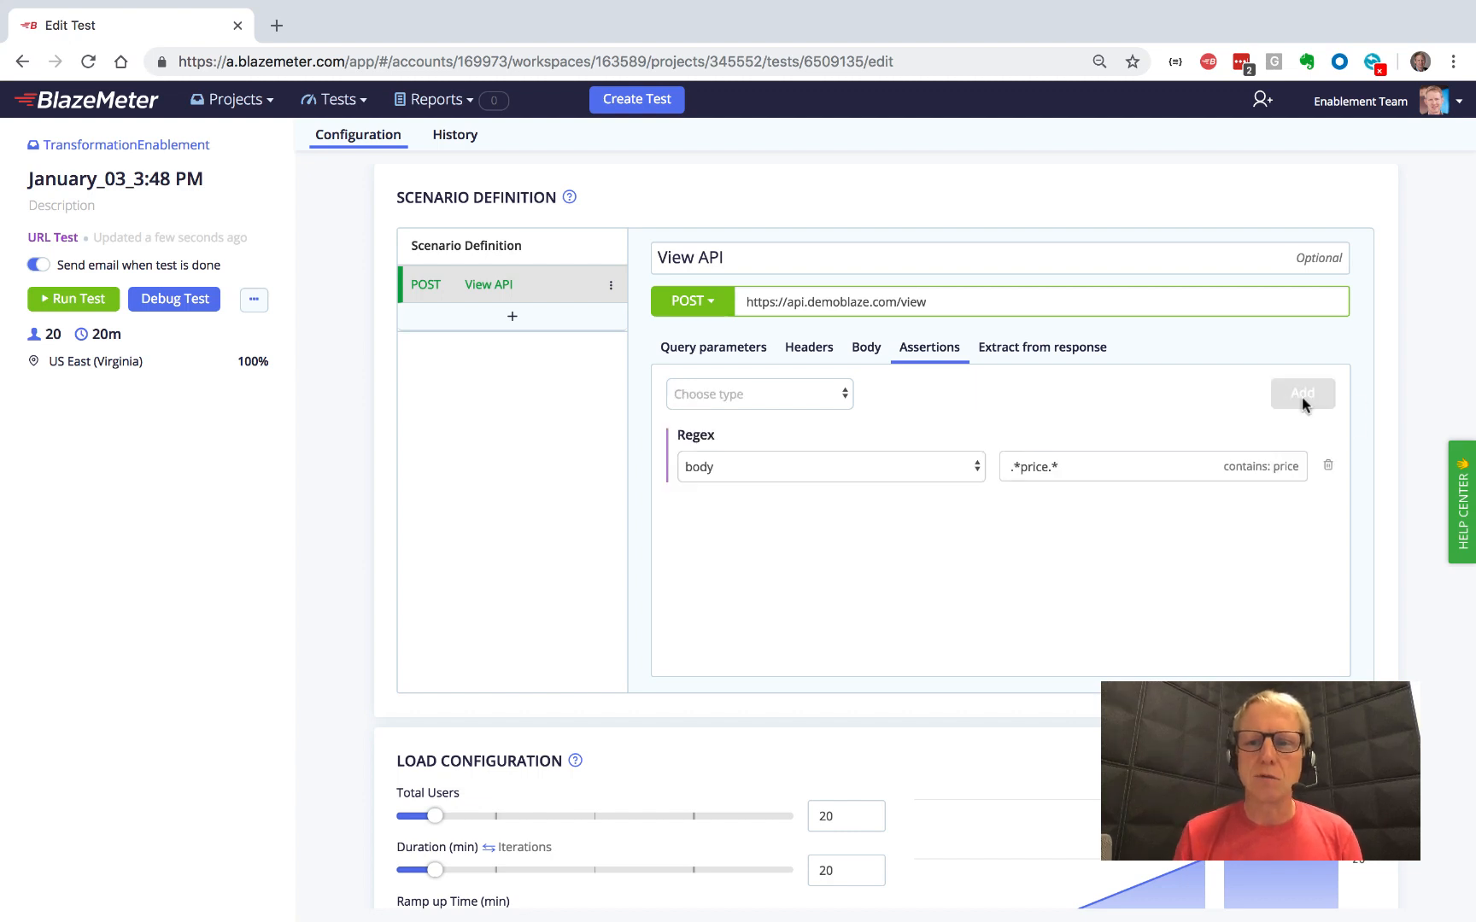
mouse_move(1143, 456)
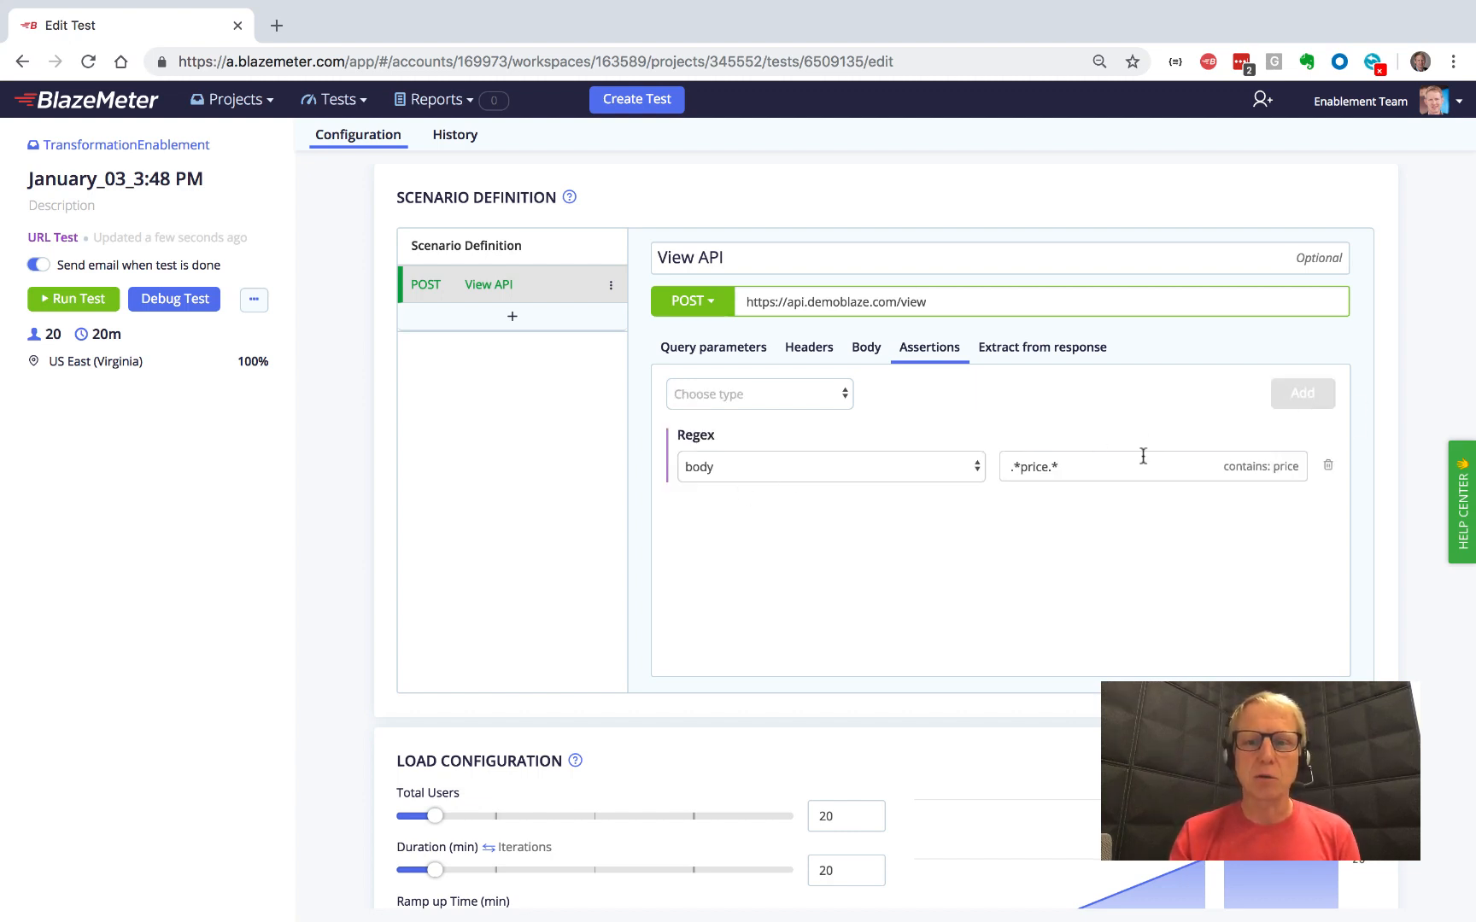
mouse_move(1054, 487)
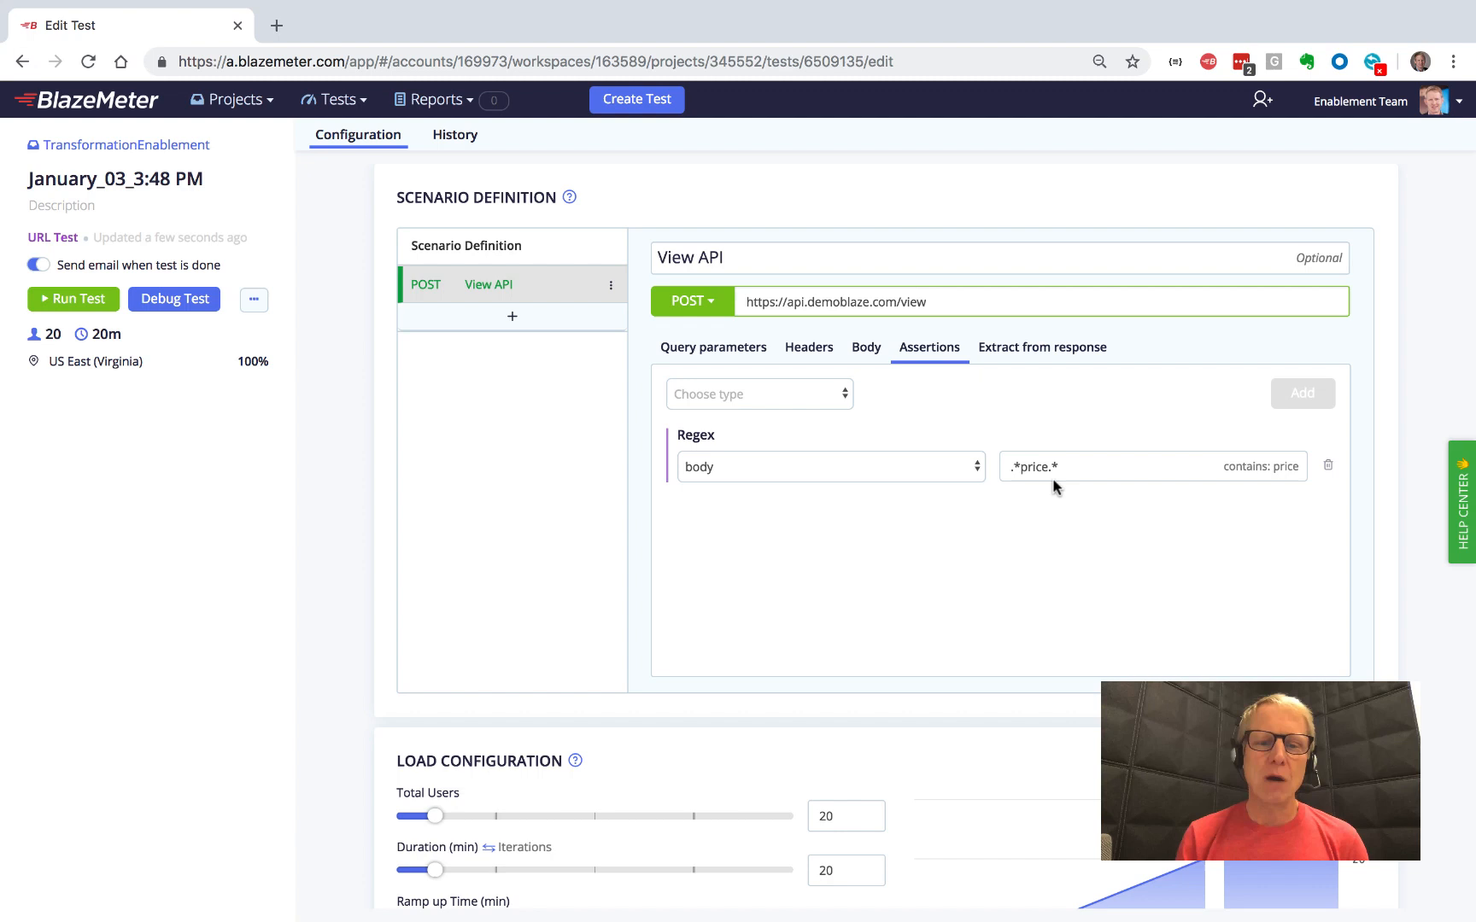
mouse_move(813, 649)
text(100)
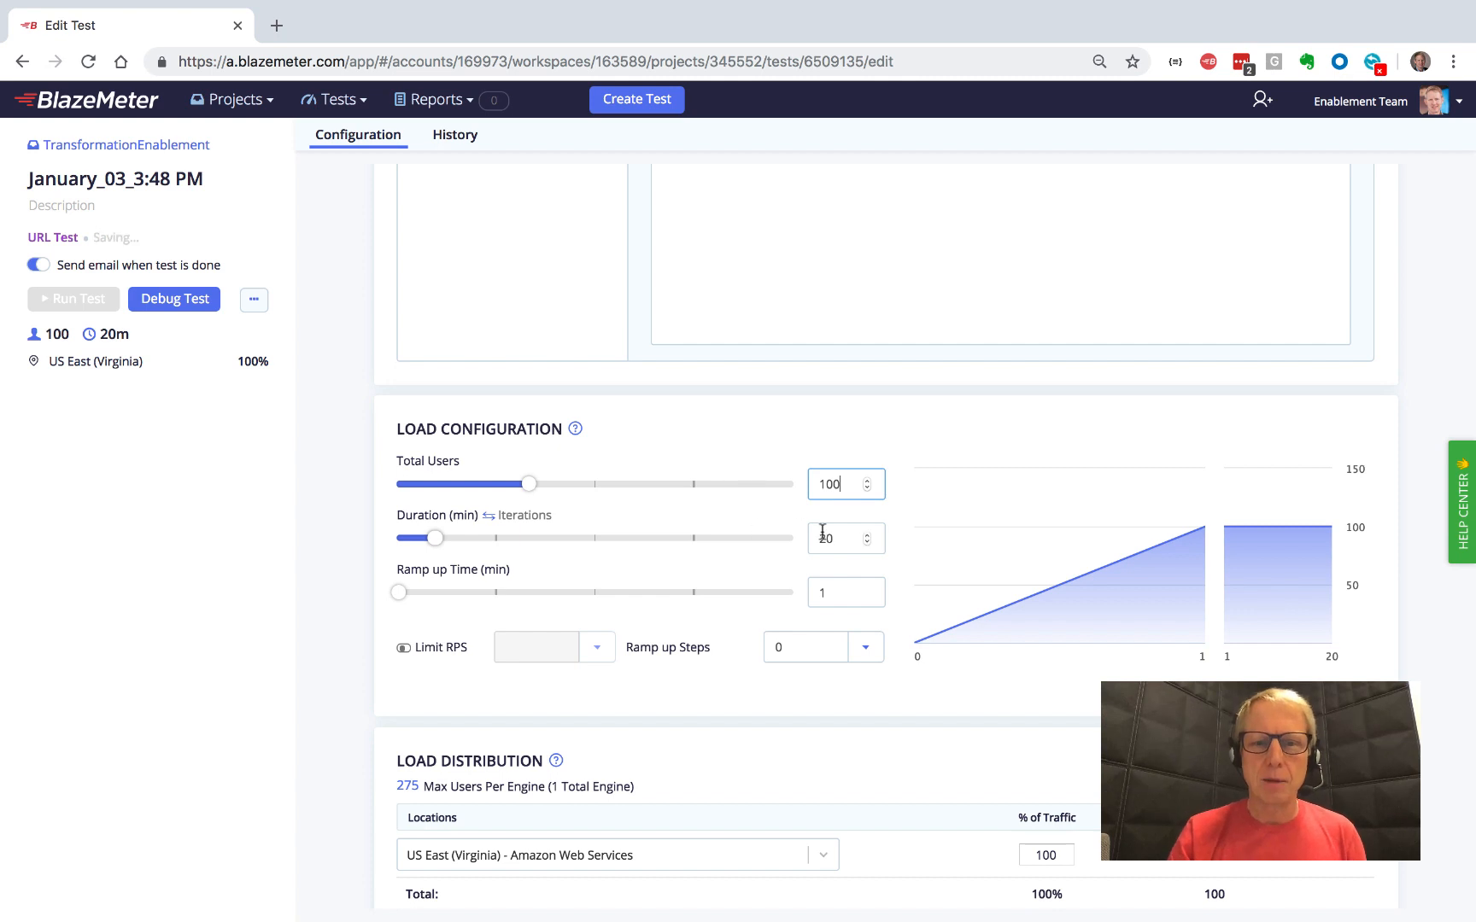
Step: Set the load duration to 5 minutes, keeping 100 users and 1-minute ramp-up
click(846, 538)
text(5)
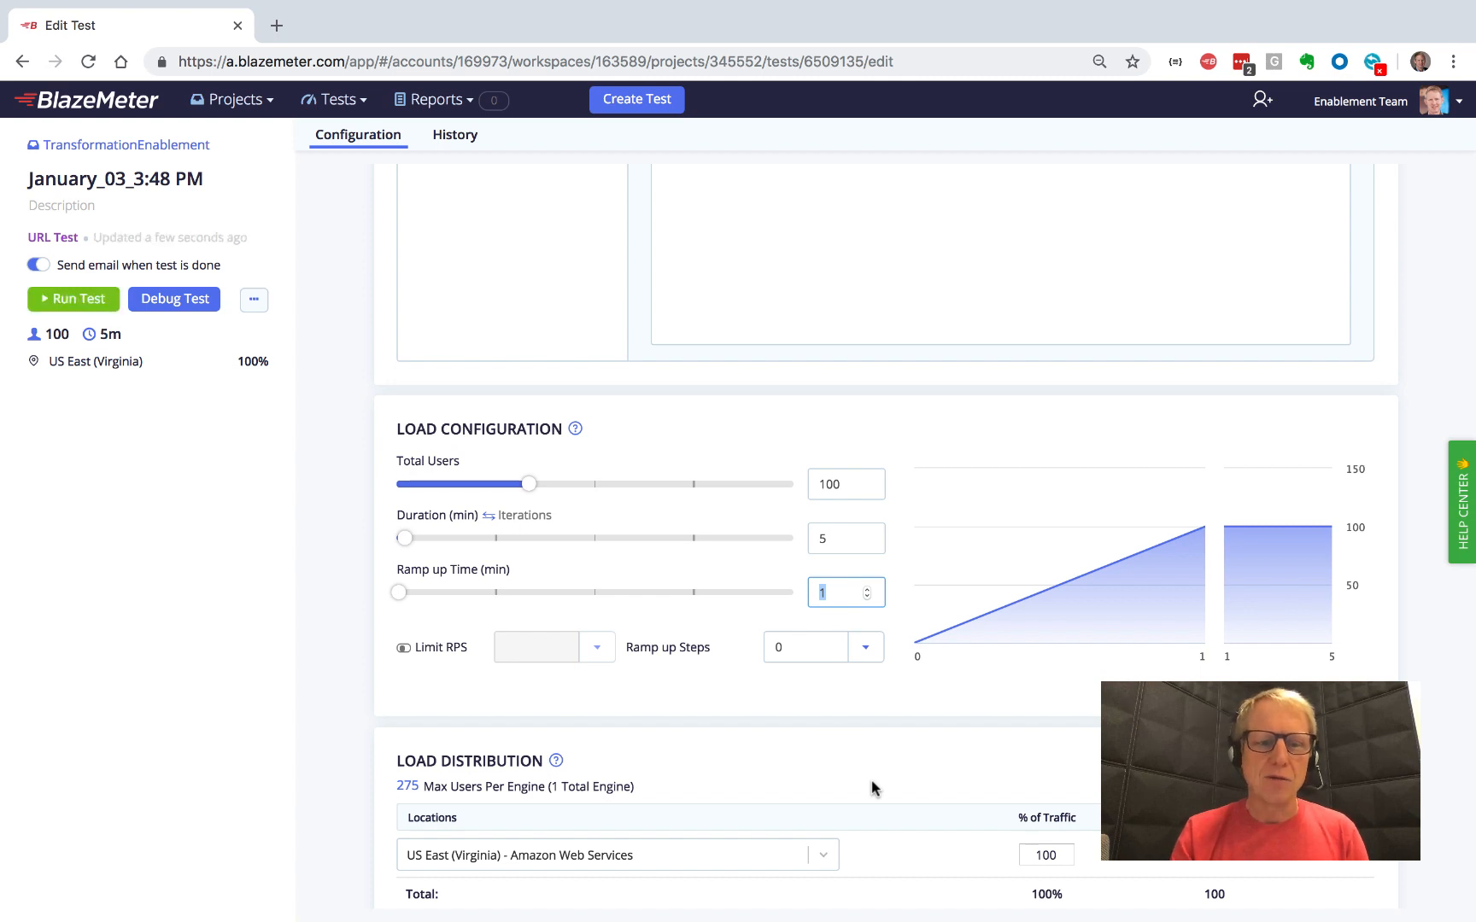
scroll(down, 3)
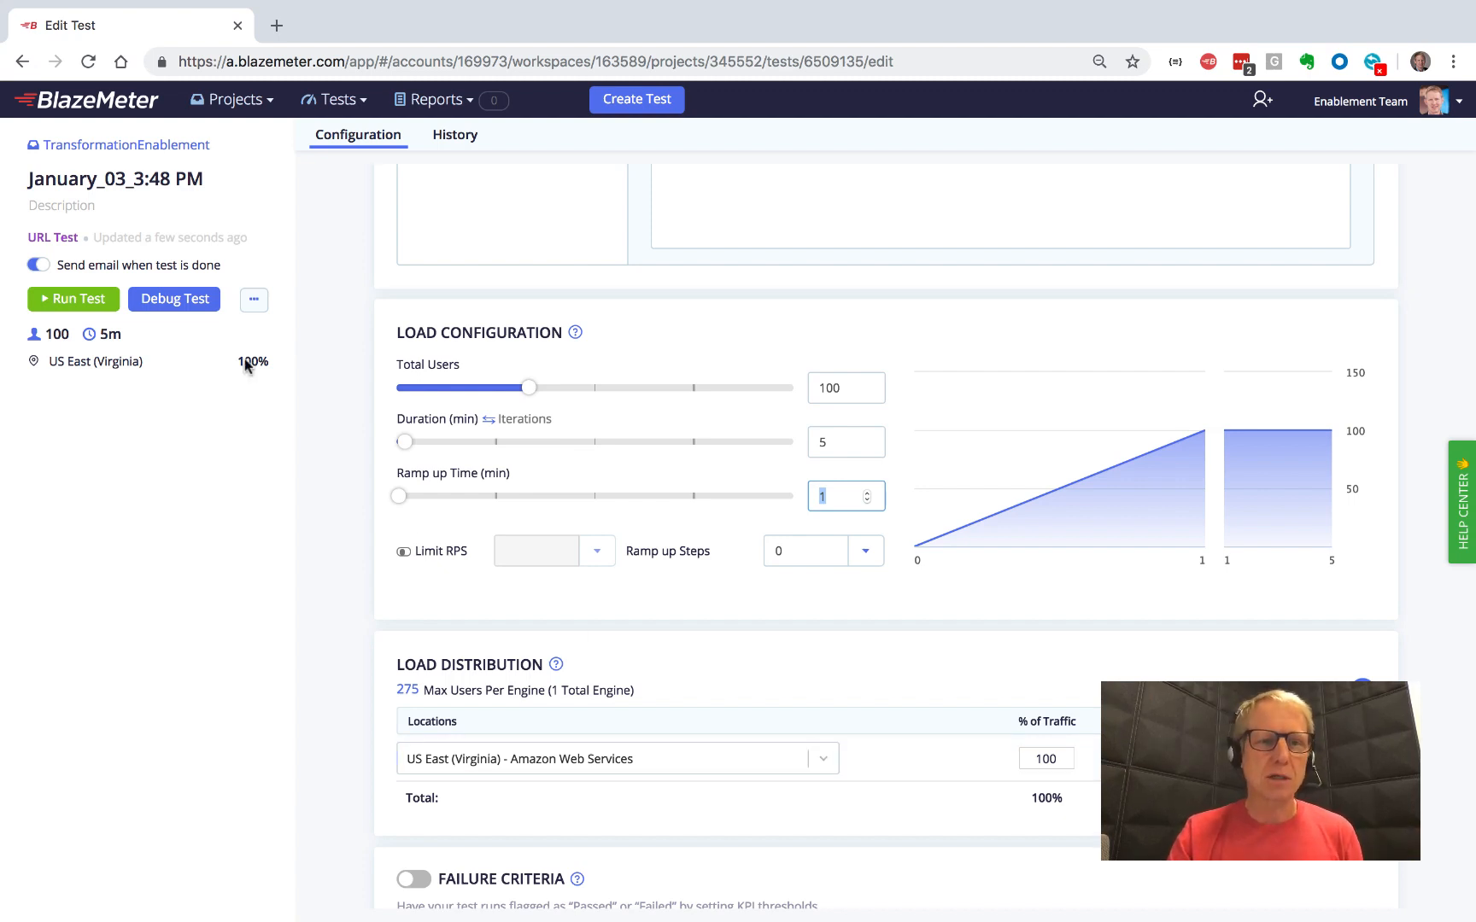
Step: Rename the test from its date-based name to 'my api test'
double_click(106, 178)
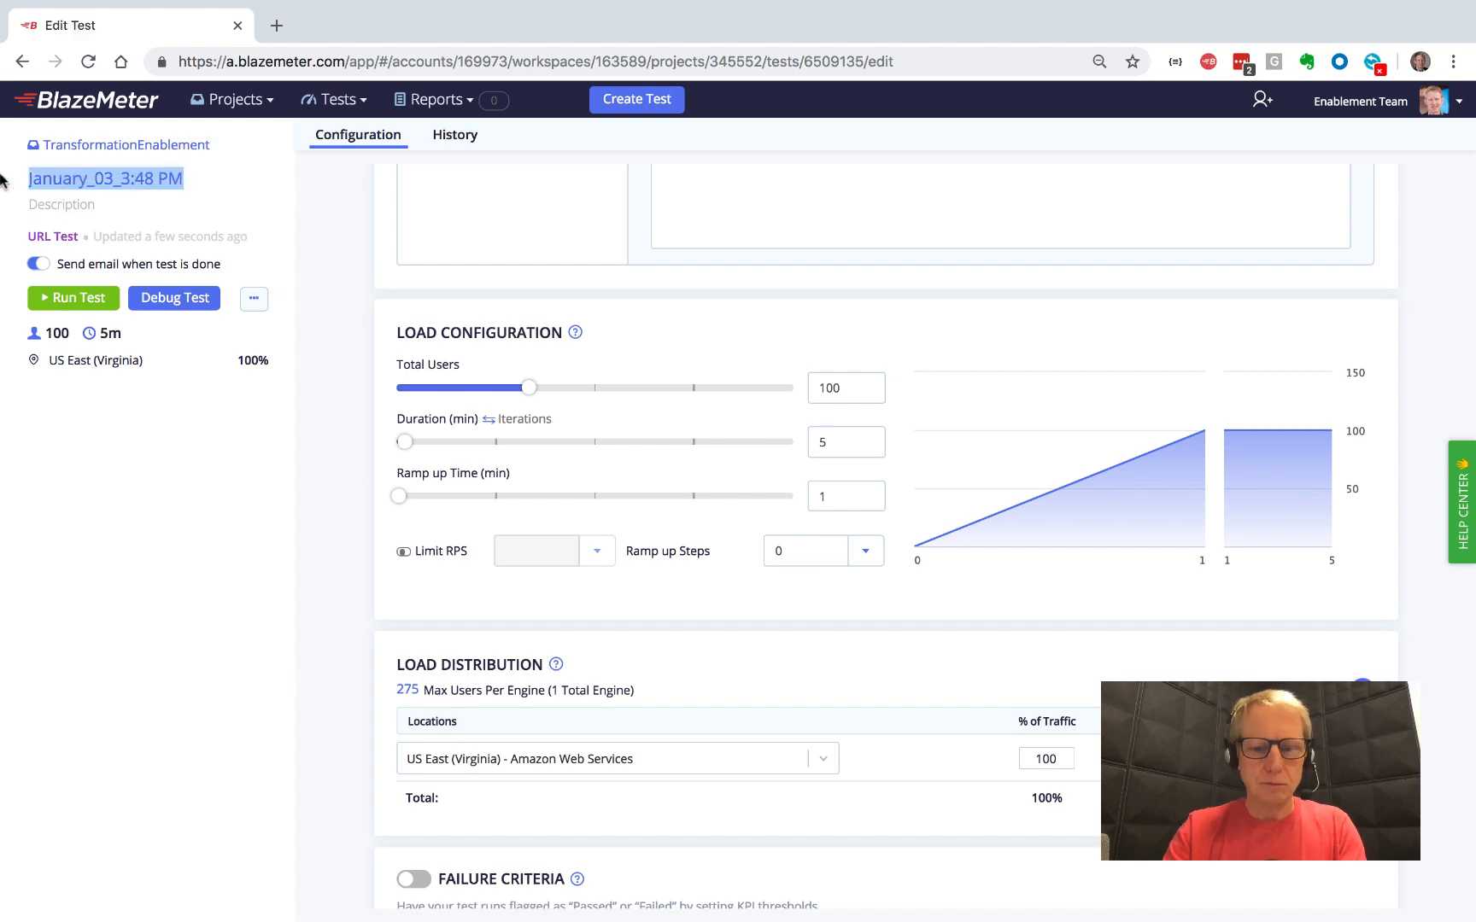
text(my api test)
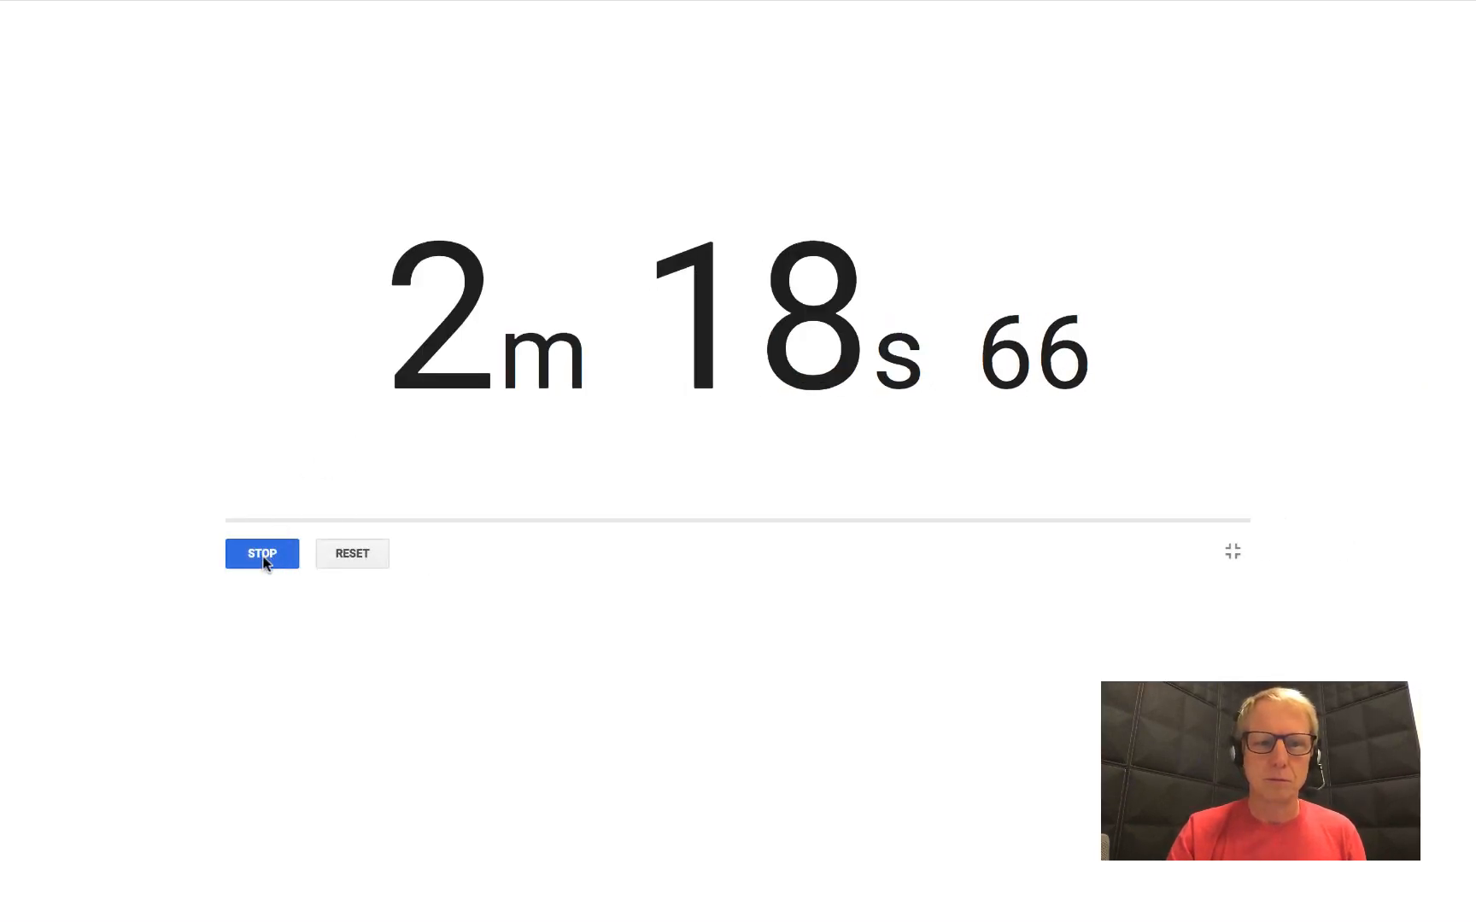
click(262, 553)
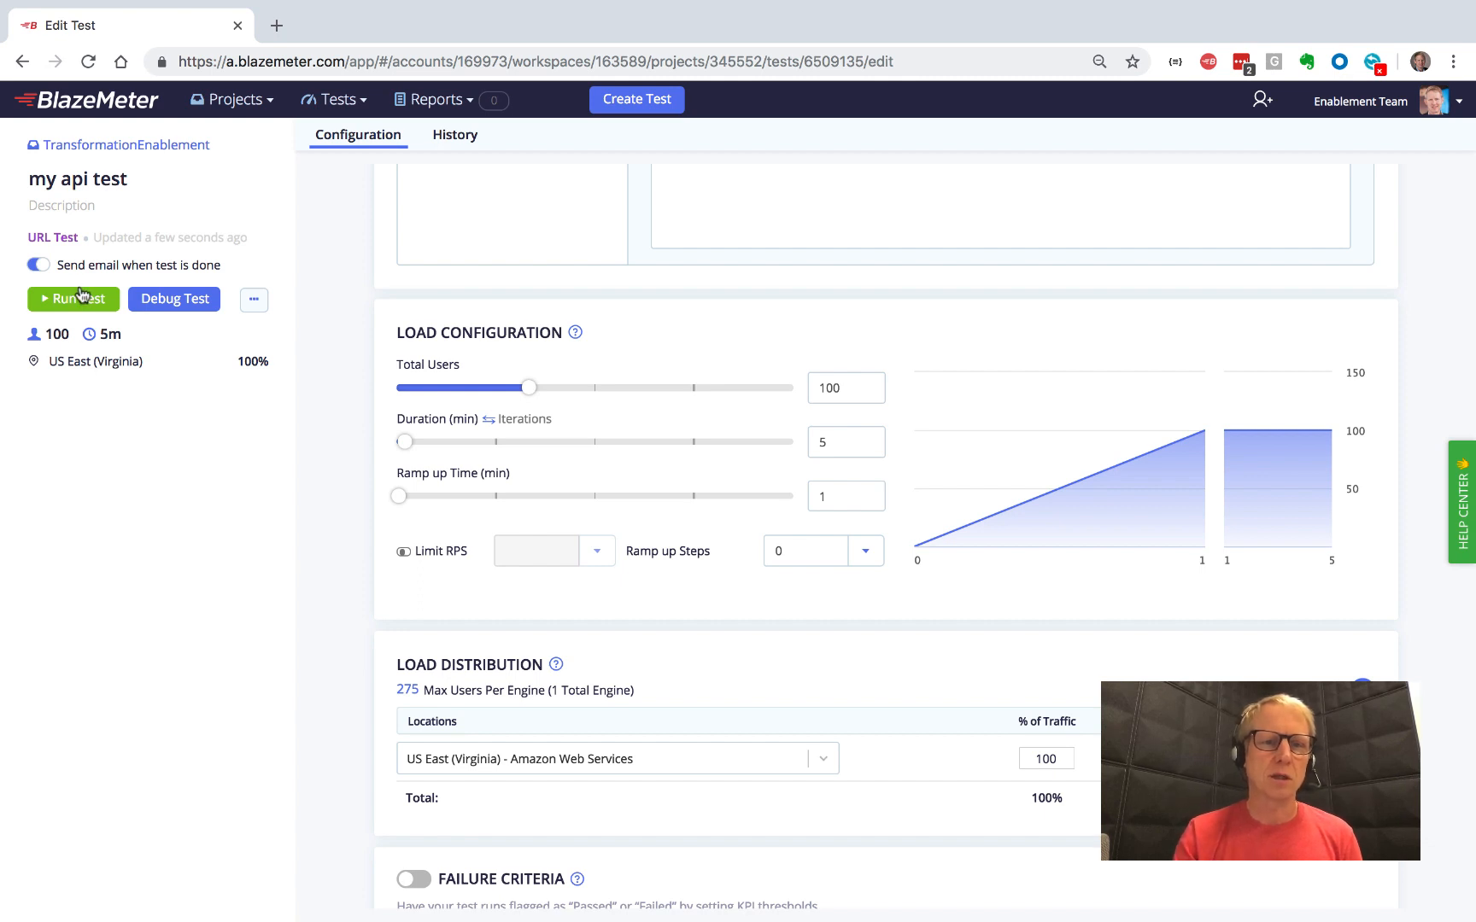
Step: Run 'my api test' and launch servers: 1 engine, 100 threads, 5 minutes max
click(72, 299)
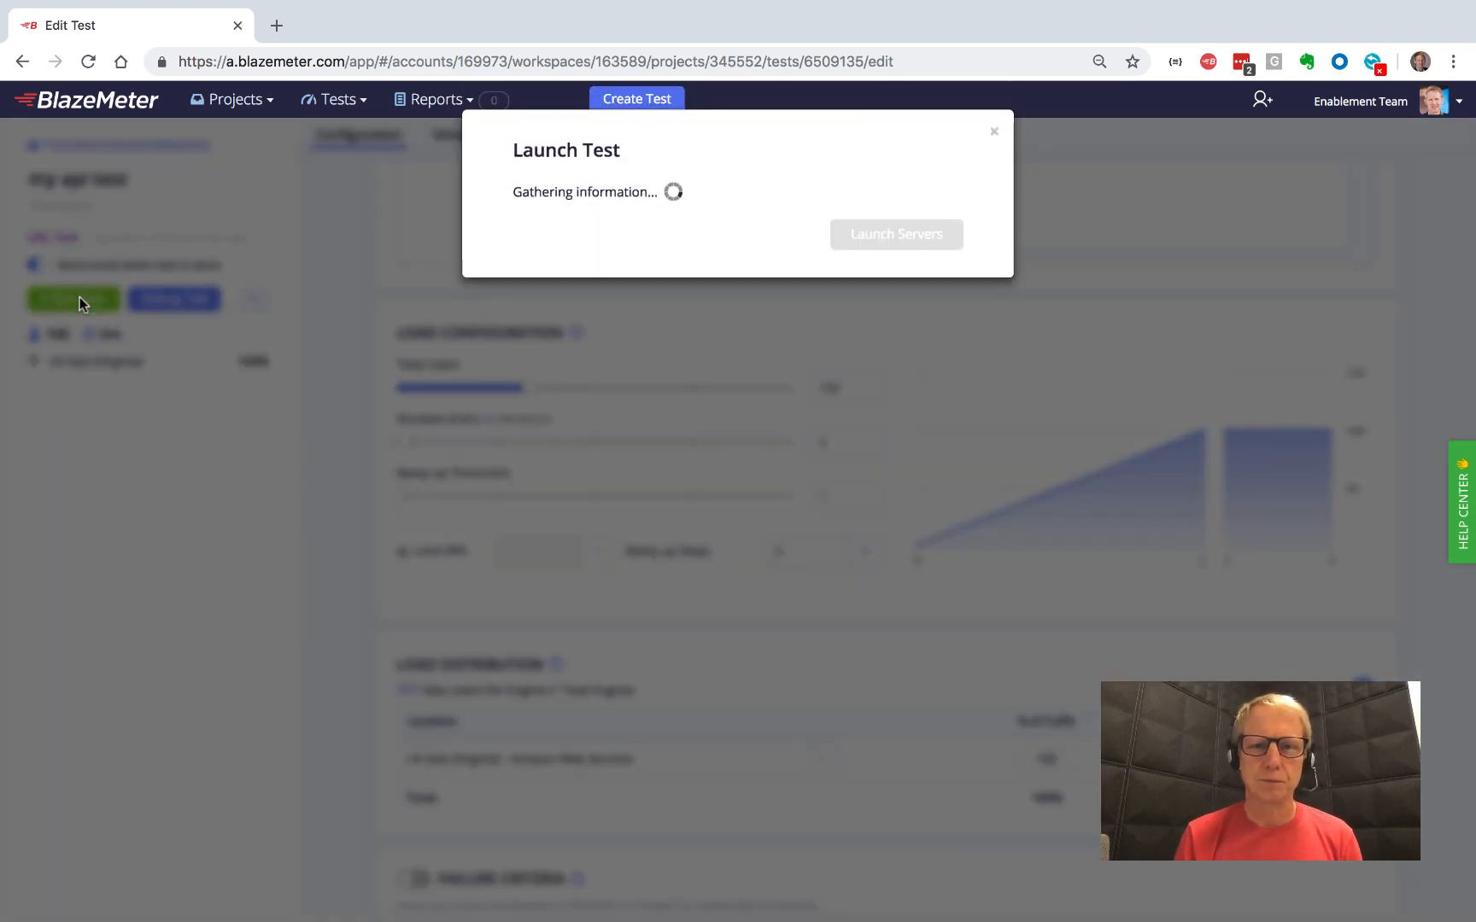
mouse_move(752, 297)
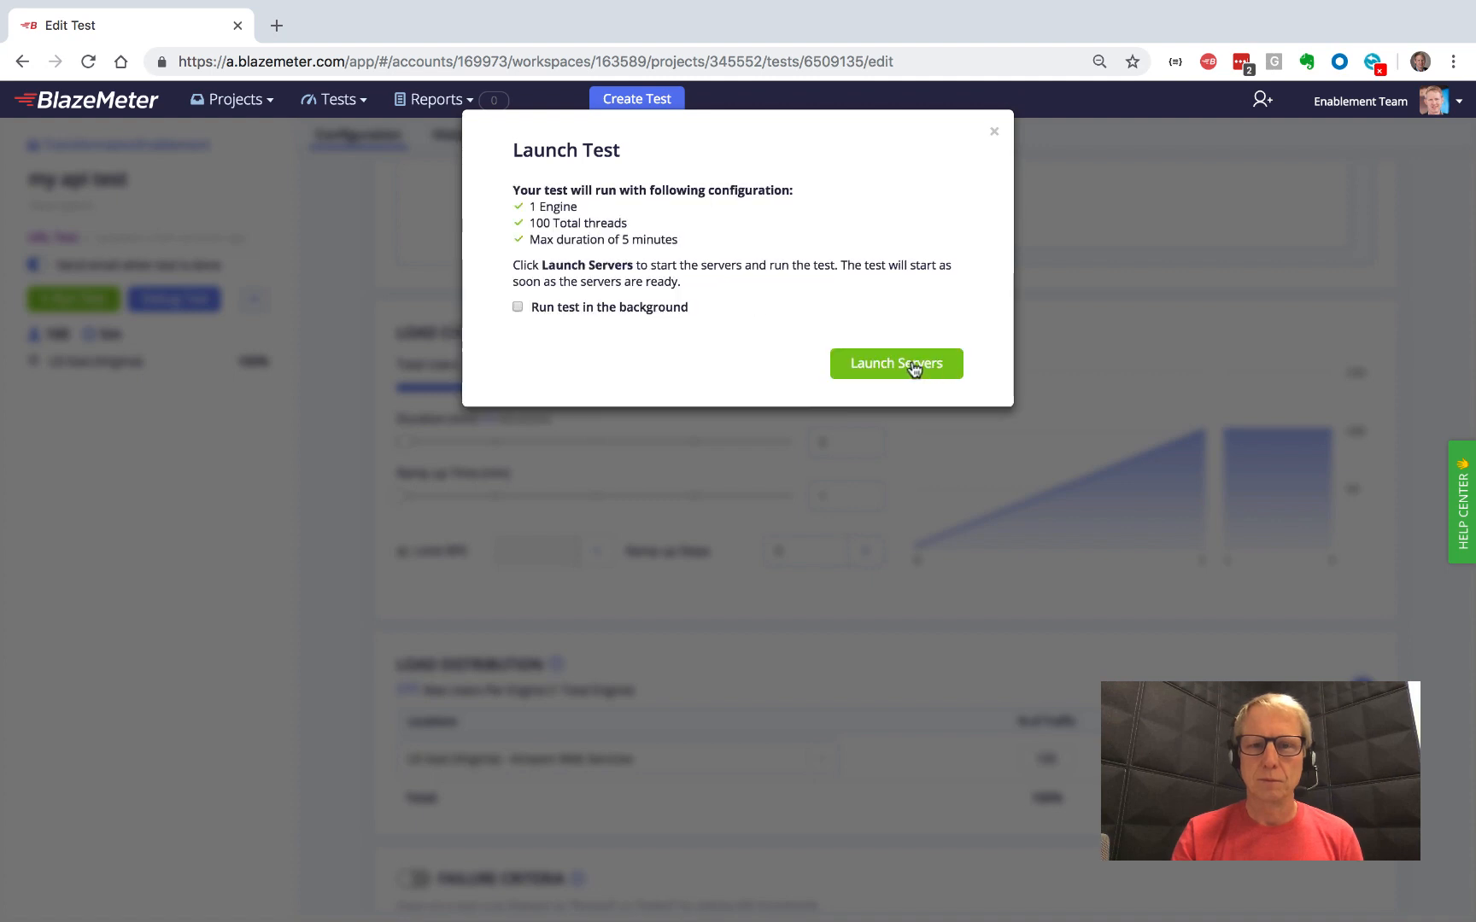
click(895, 364)
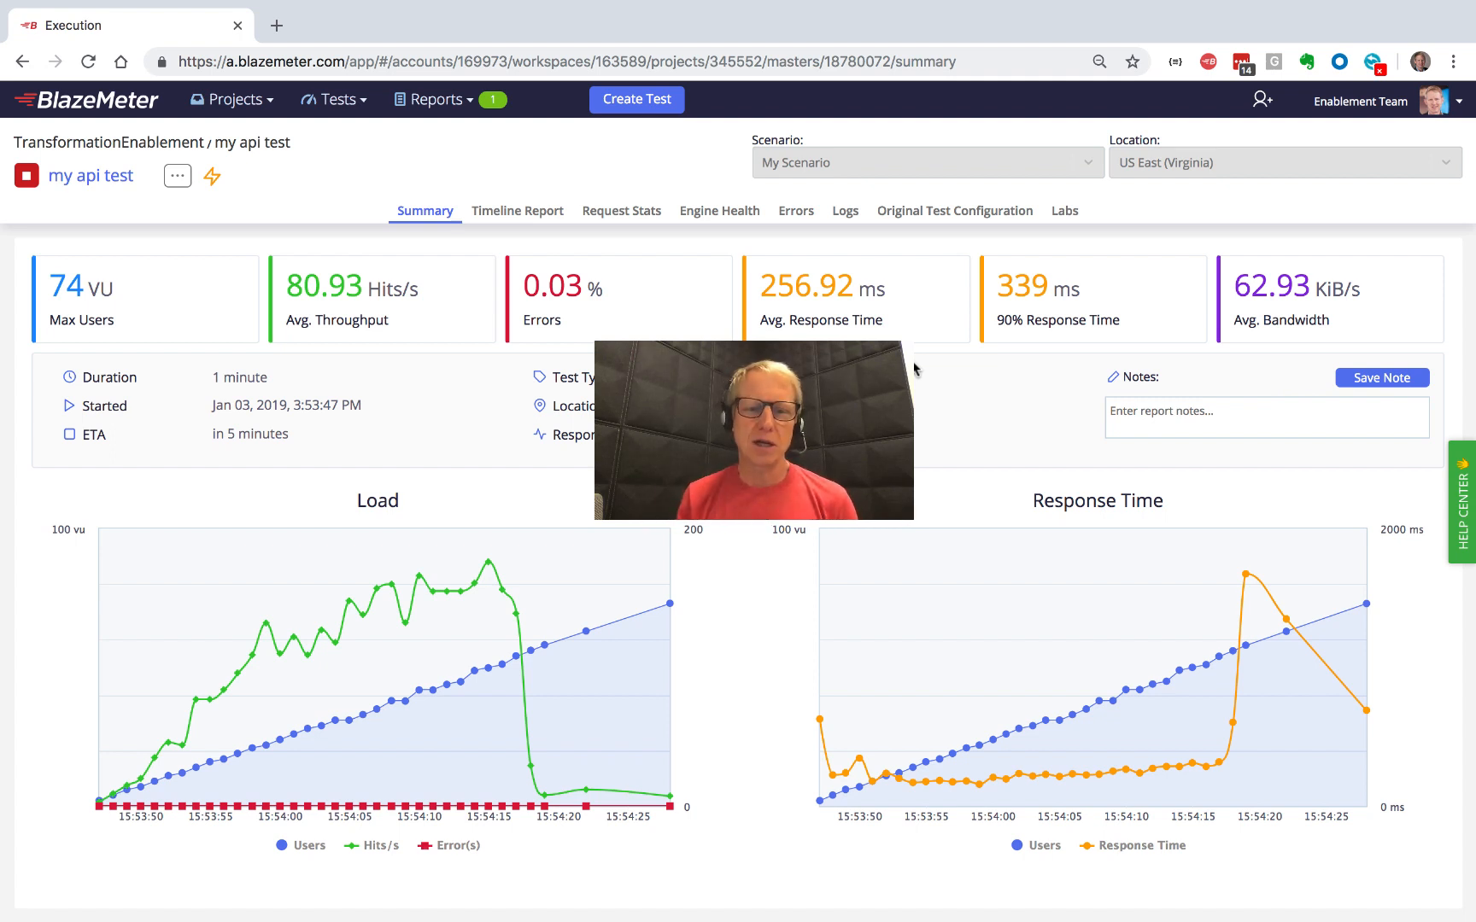
mouse_move(240, 639)
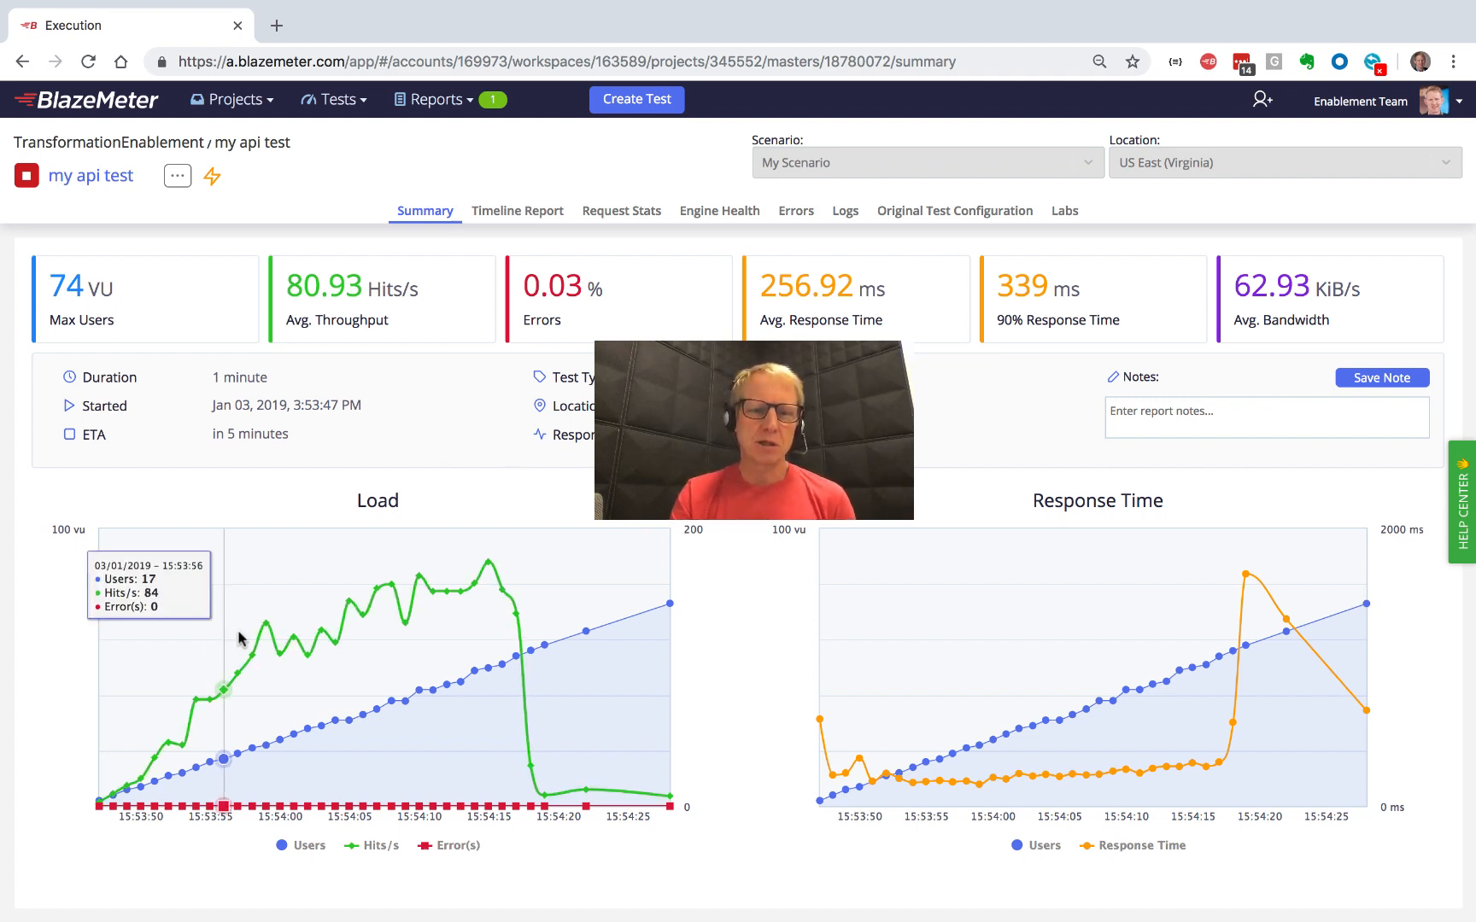
mouse_move(1086, 779)
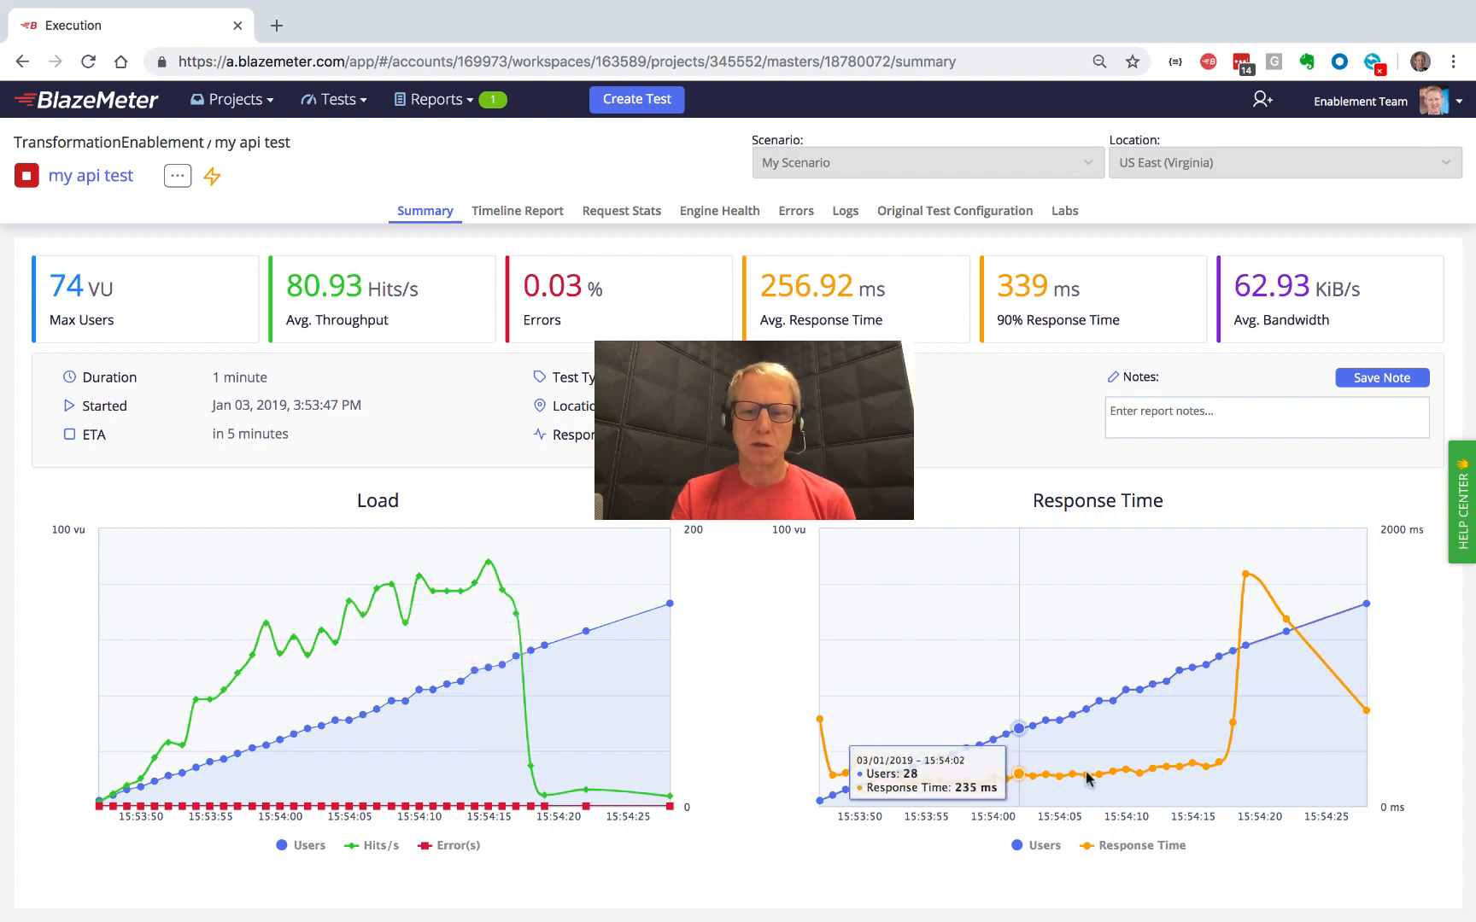
mouse_move(1219, 762)
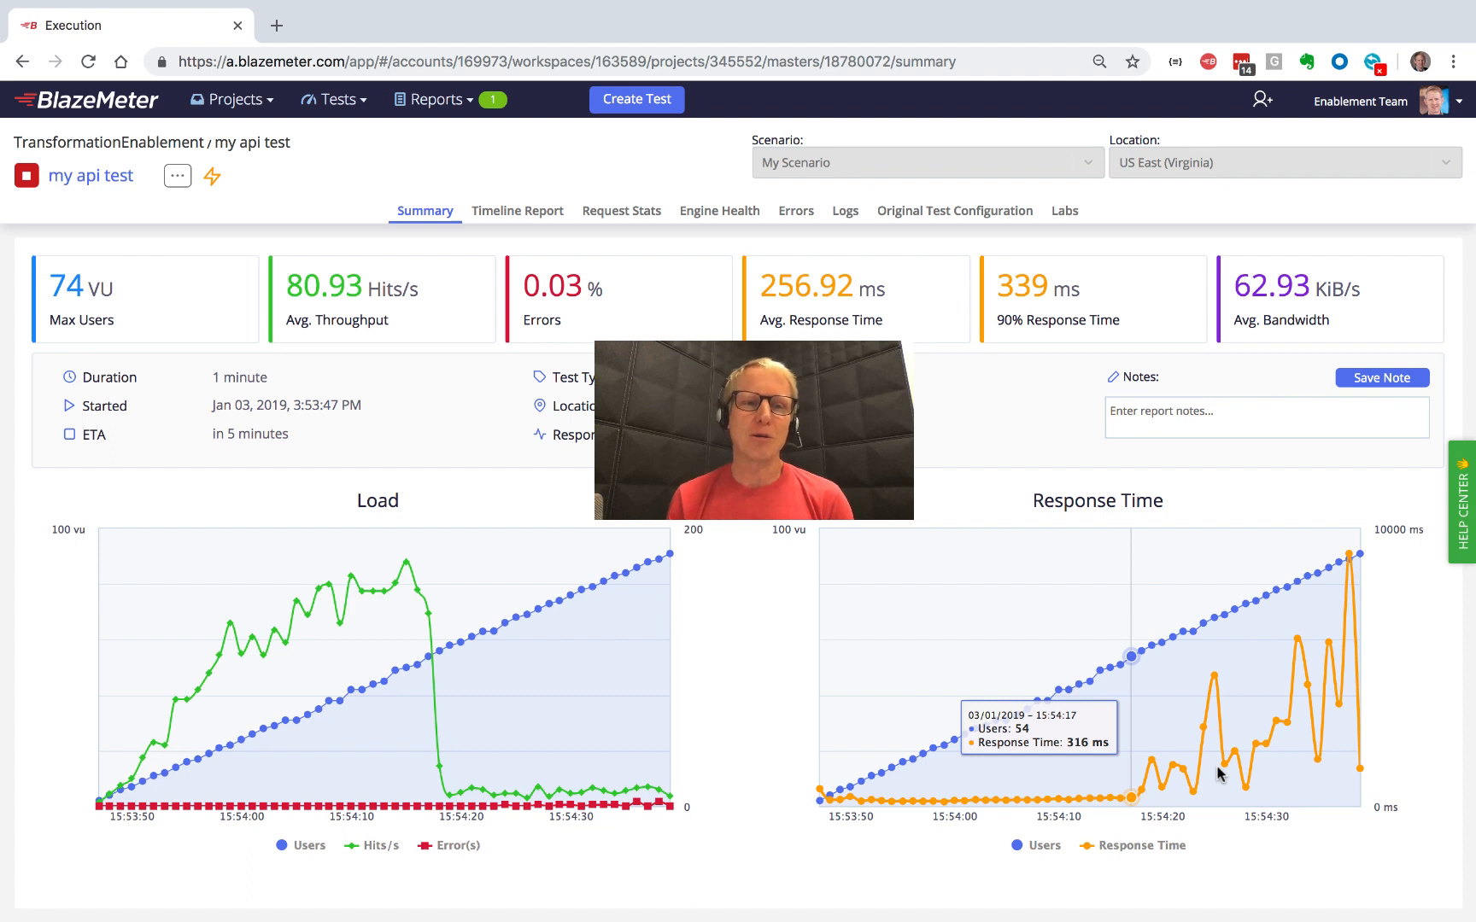
mouse_move(1139, 762)
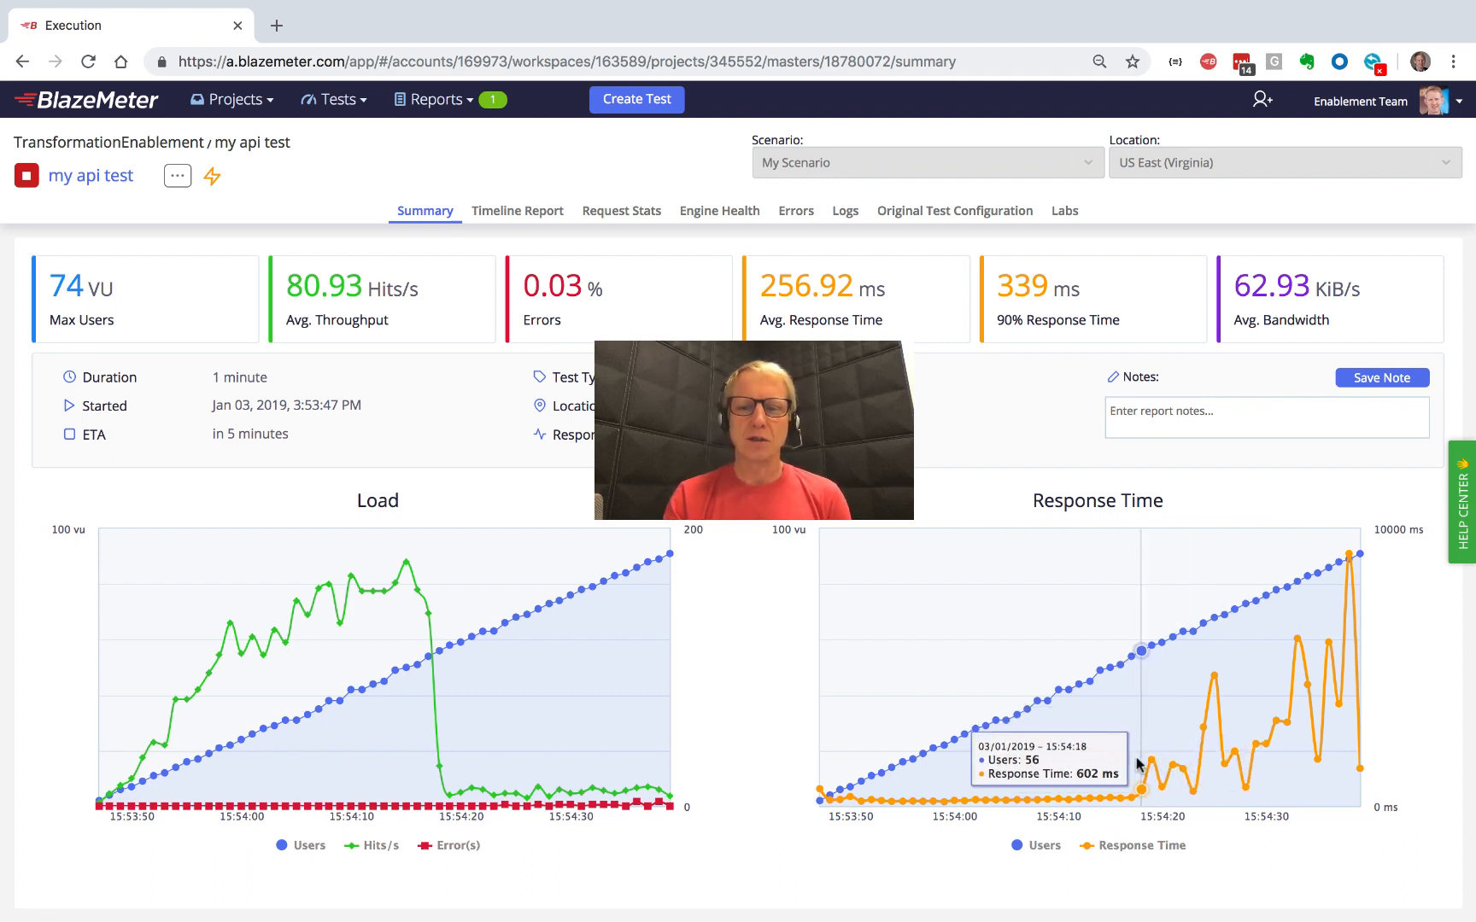
mouse_move(360, 694)
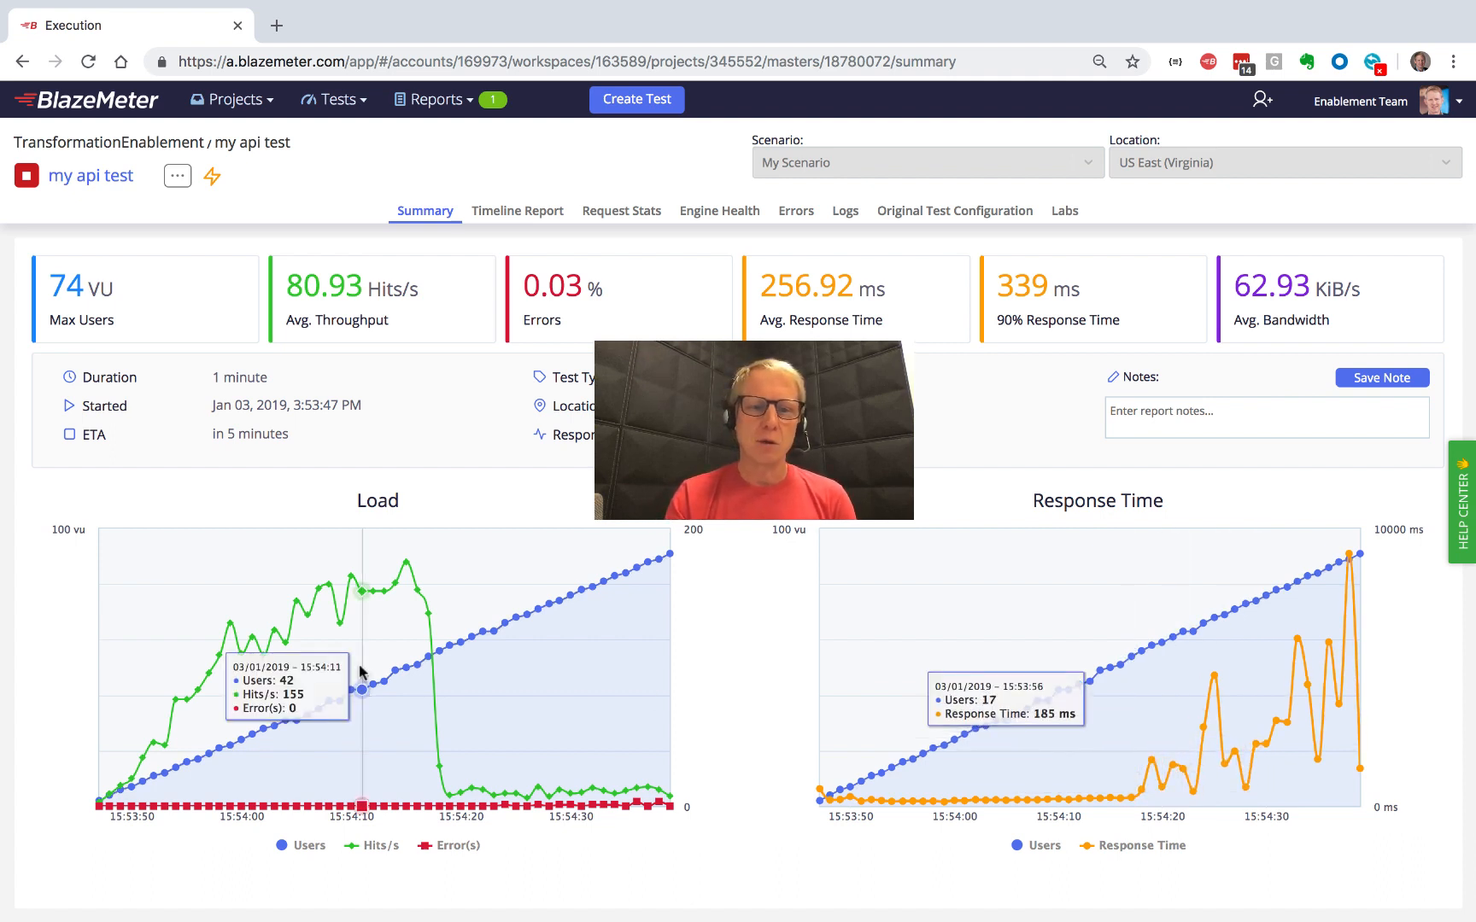
mouse_move(421, 617)
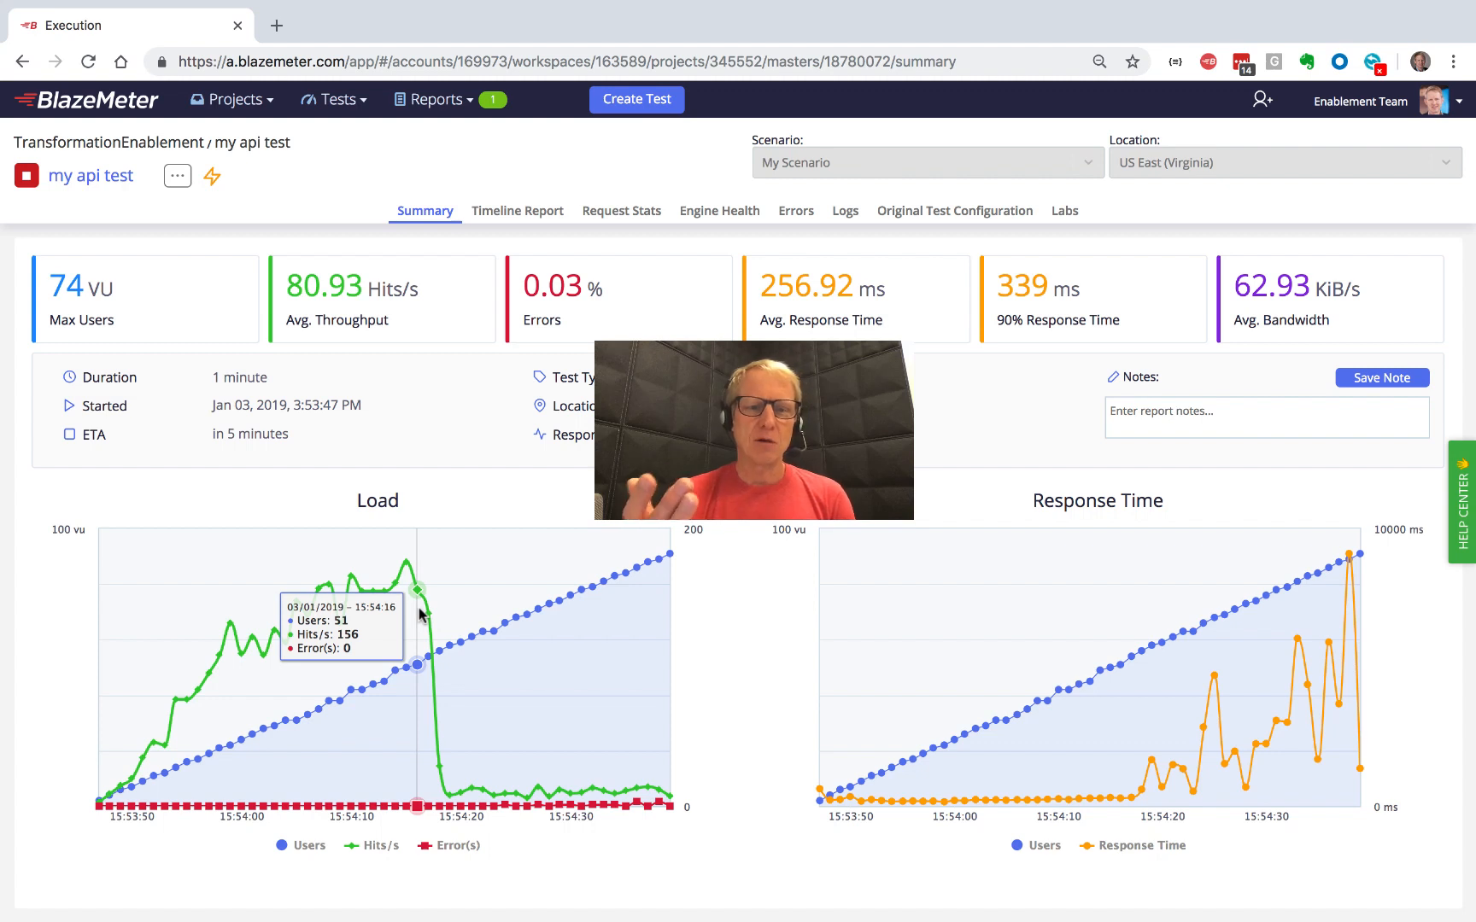
mouse_move(427, 620)
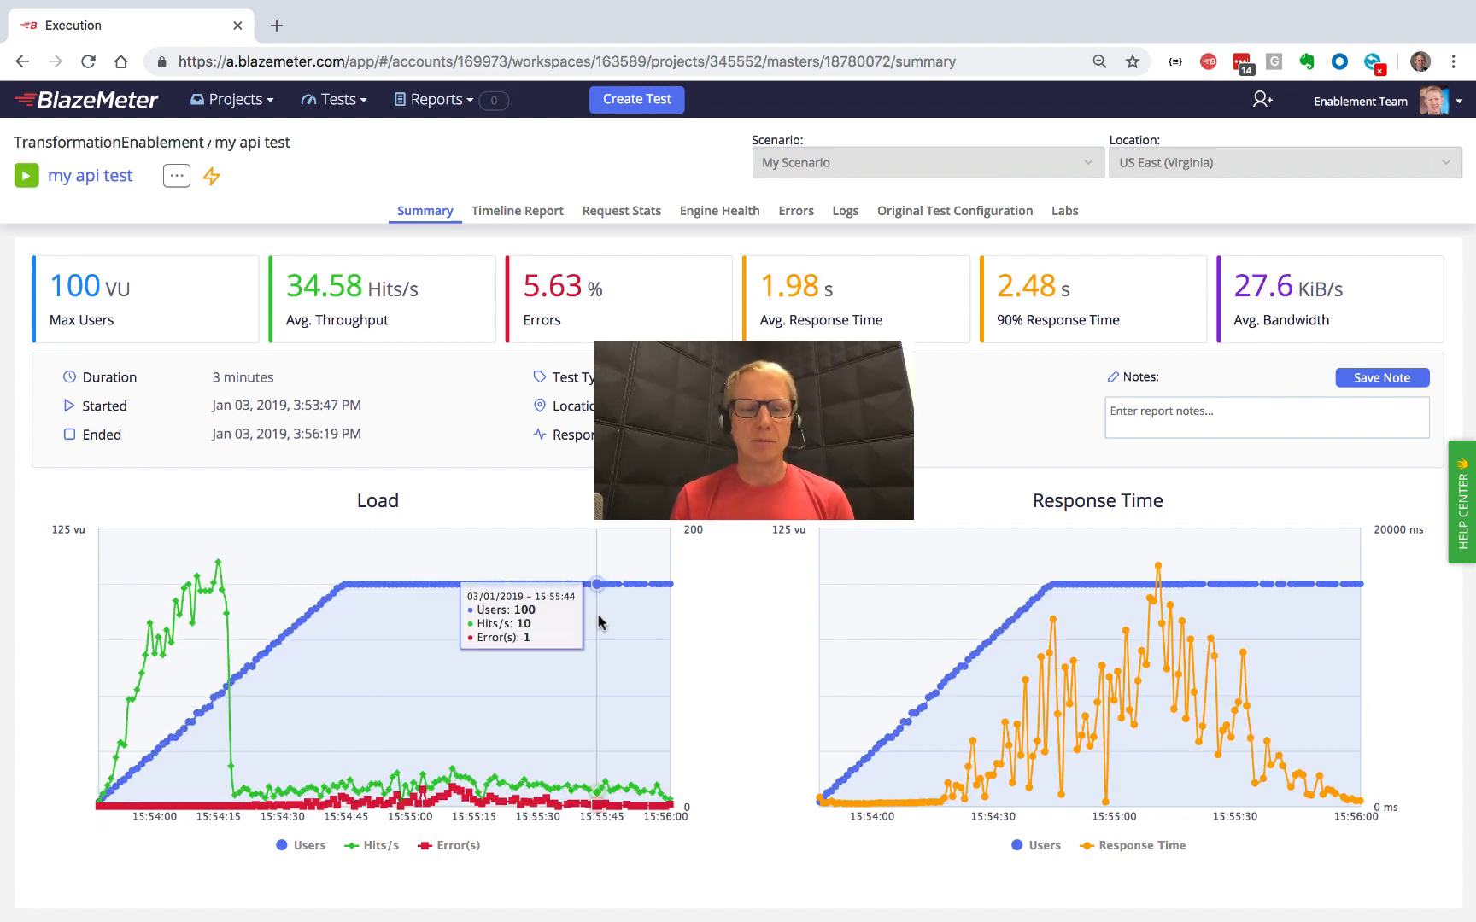
mouse_move(804, 678)
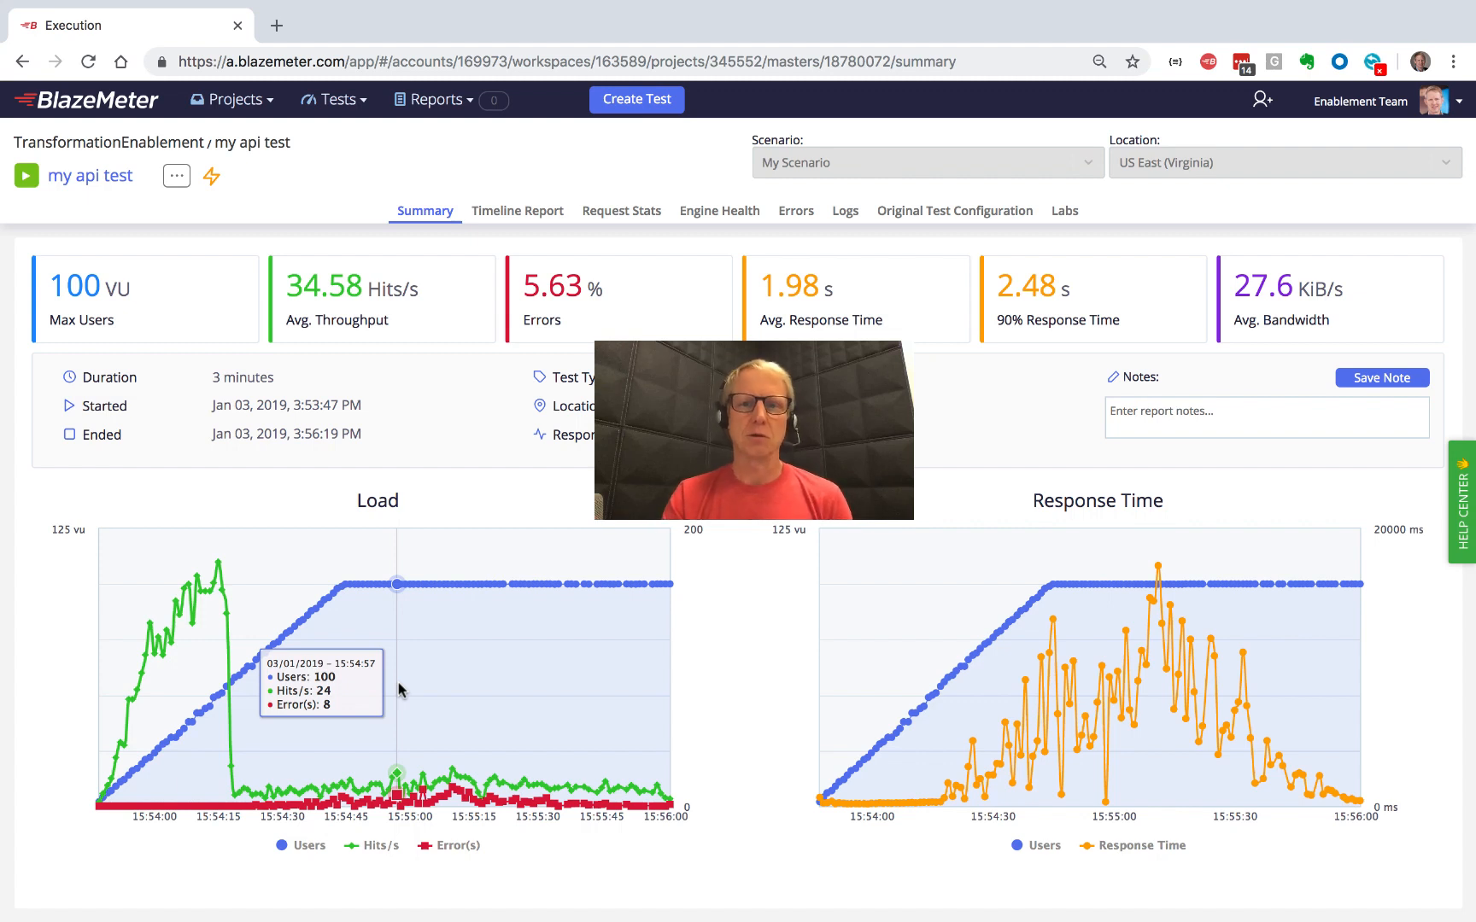
Step: View the finished run's execution Logs after reviewing the summary charts
click(842, 210)
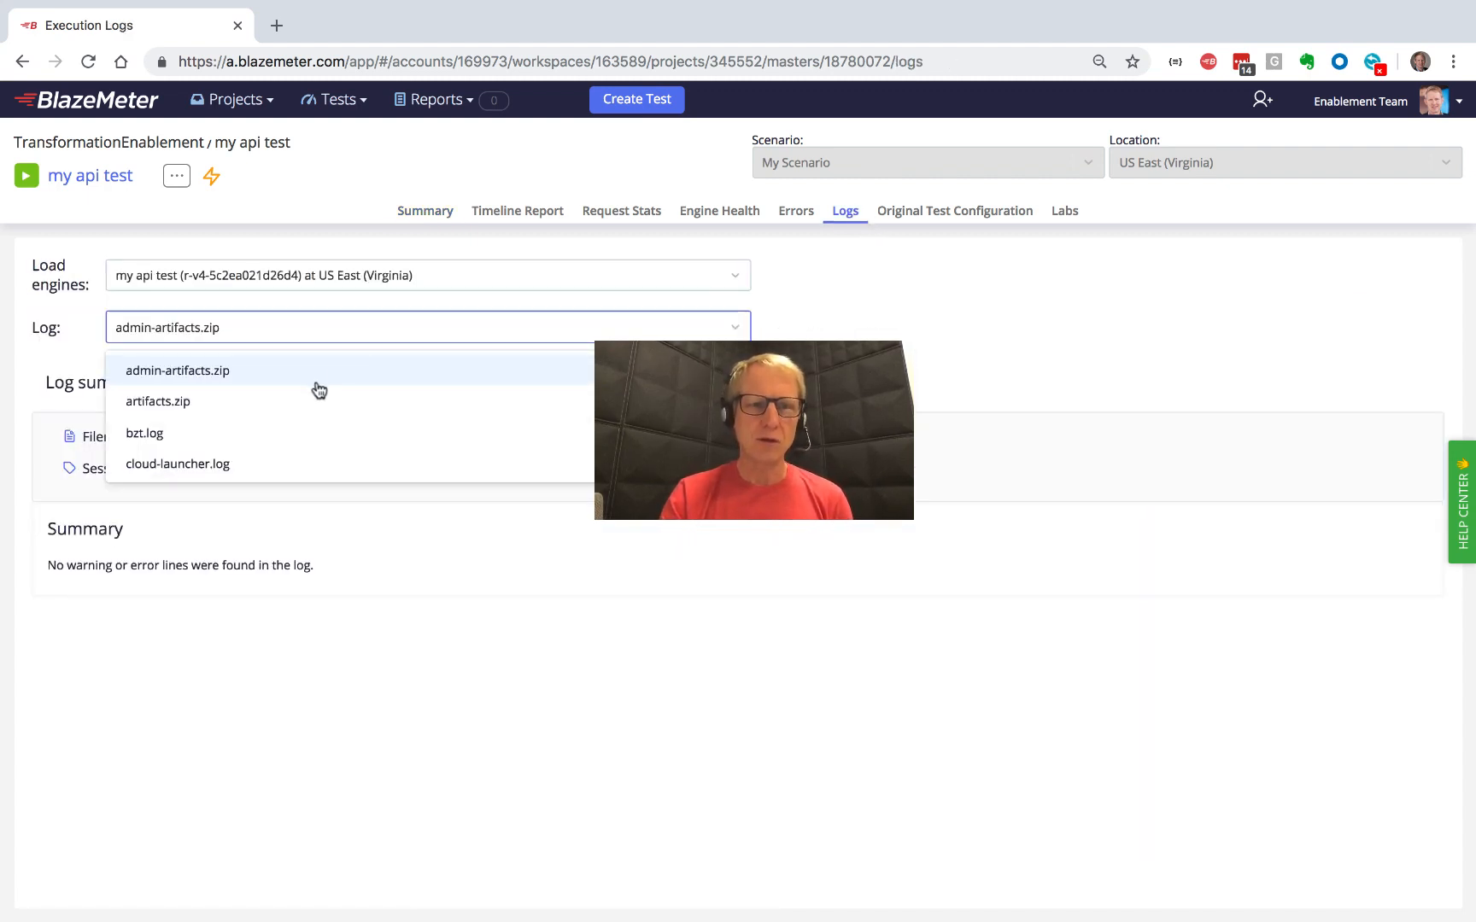
Step: Download the run's artifacts.zip archive from the Log dropdown
click(157, 401)
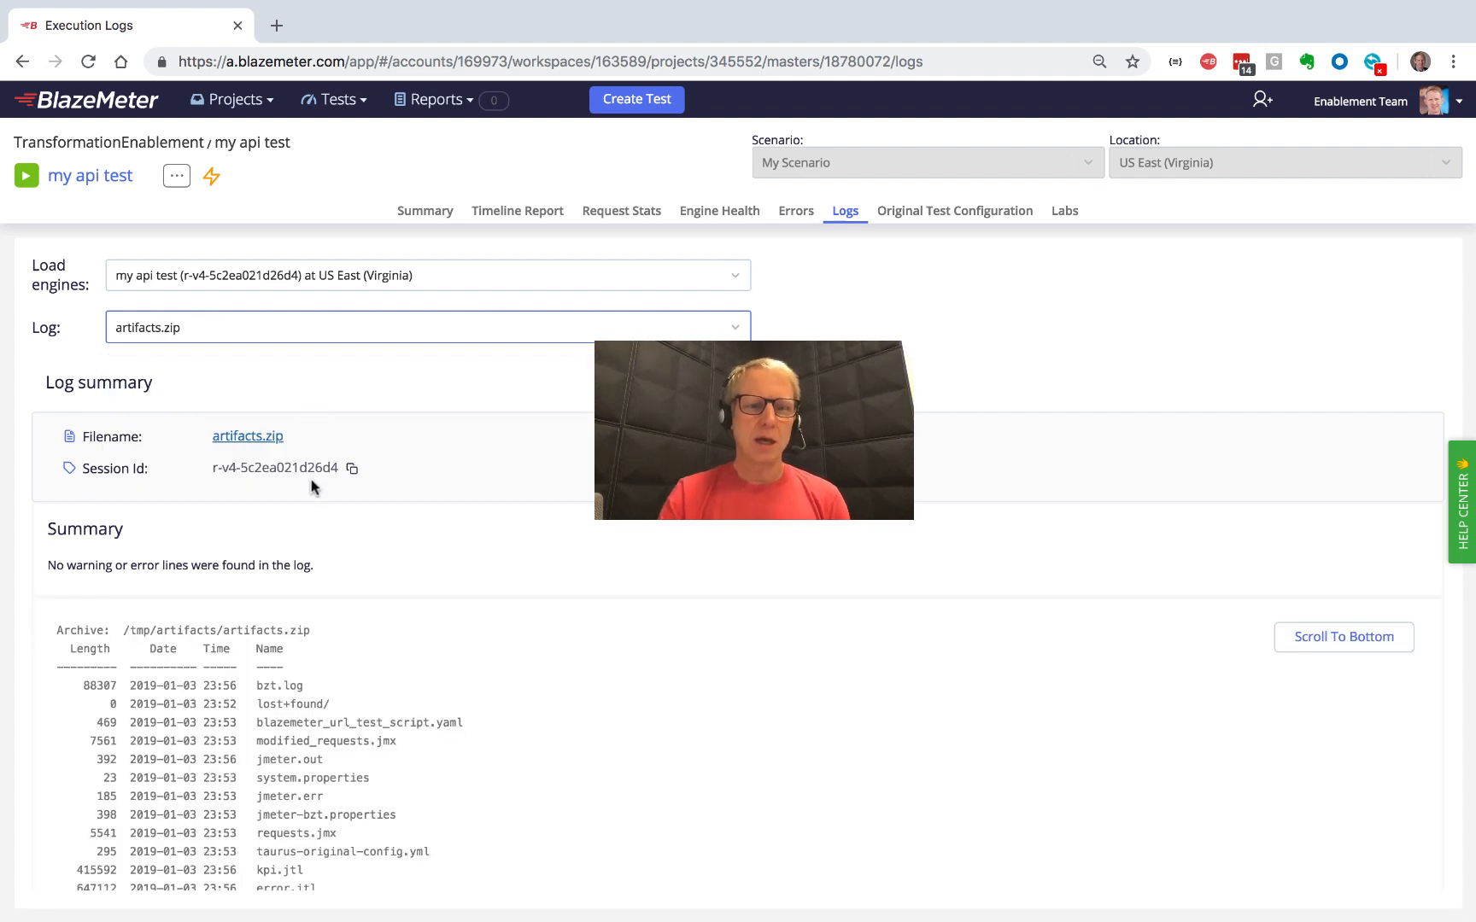
click(248, 435)
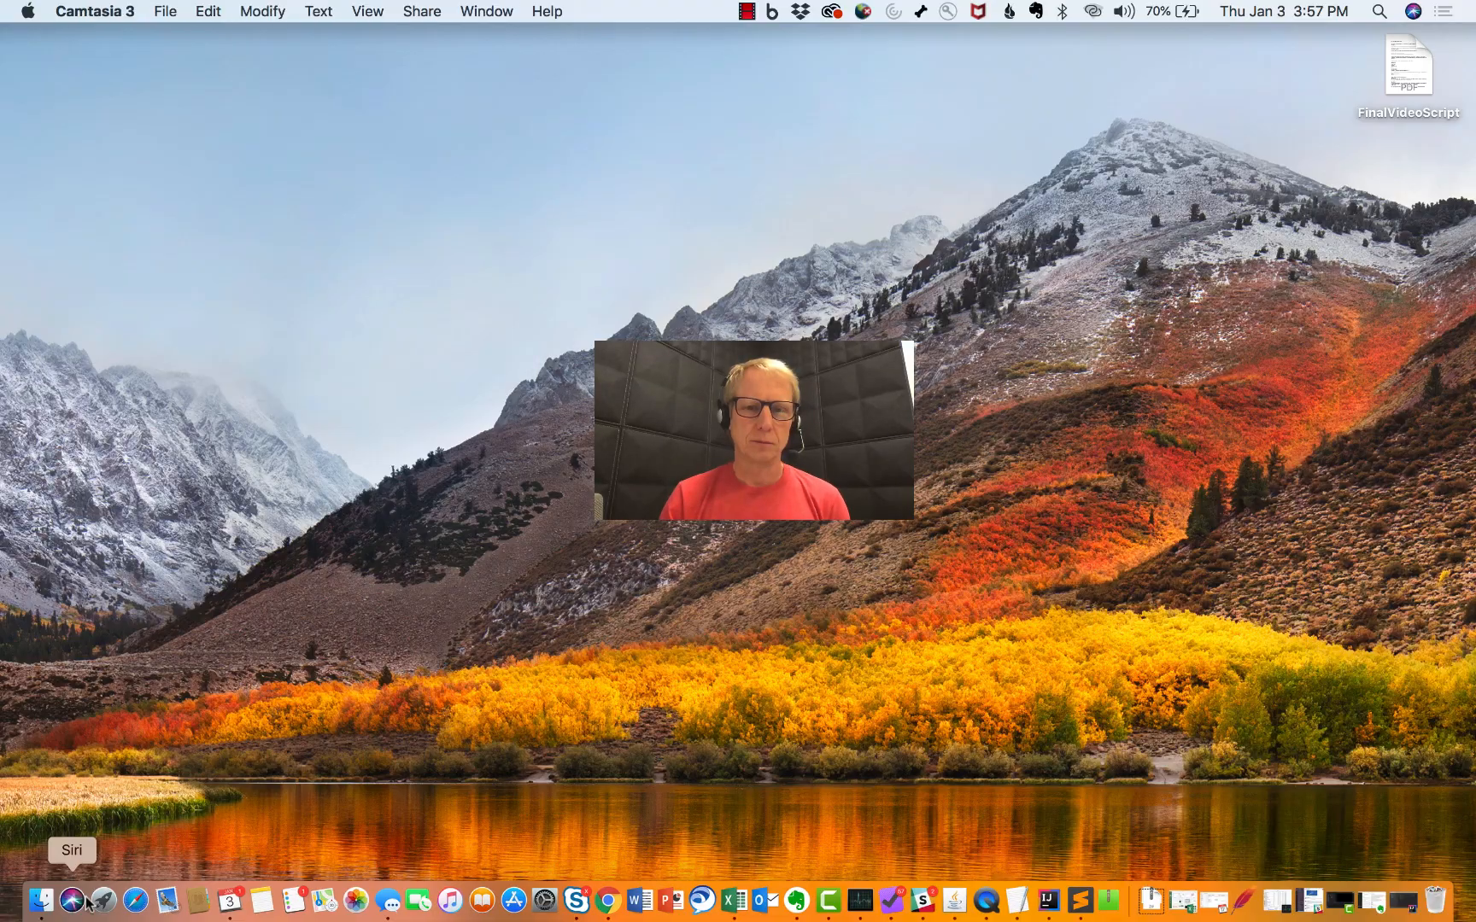
Step: Expand the downloaded artifacts (20) folder and open blazemeter_url_test_script.yaml in Sublime Text
click(14, 900)
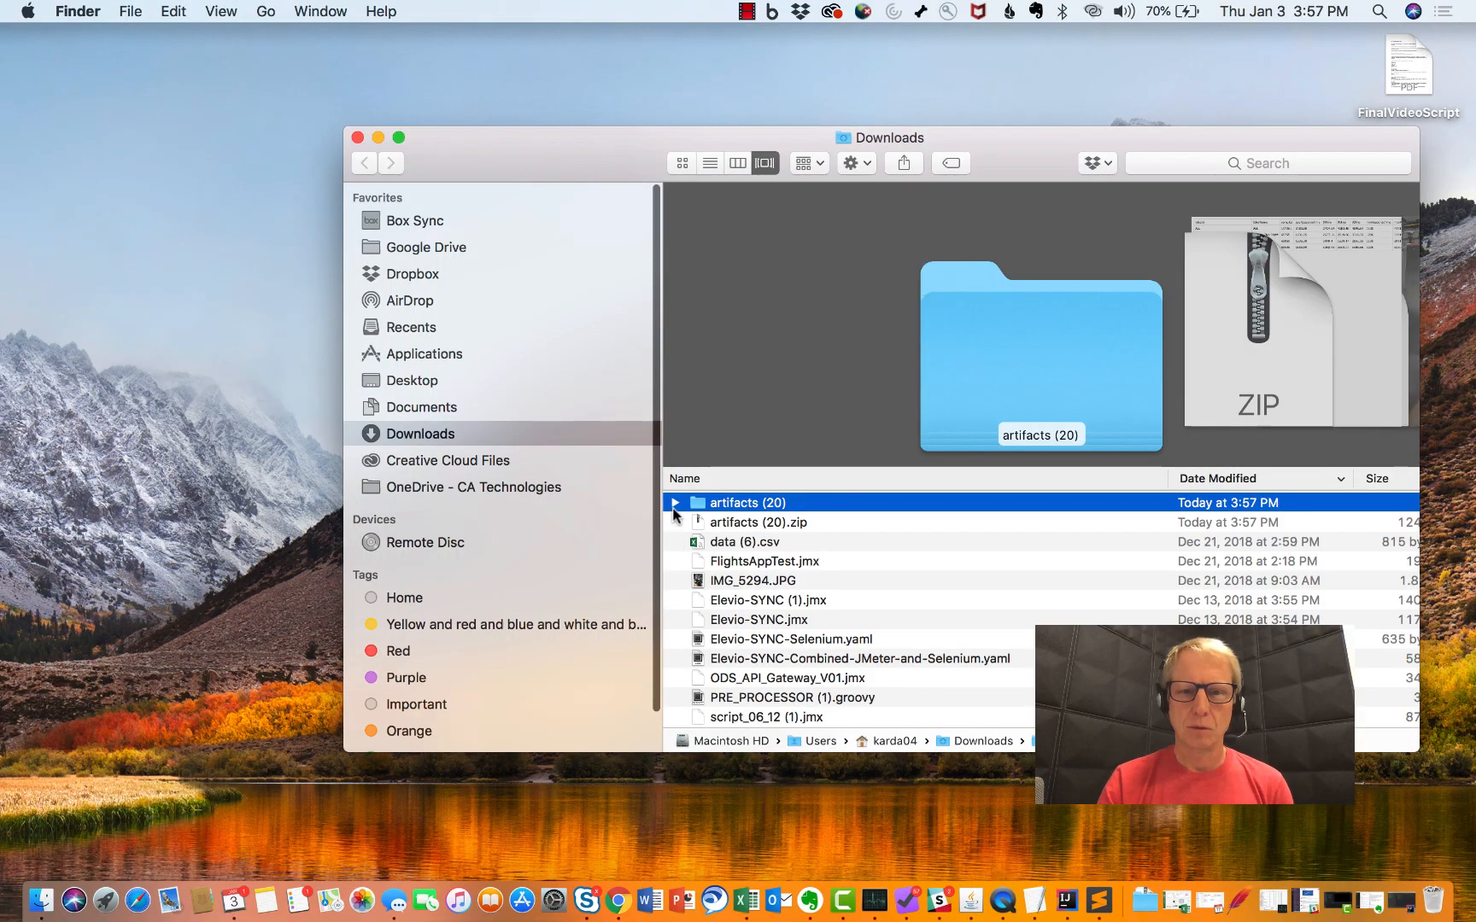
click(674, 502)
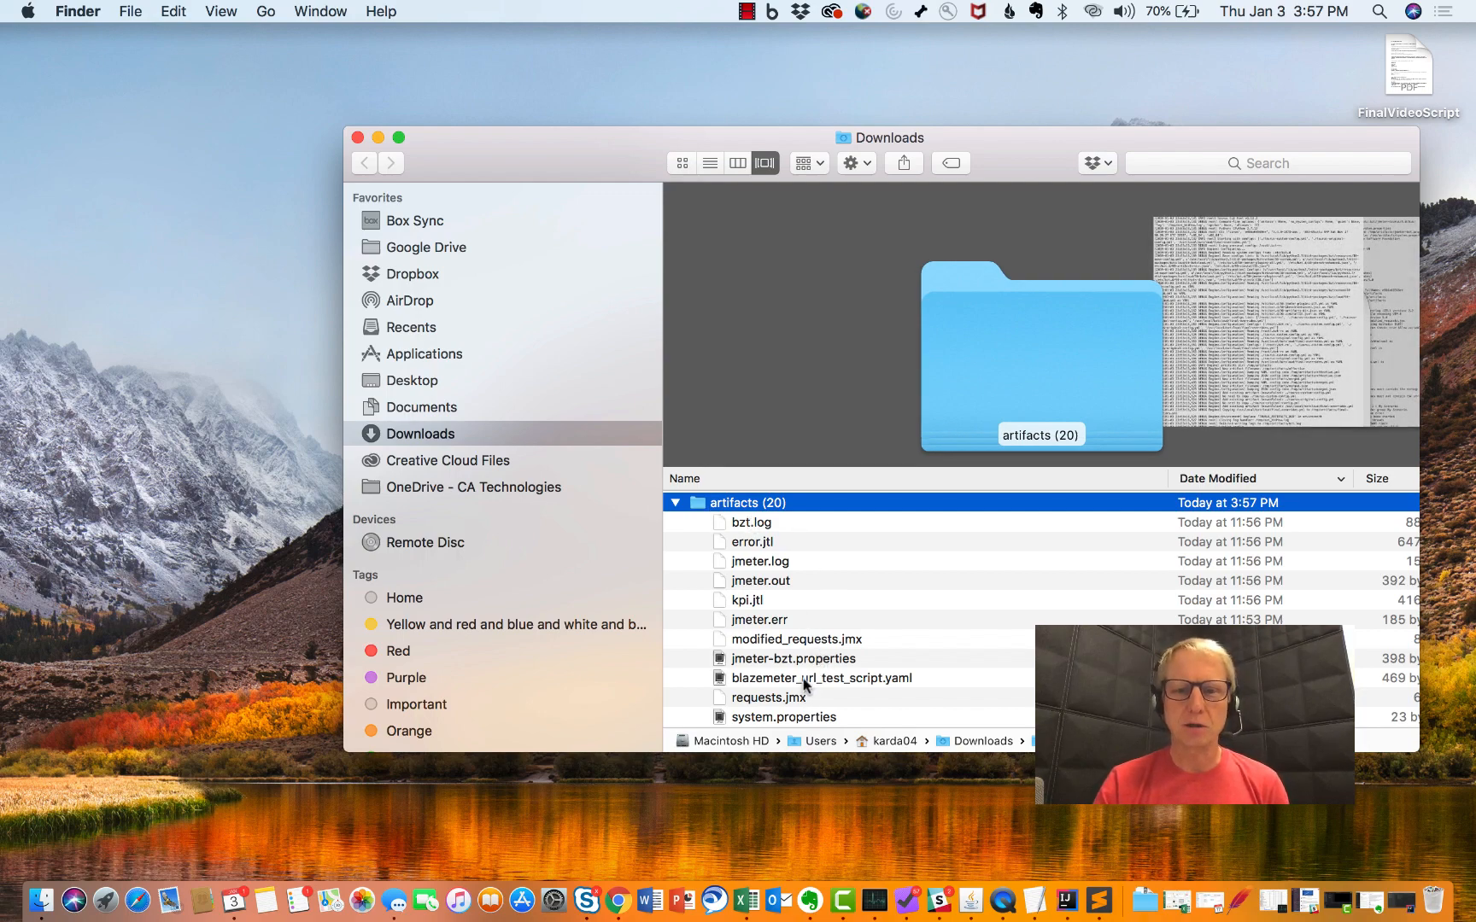
double_click(820, 678)
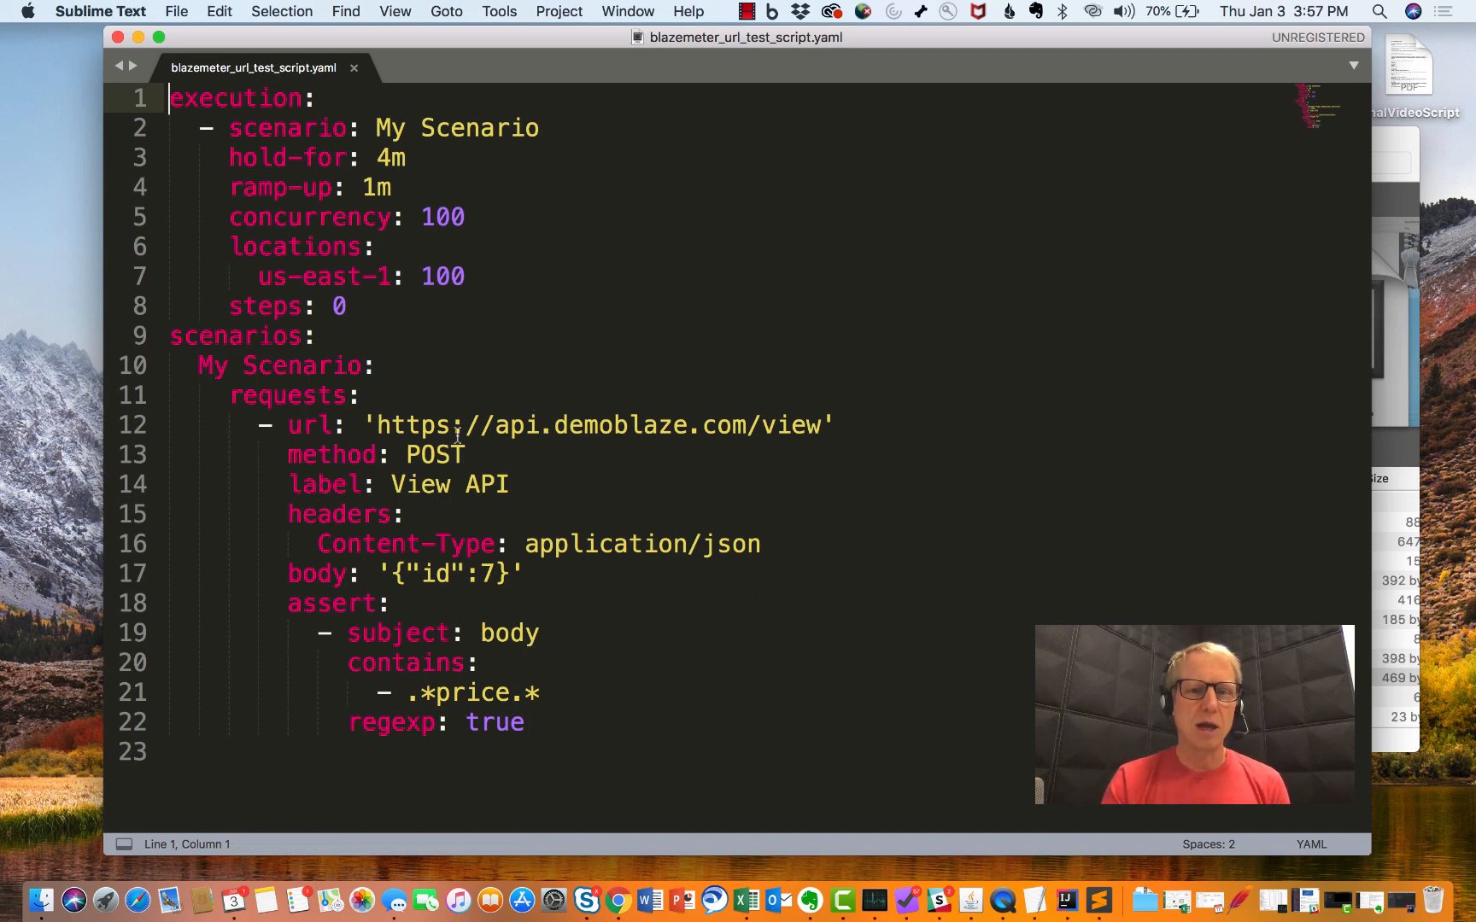
mouse_move(593, 606)
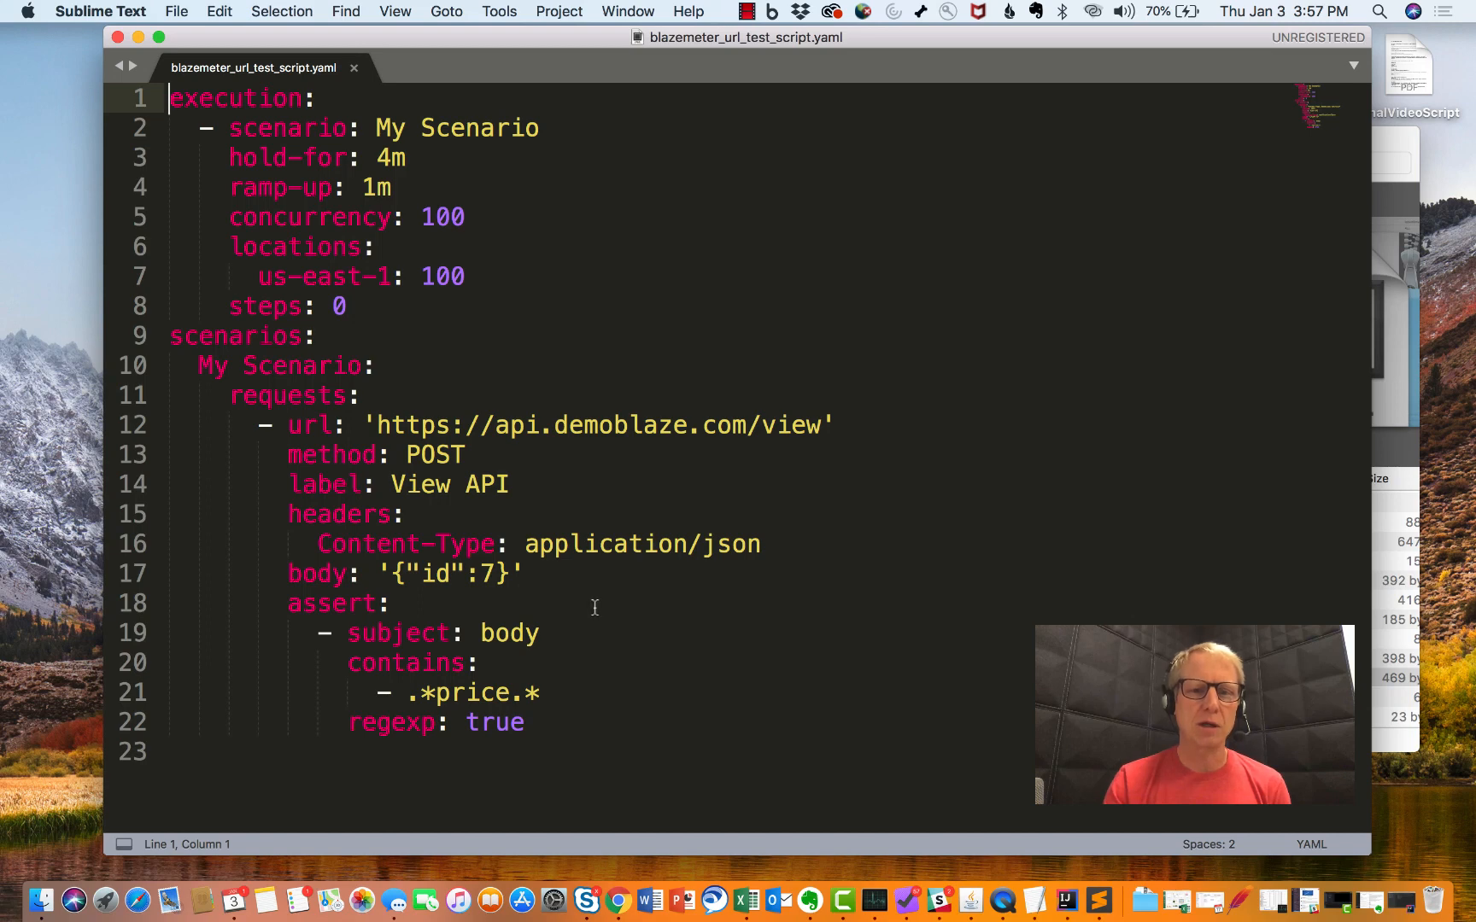
mouse_move(407, 628)
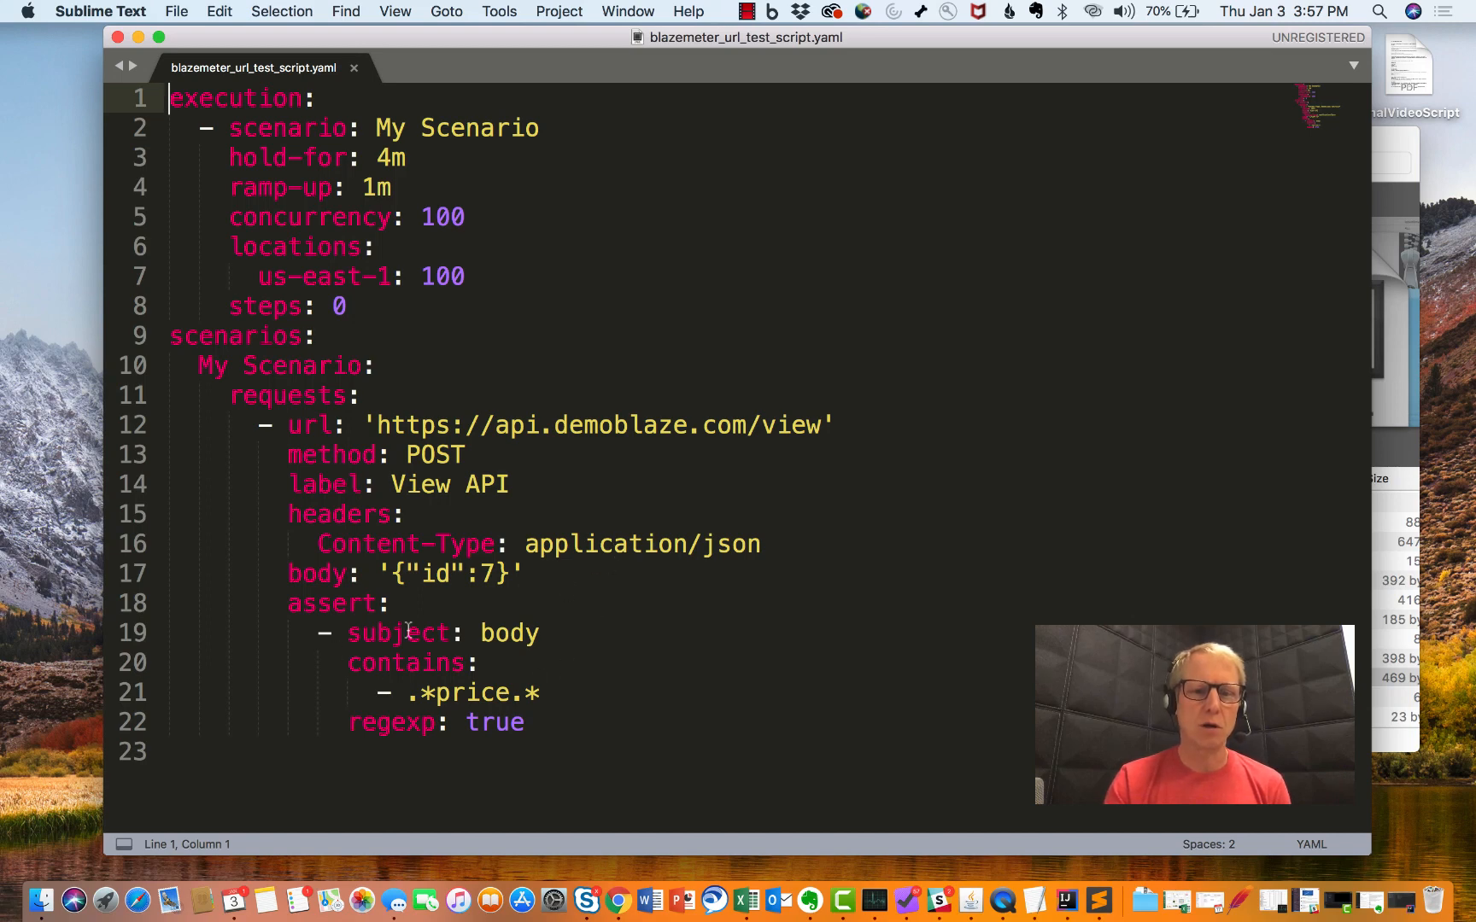
mouse_move(429, 536)
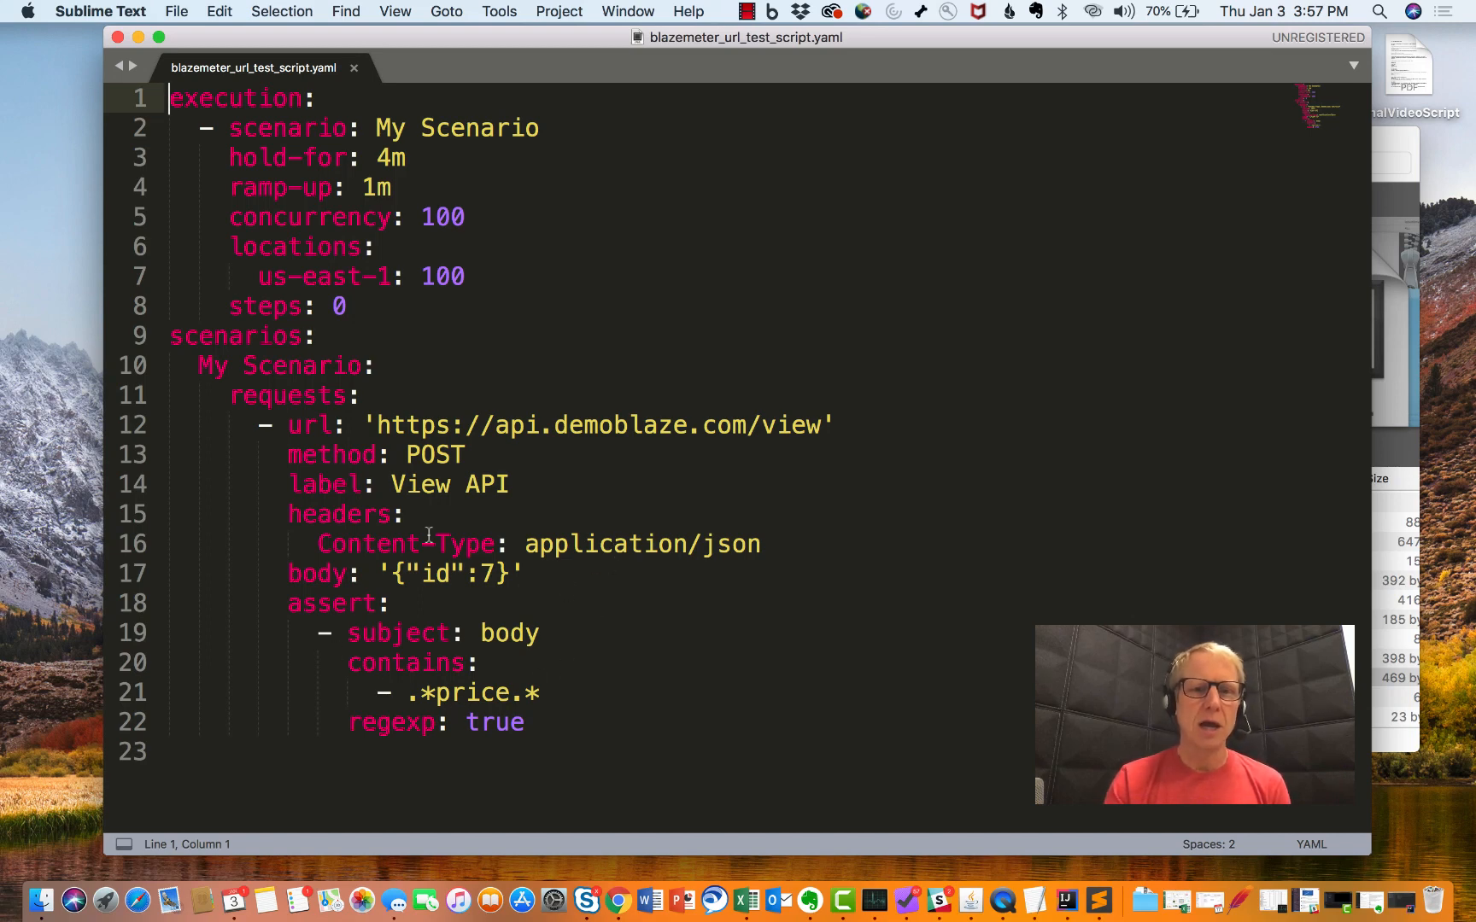